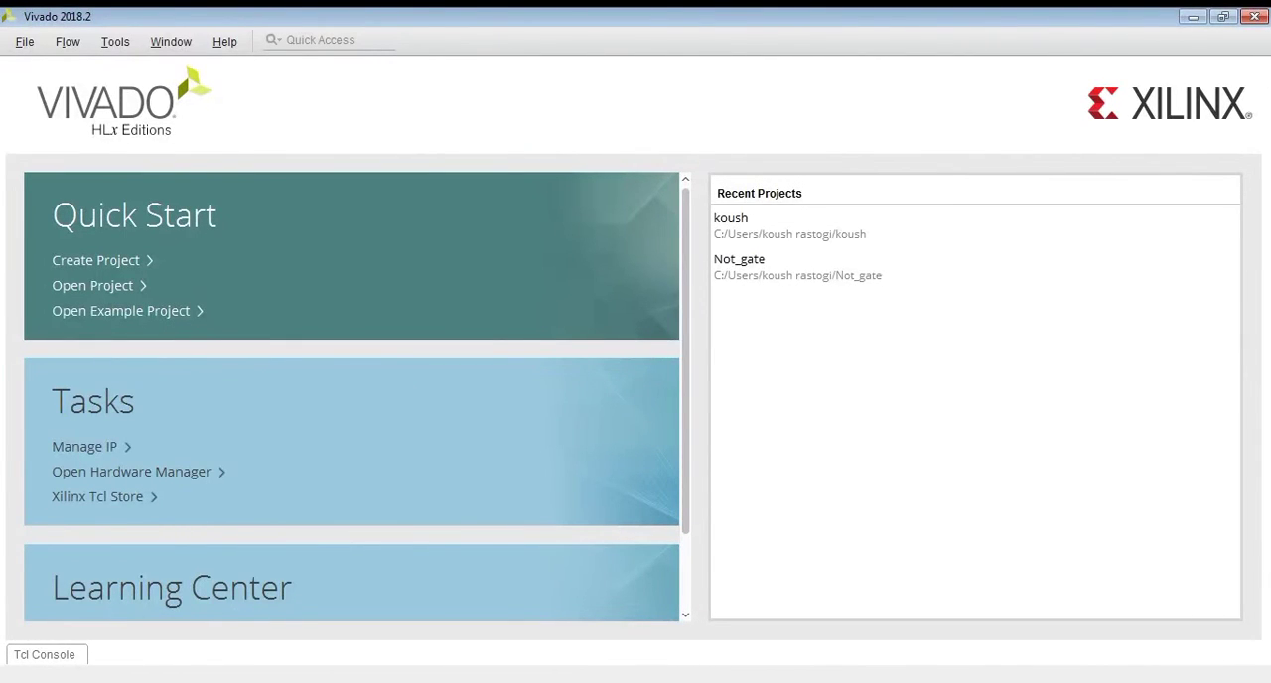
{"action": "mouse_move", "coordinate": [115, 268]}
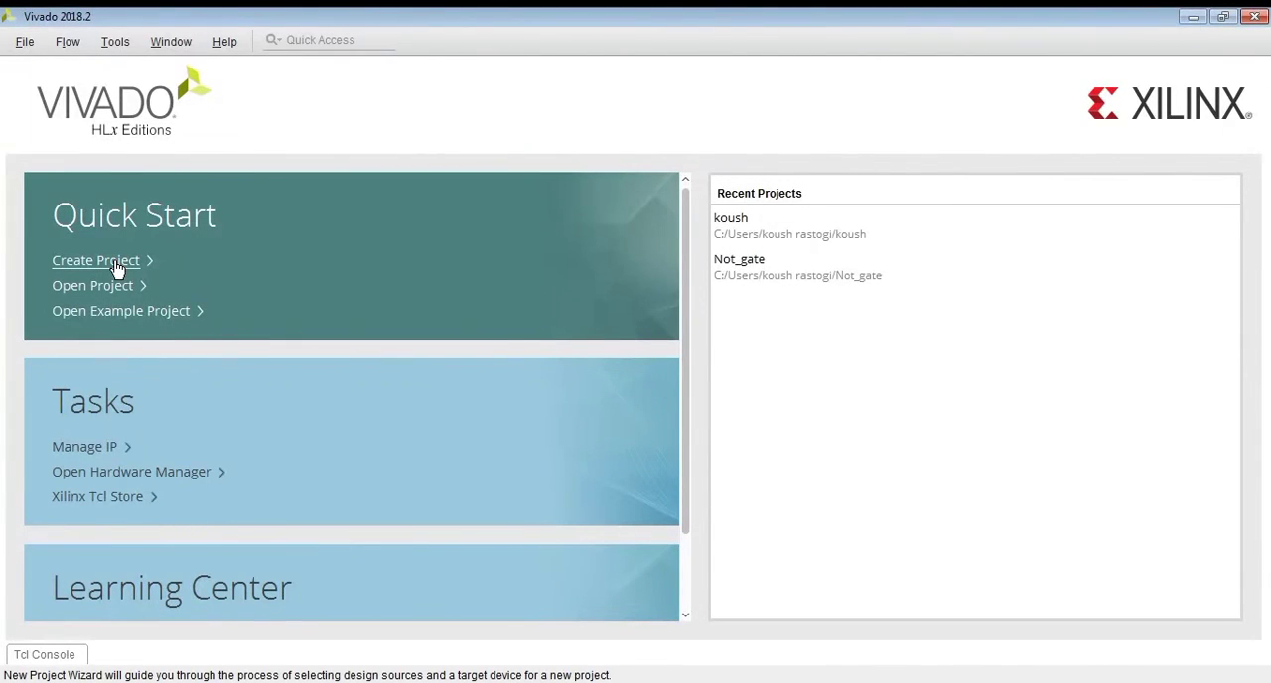
Start a new project wizard, keeping the default name project_2
{"action": "left_click", "coordinate": [95, 260]}
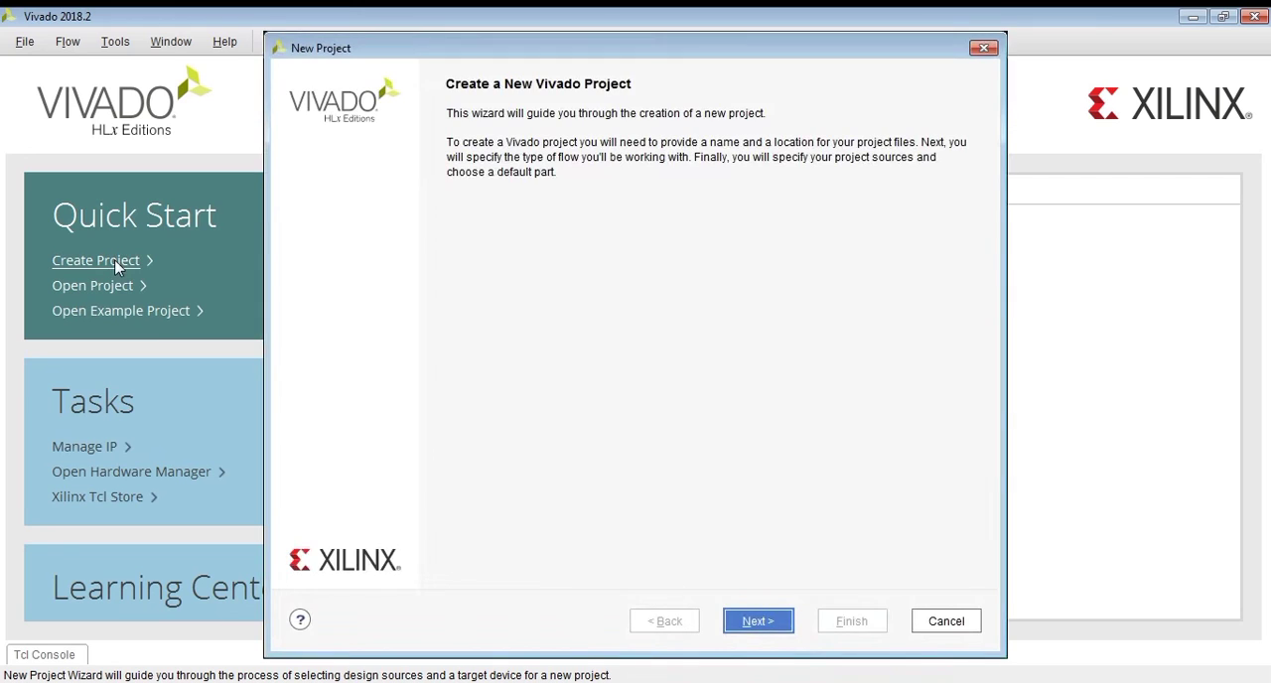
{"action": "left_click", "coordinate": [758, 621]}
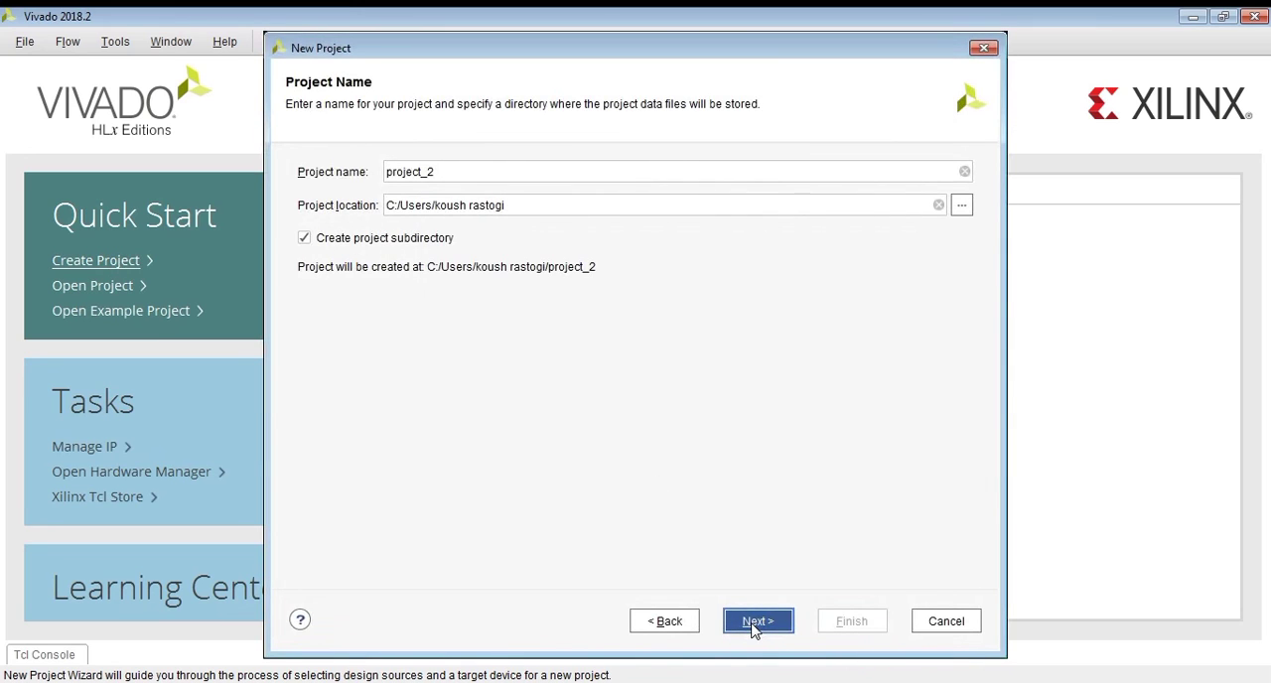
{"action": "left_click", "coordinate": [756, 621]}
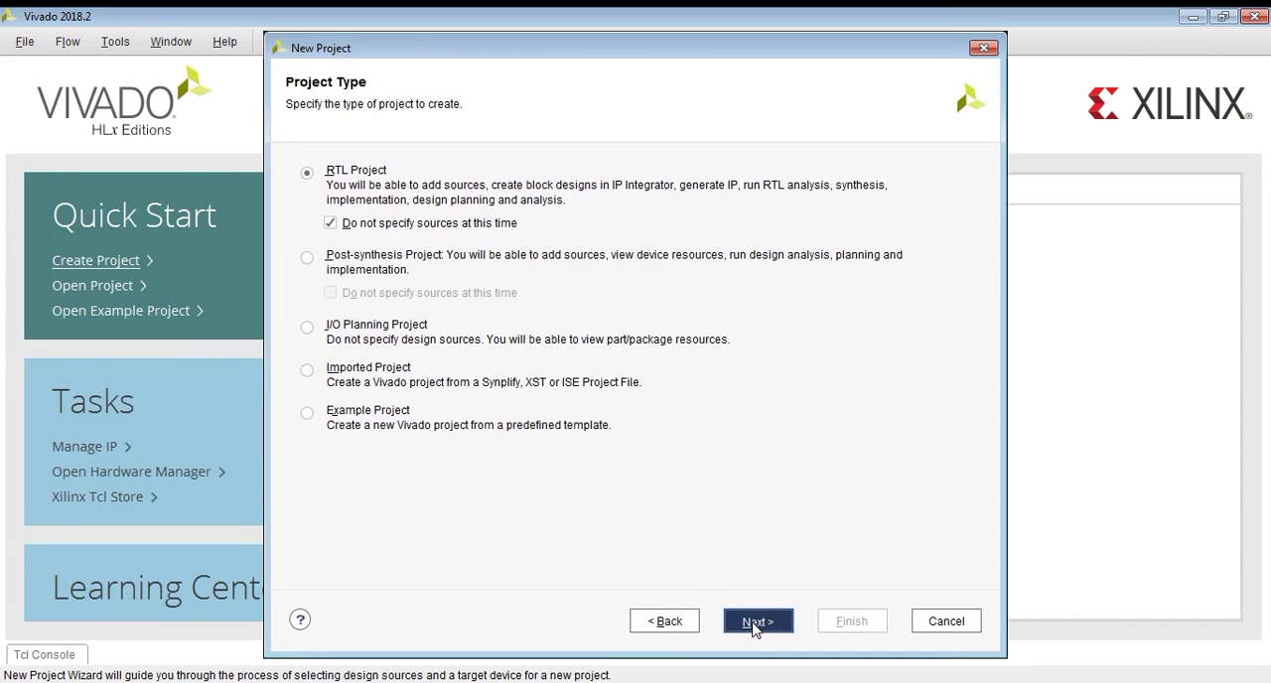
Keep the RTL project type and set xazu3eg-sfva625-1-i as the default part
{"action": "left_click", "coordinate": [759, 620]}
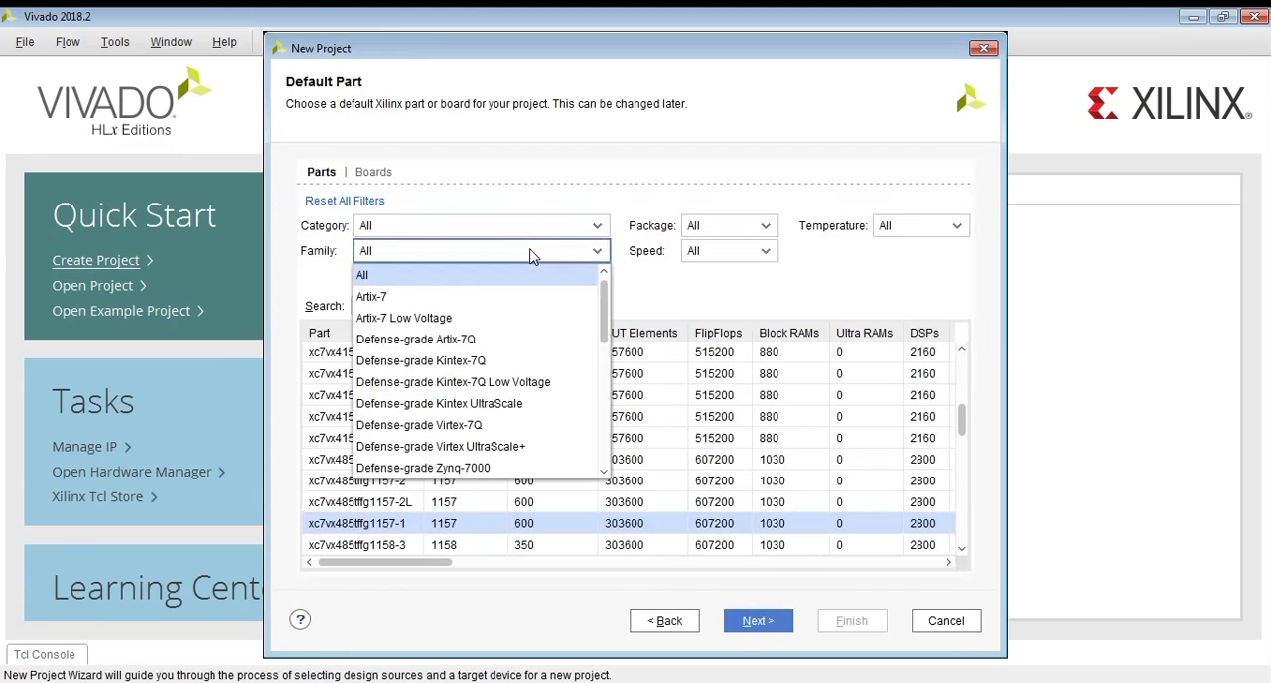
{"action": "scroll", "scroll_direction": "down", "scroll_amount": 3}
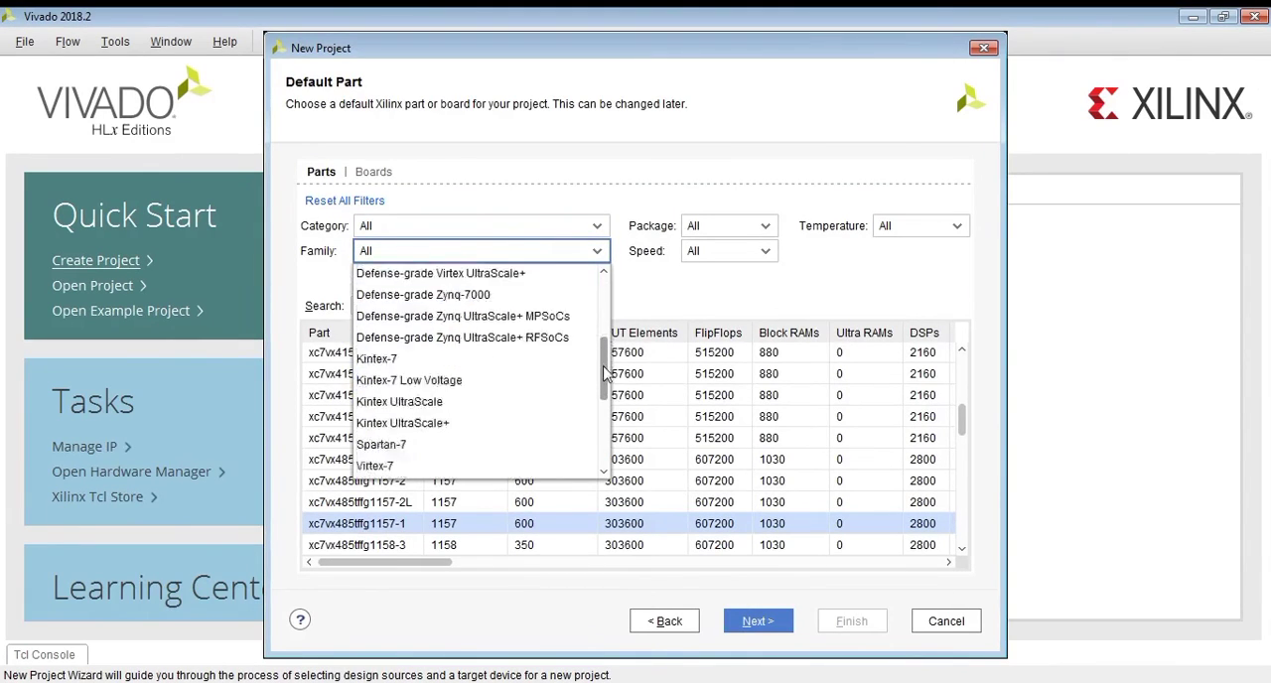
{"action": "left_click", "coordinate": [423, 294]}
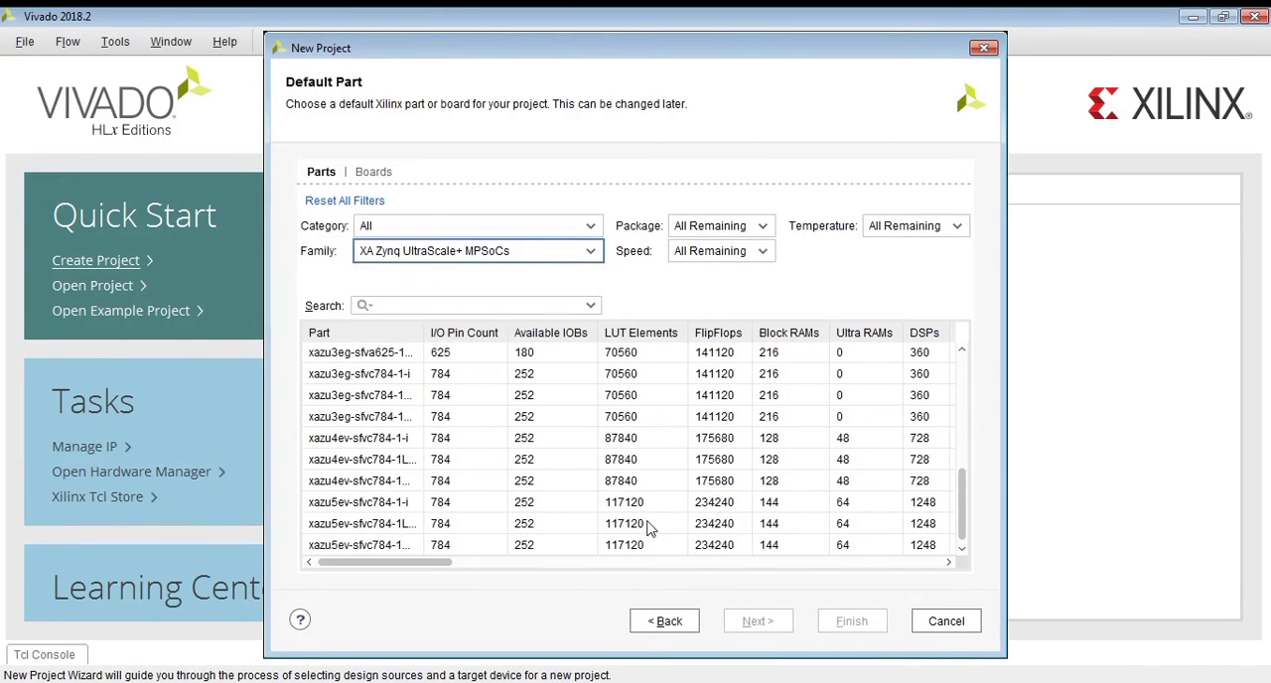
{"action": "left_click", "coordinate": [383, 436]}
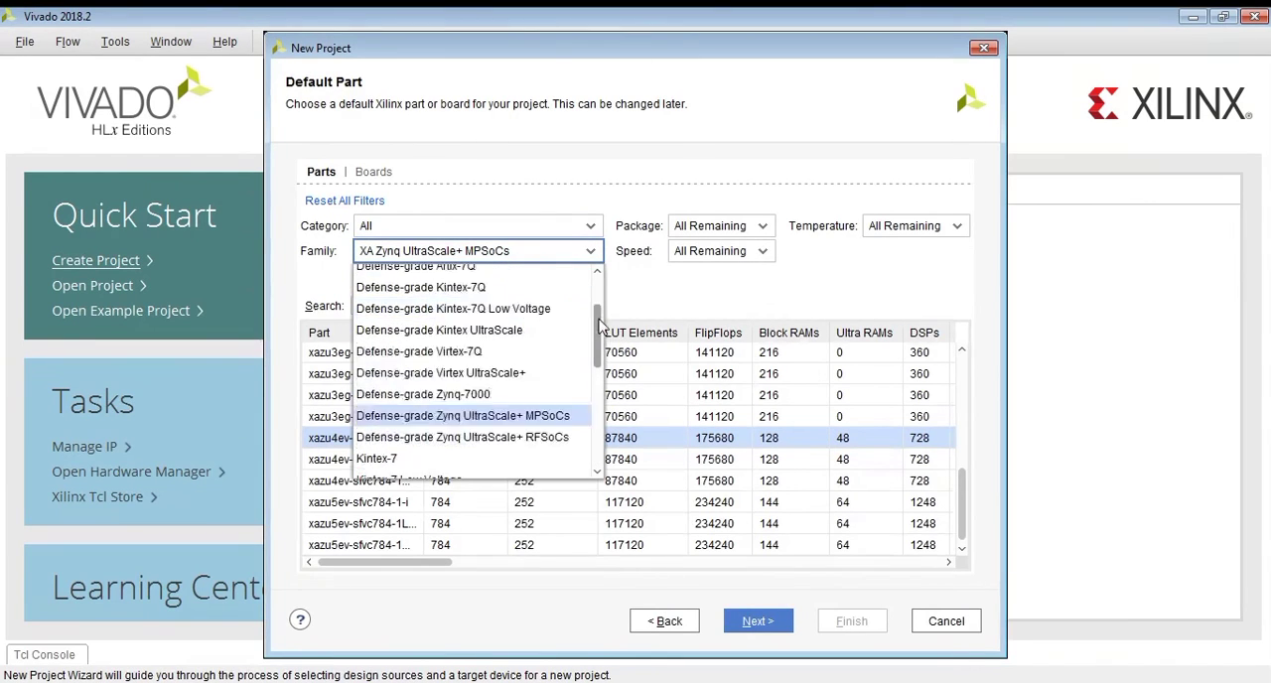
{"action": "left_click", "coordinate": [344, 200]}
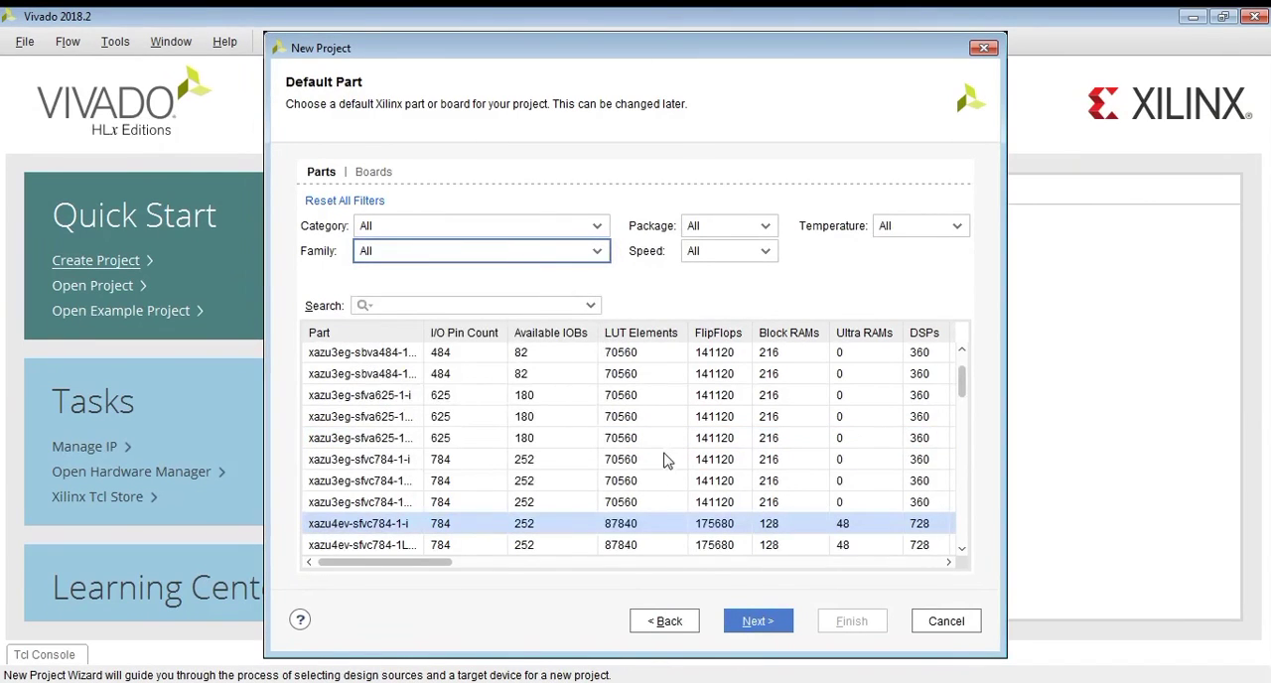
{"action": "left_click", "coordinate": [362, 396]}
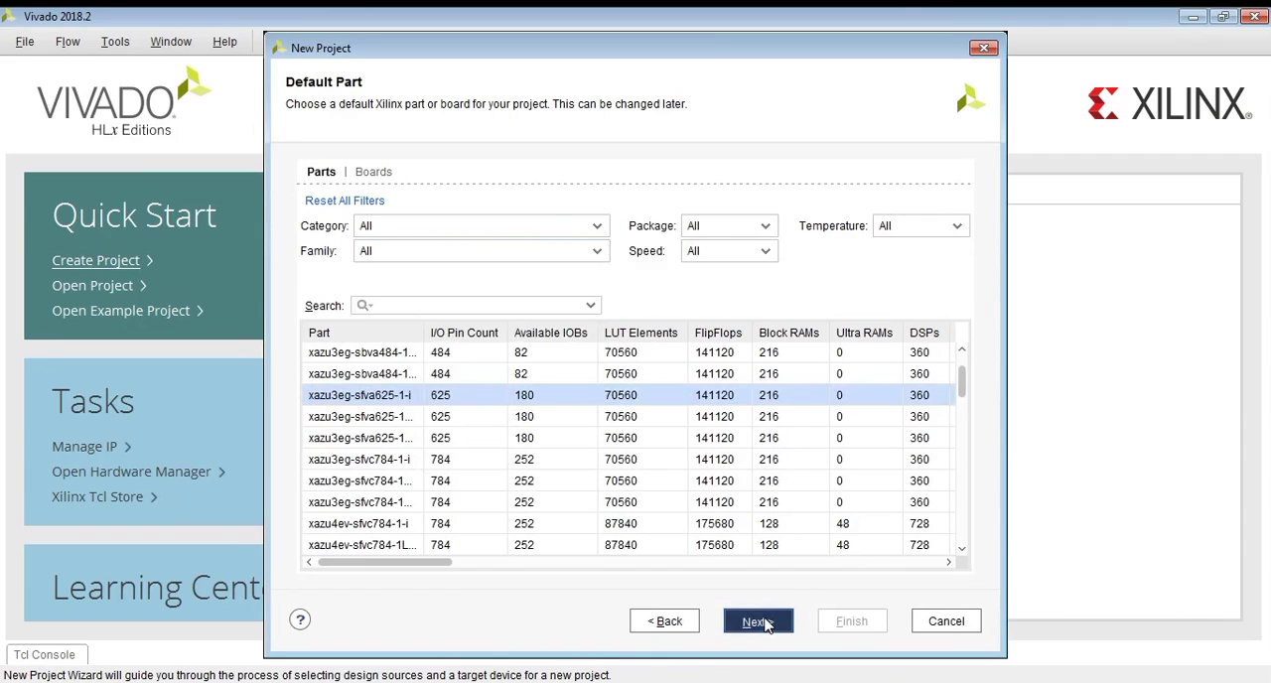
{"action": "left_click", "coordinate": [757, 620]}
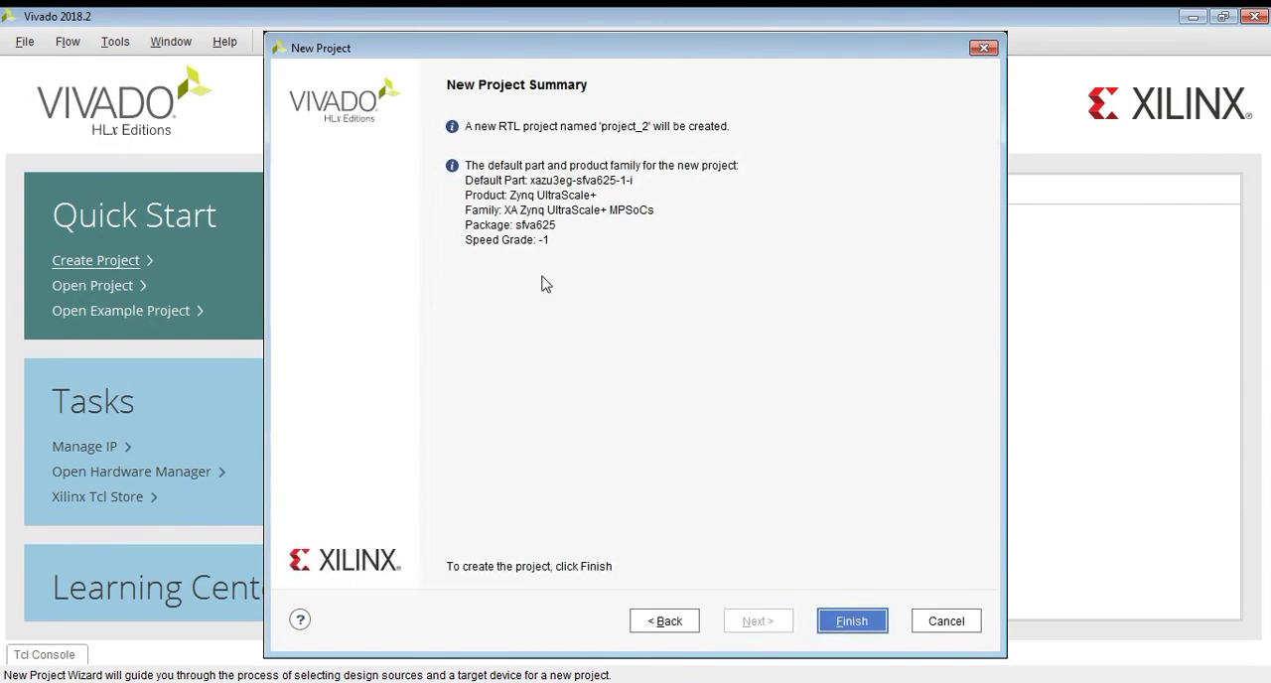
Create project_2 and collapse IP INTEGRATOR in the Flow Navigator
{"action": "left_click", "coordinate": [853, 621]}
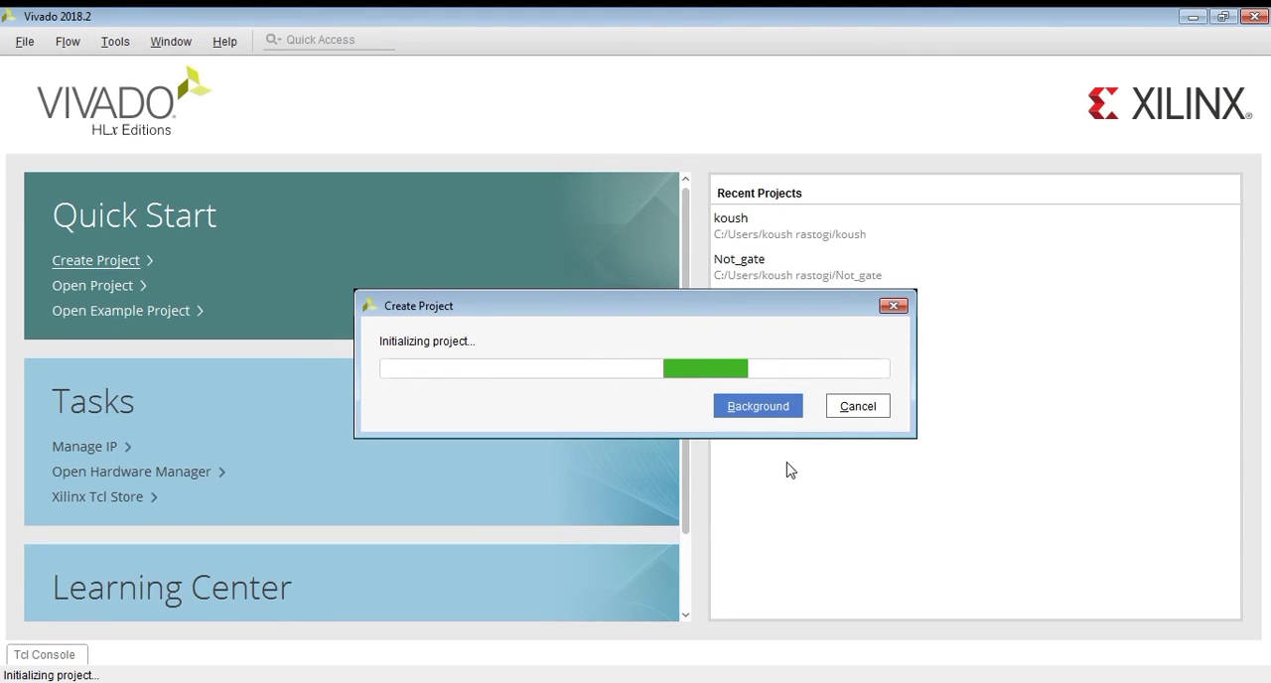
{"action": "mouse_move", "coordinate": [796, 449]}
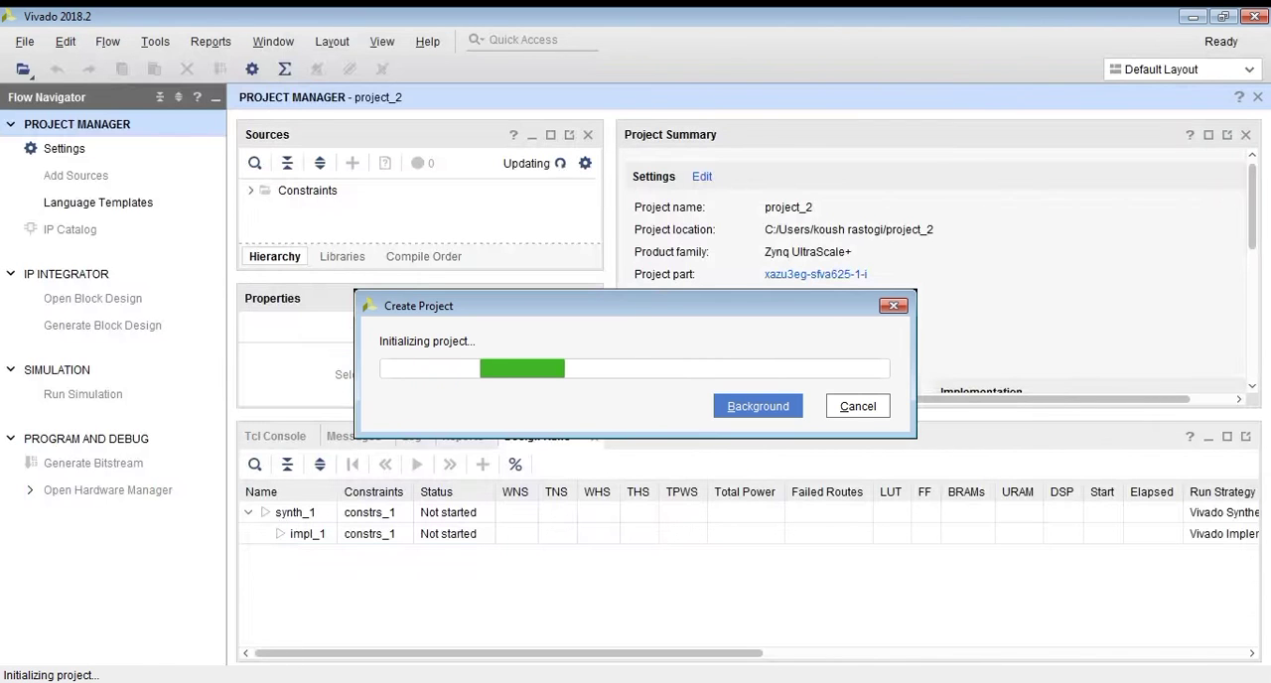
{"action": "left_click", "coordinate": [758, 405]}
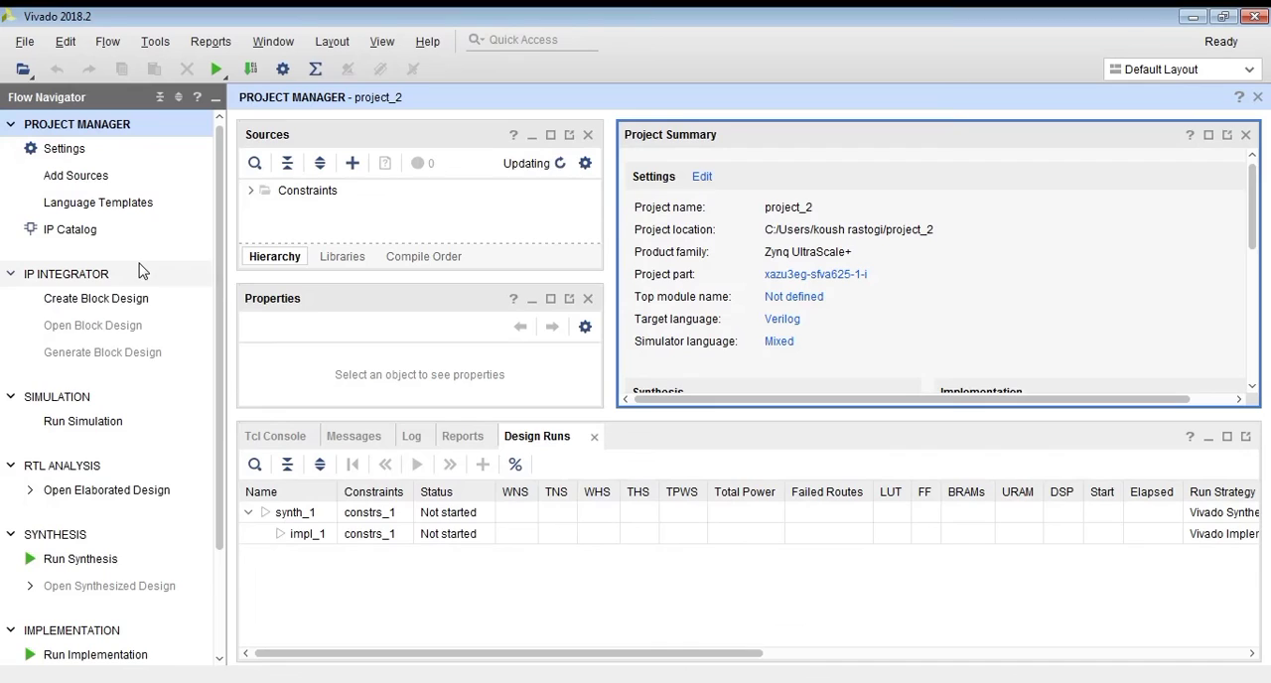
{"action": "left_click", "coordinate": [75, 175]}
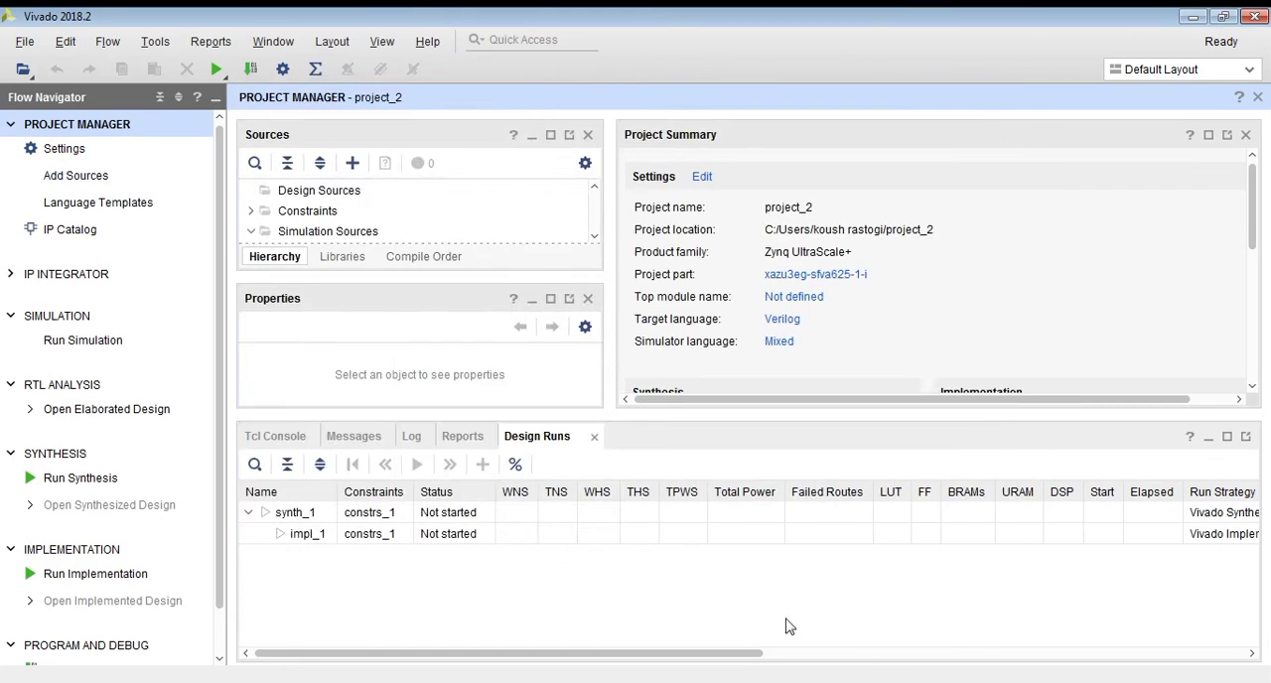
{"action": "mouse_move", "coordinate": [42, 501]}
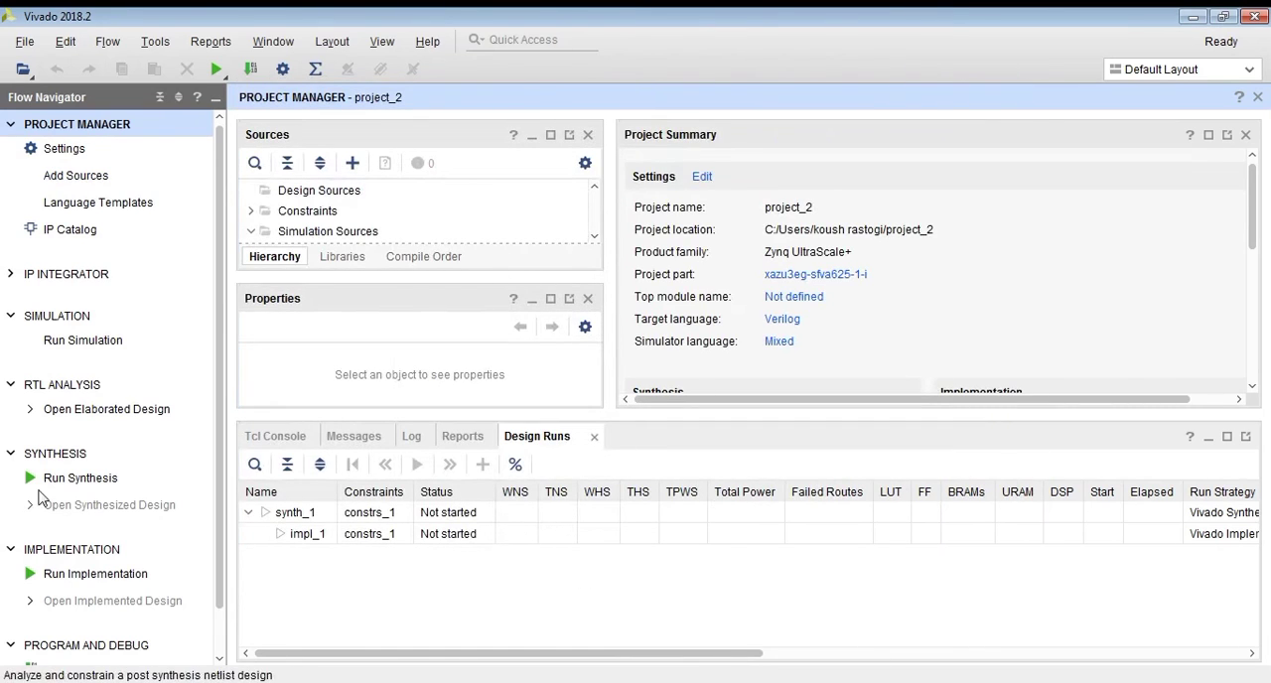
{"action": "mouse_move", "coordinate": [75, 176]}
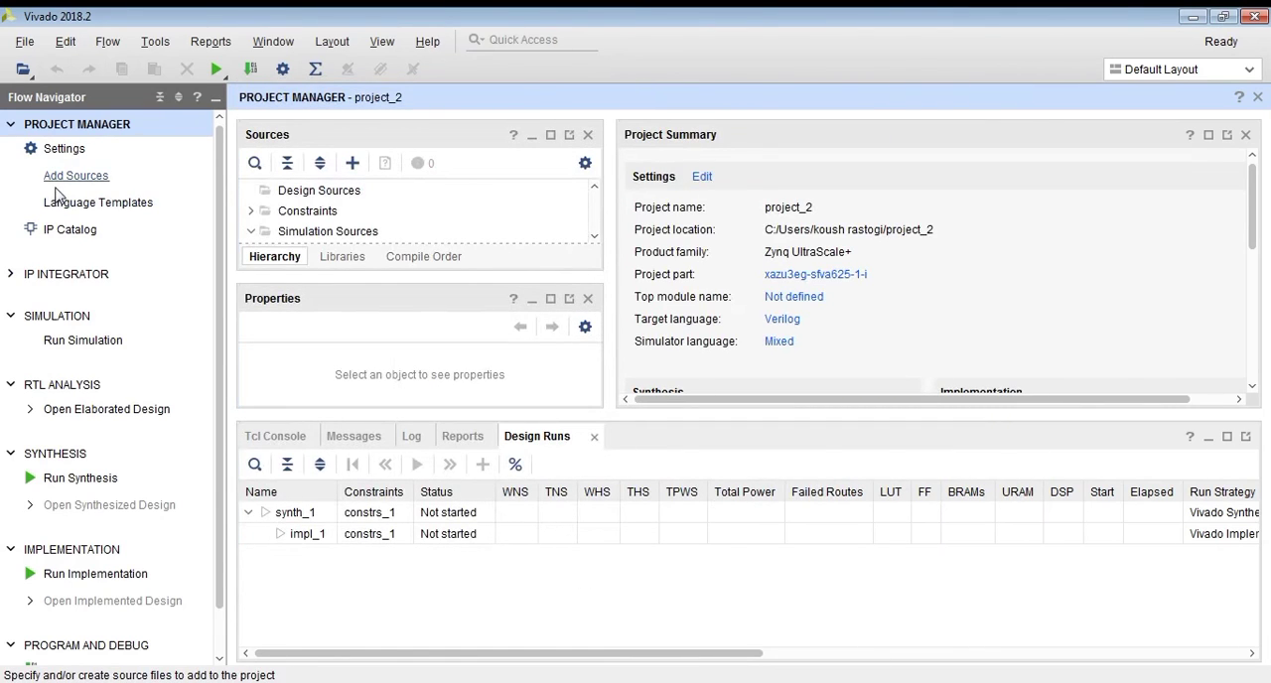
Add a new VHDL design source file named half_adder_vhdl
{"action": "left_click", "coordinate": [75, 175]}
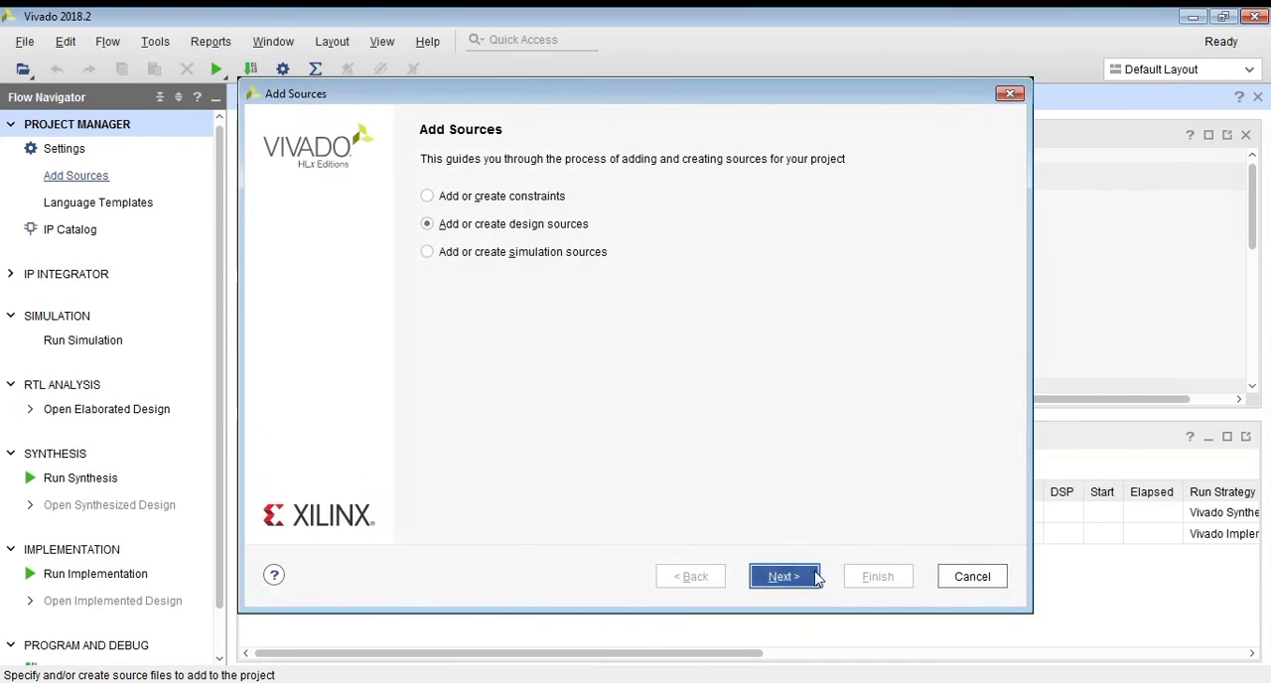
{"action": "left_click", "coordinate": [788, 575]}
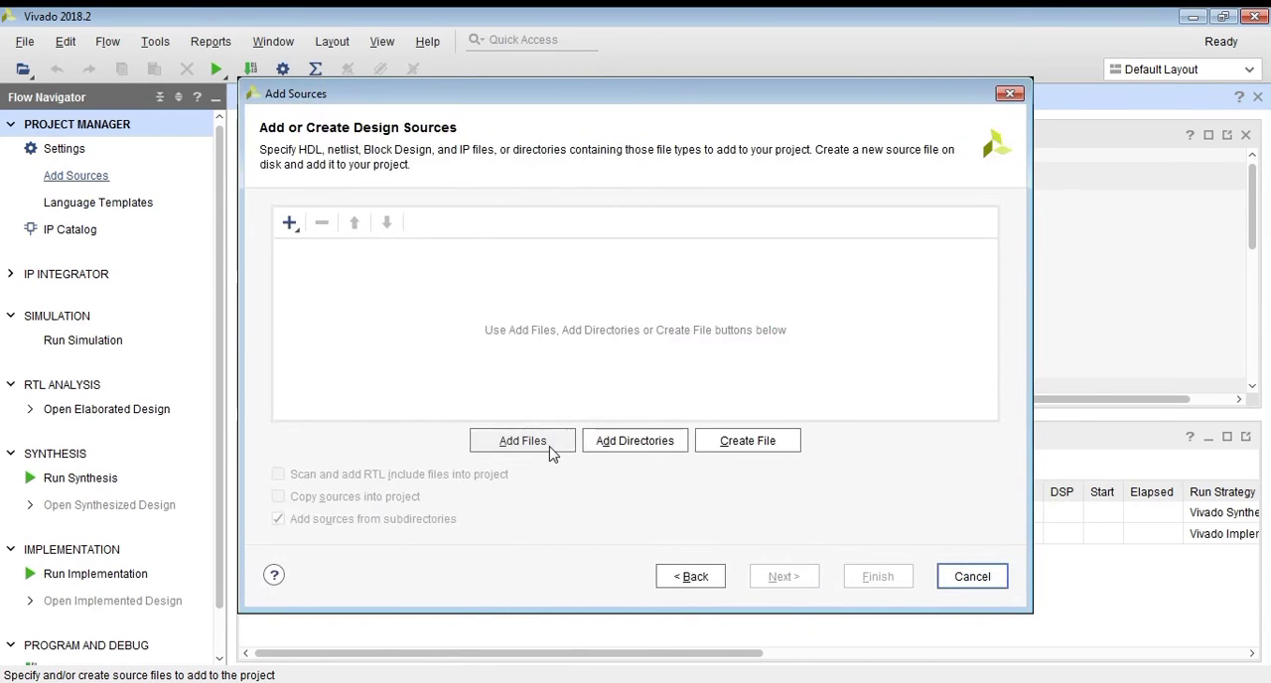
{"action": "left_click", "coordinate": [747, 440]}
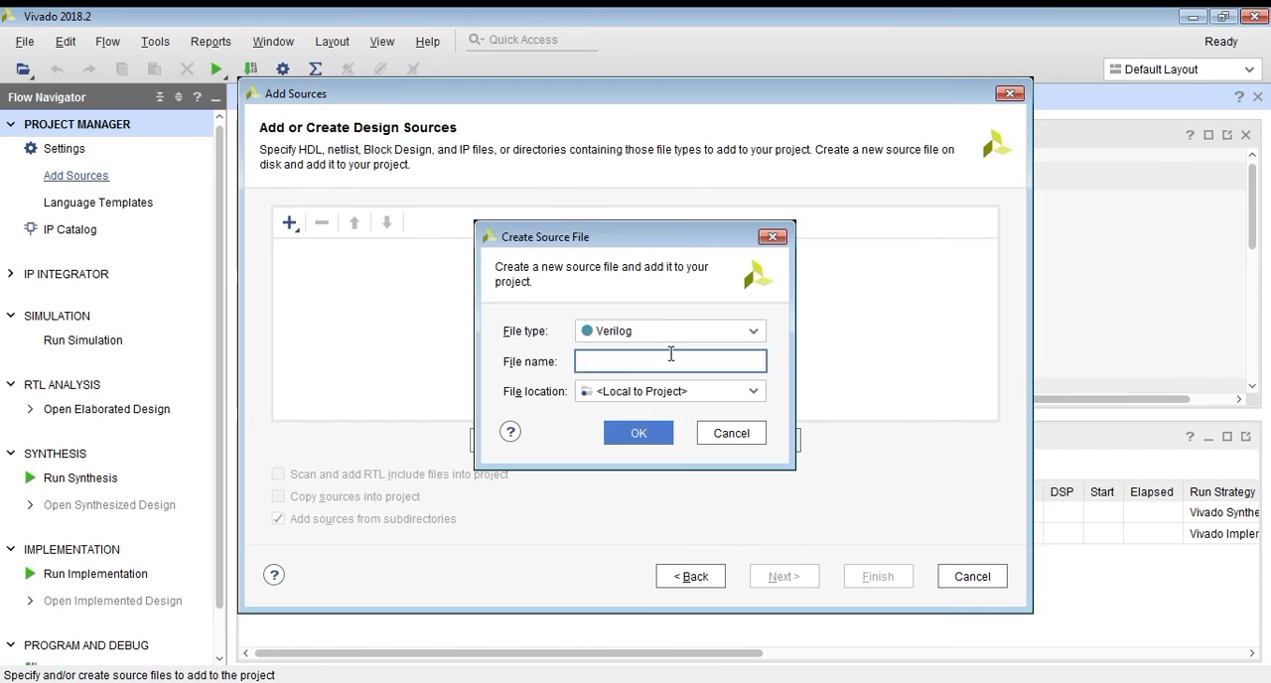
{"action": "left_click", "coordinate": [669, 331]}
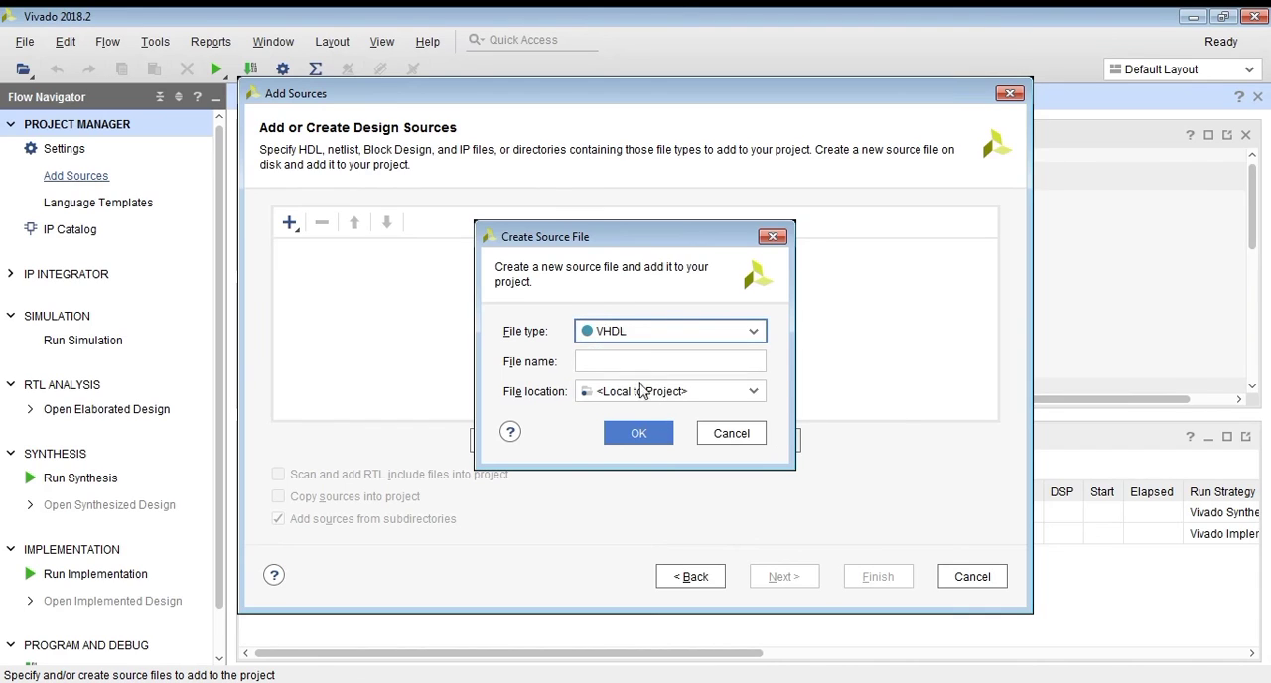
{"action": "type", "text": "half_a"}
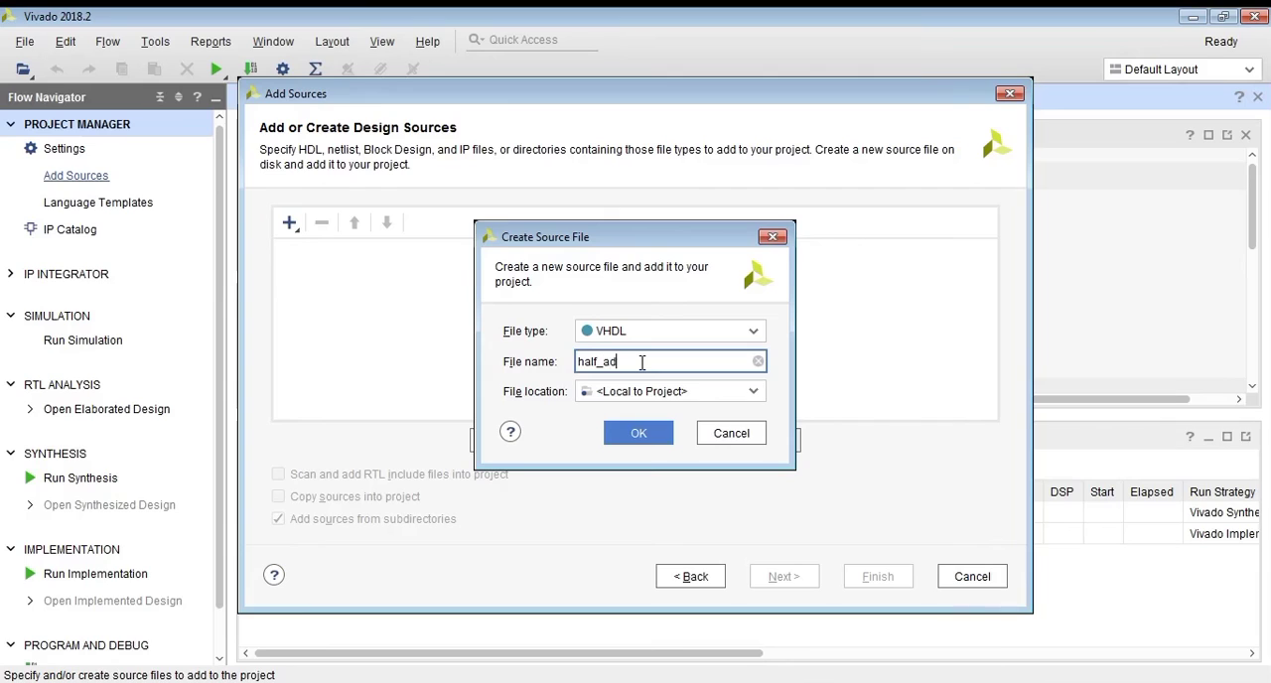
{"action": "type", "text": "der"}
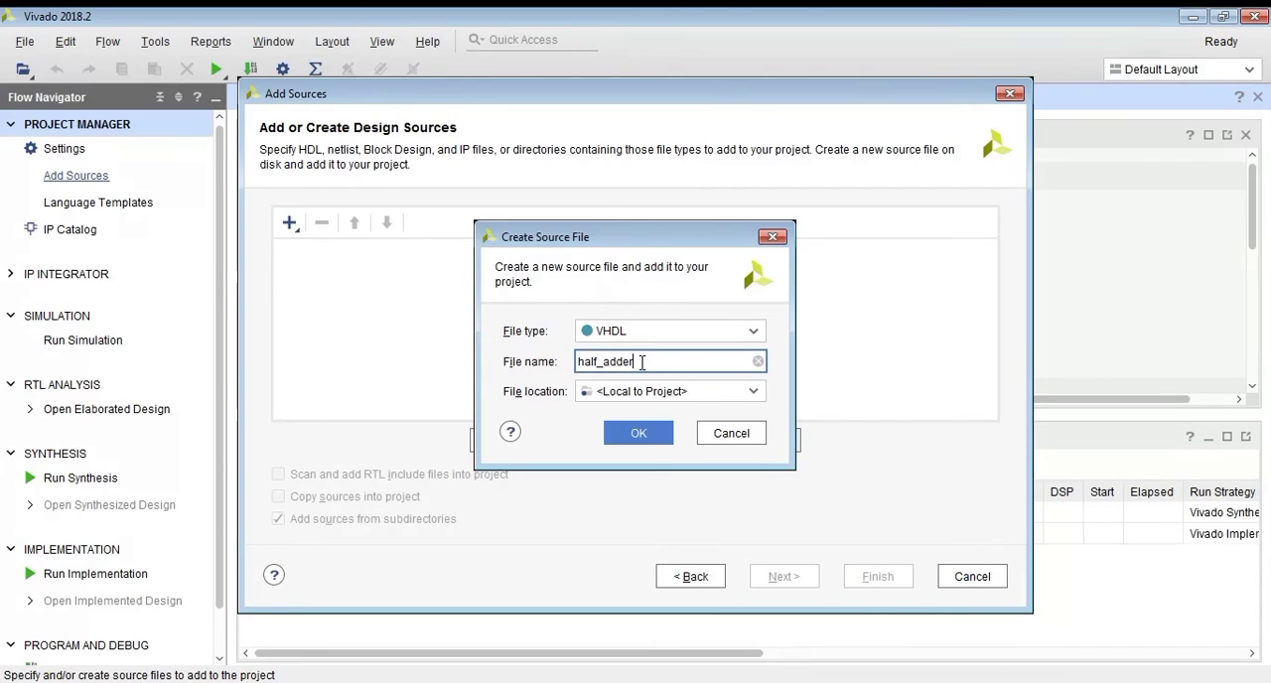
{"action": "type", "text": "12"}
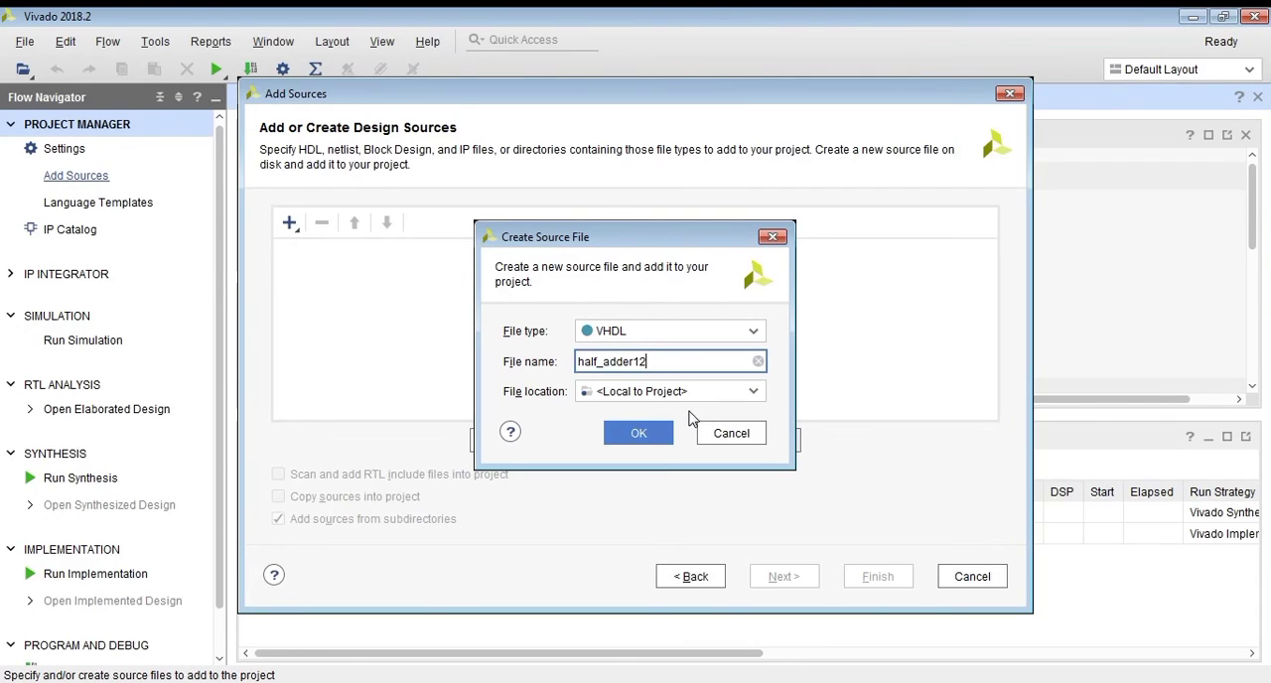
{"action": "key", "text": "BackSpace"}
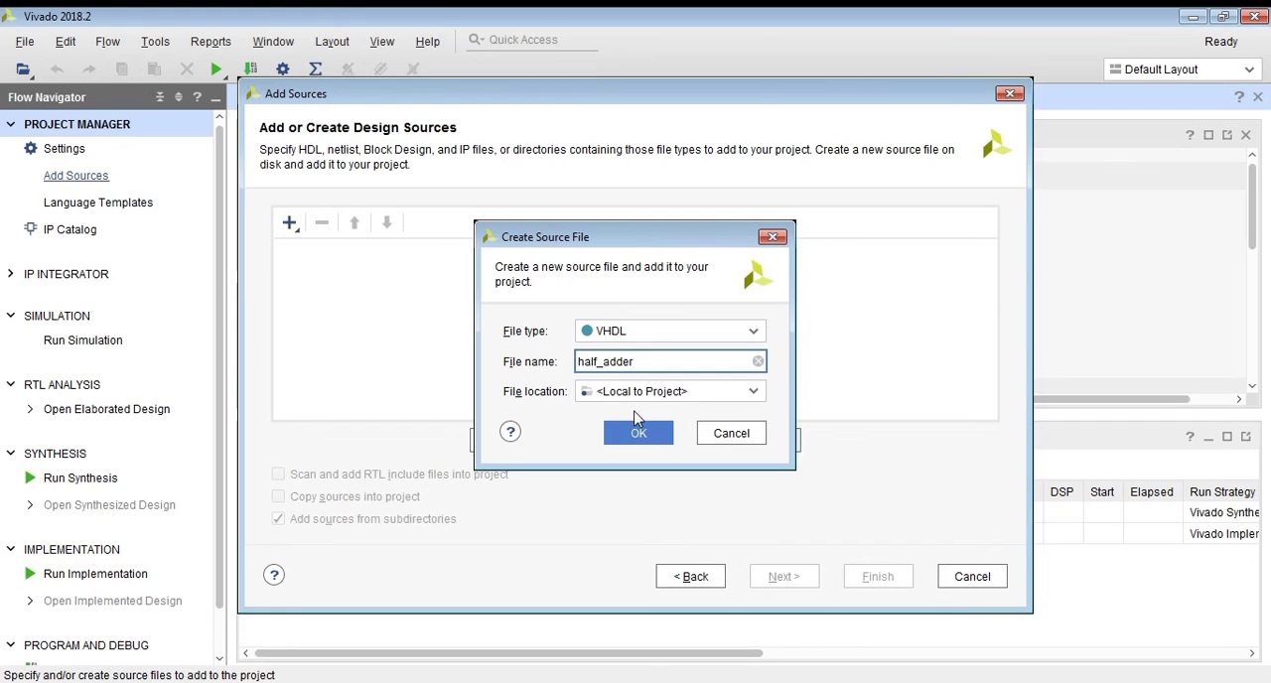
{"action": "type", "text": "vhdl"}
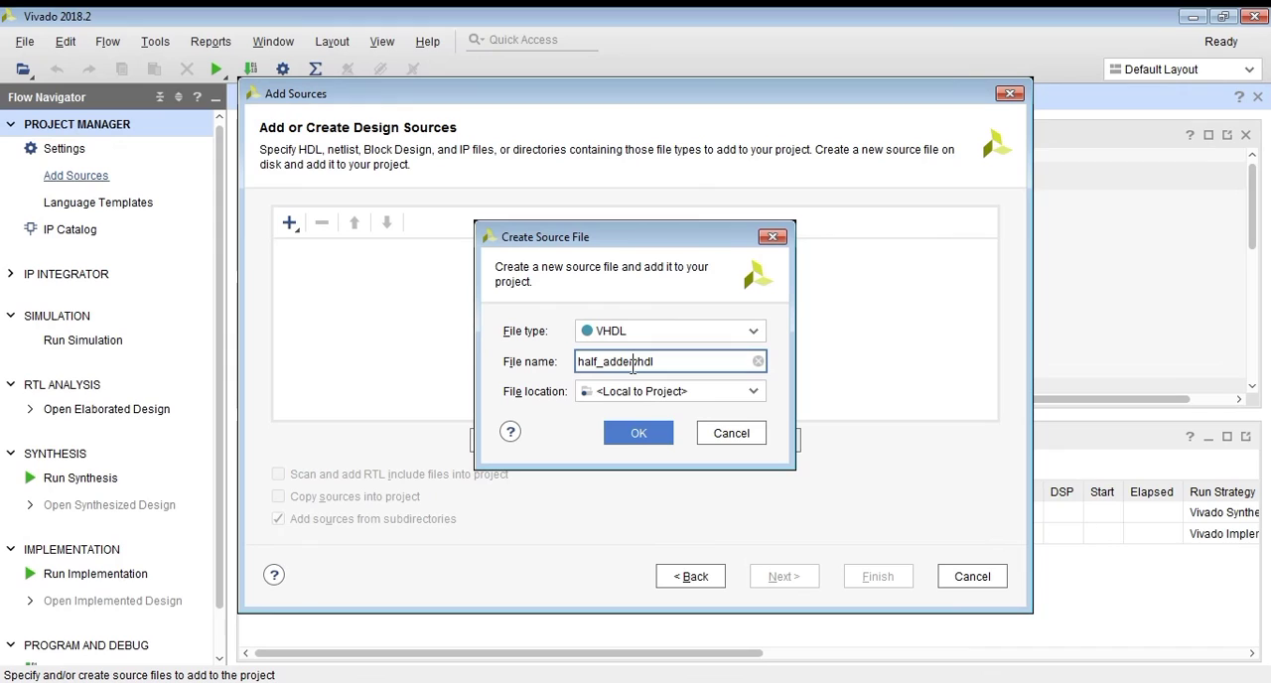
{"action": "left_click", "coordinate": [638, 431]}
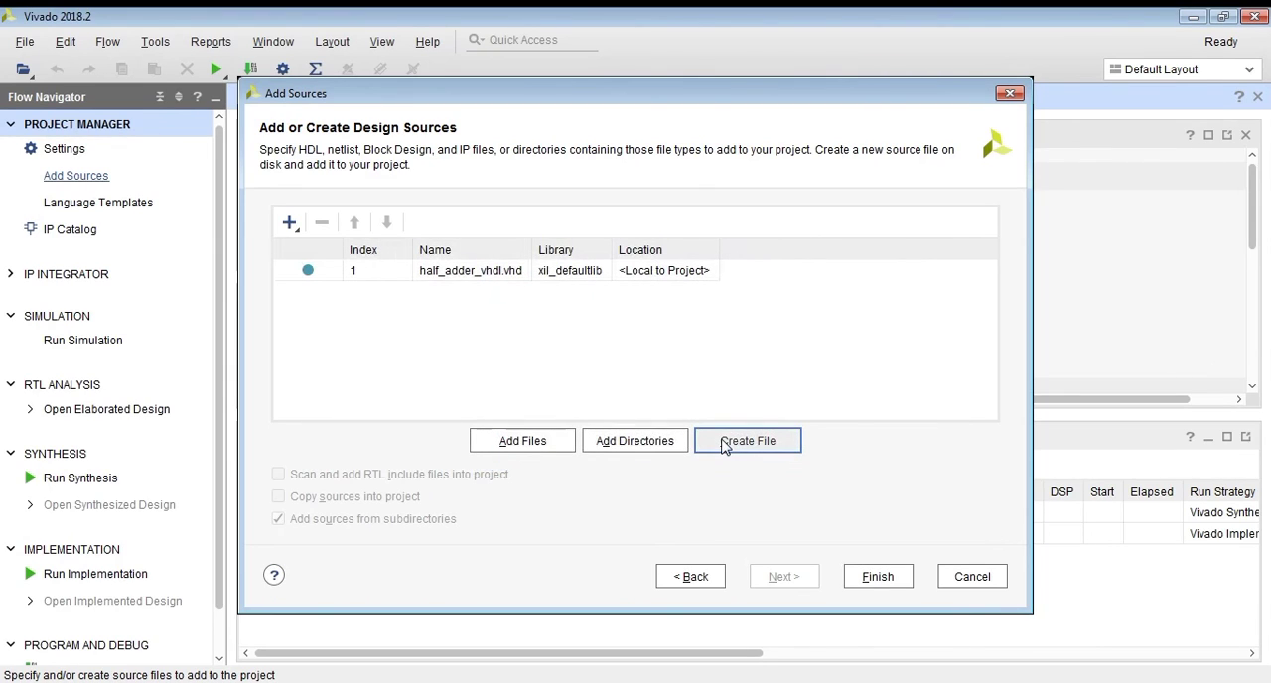
{"action": "mouse_move", "coordinate": [878, 576]}
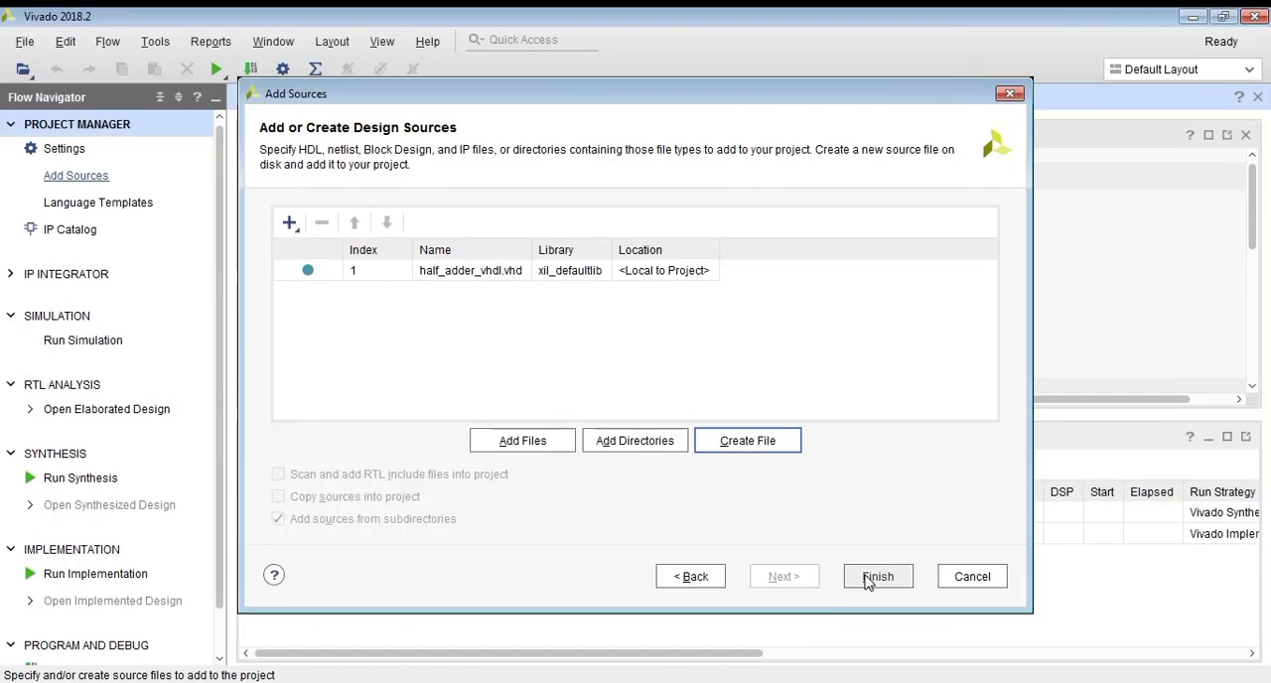
Define half_adder_vhdl ports: a and b as inputs, sum and carry as outputs
{"action": "left_click", "coordinate": [878, 575]}
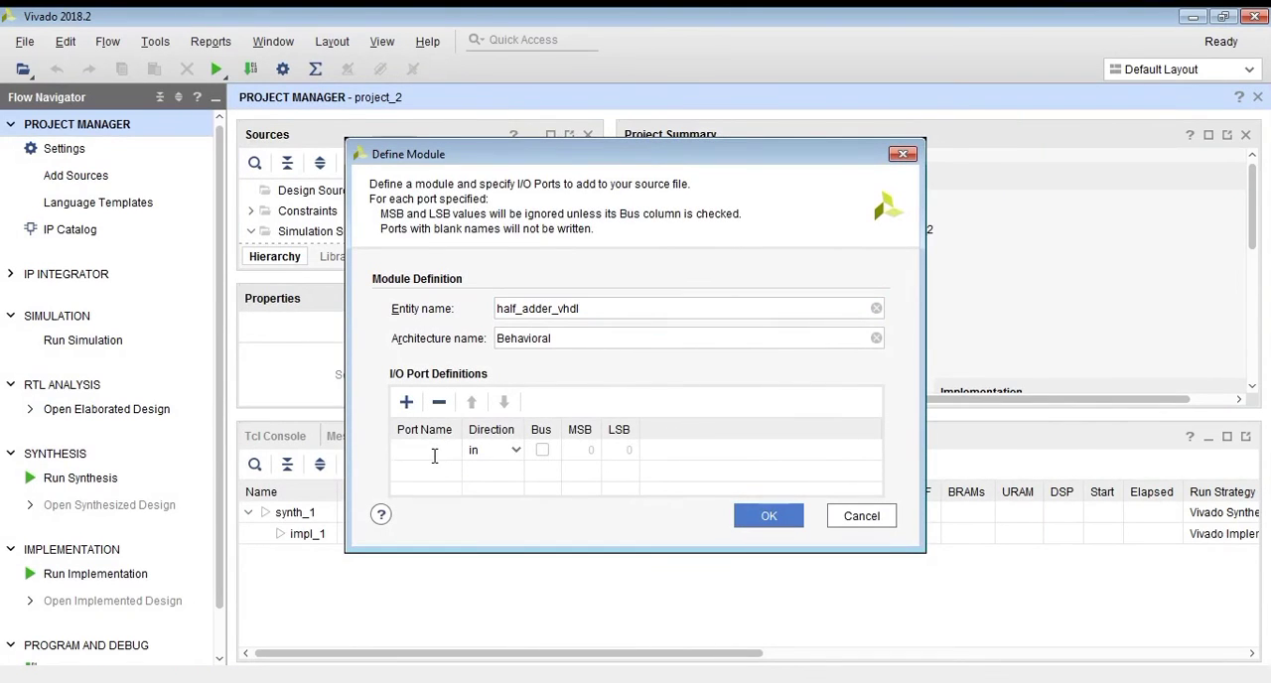
{"action": "type", "text": "a"}
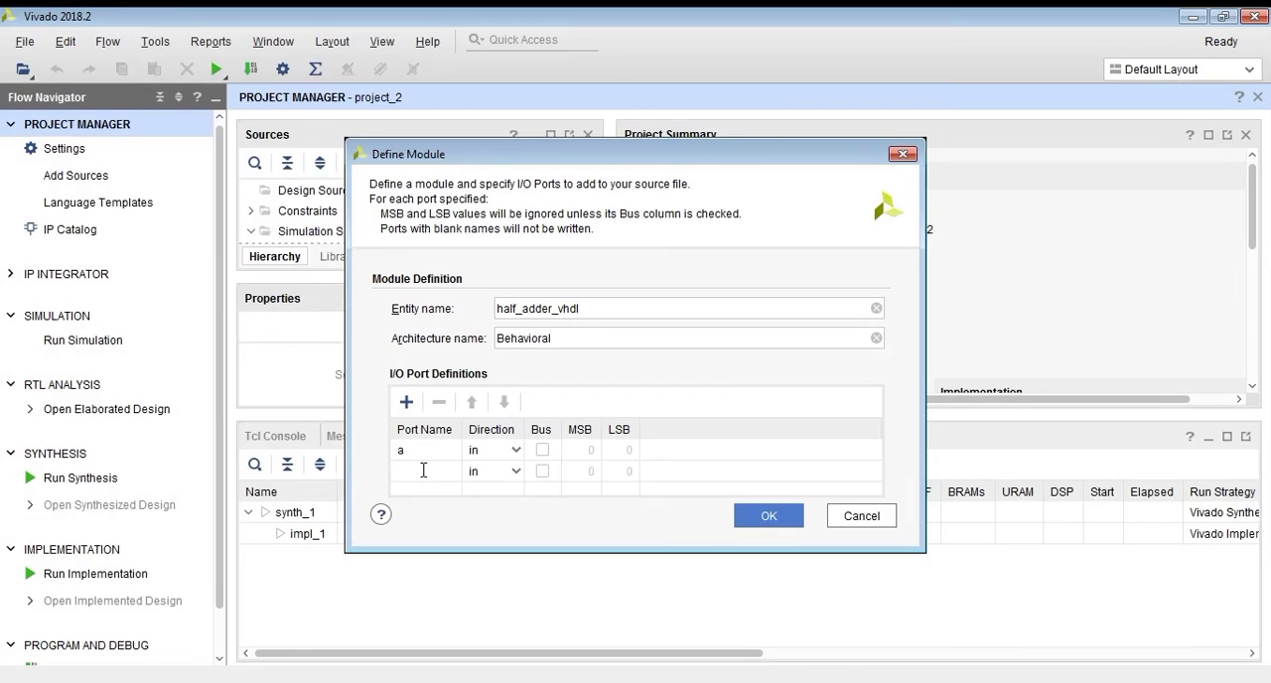
{"action": "type", "text": "b"}
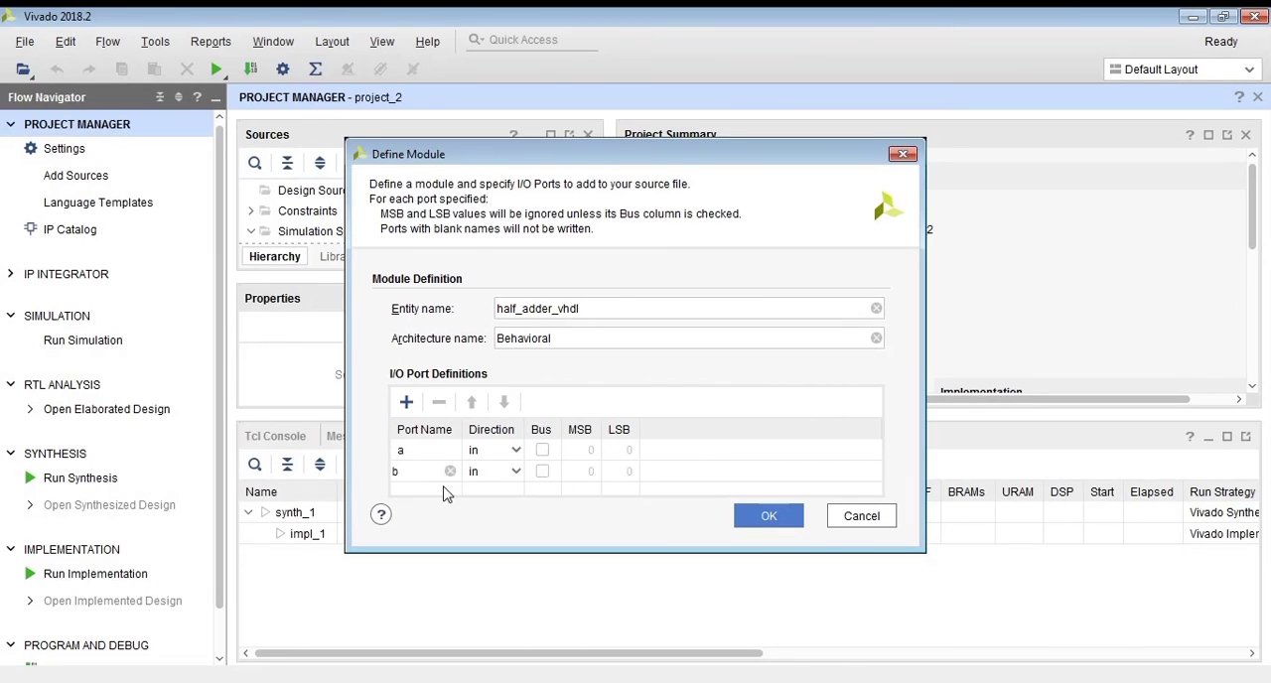
{"action": "left_click", "coordinate": [406, 401]}
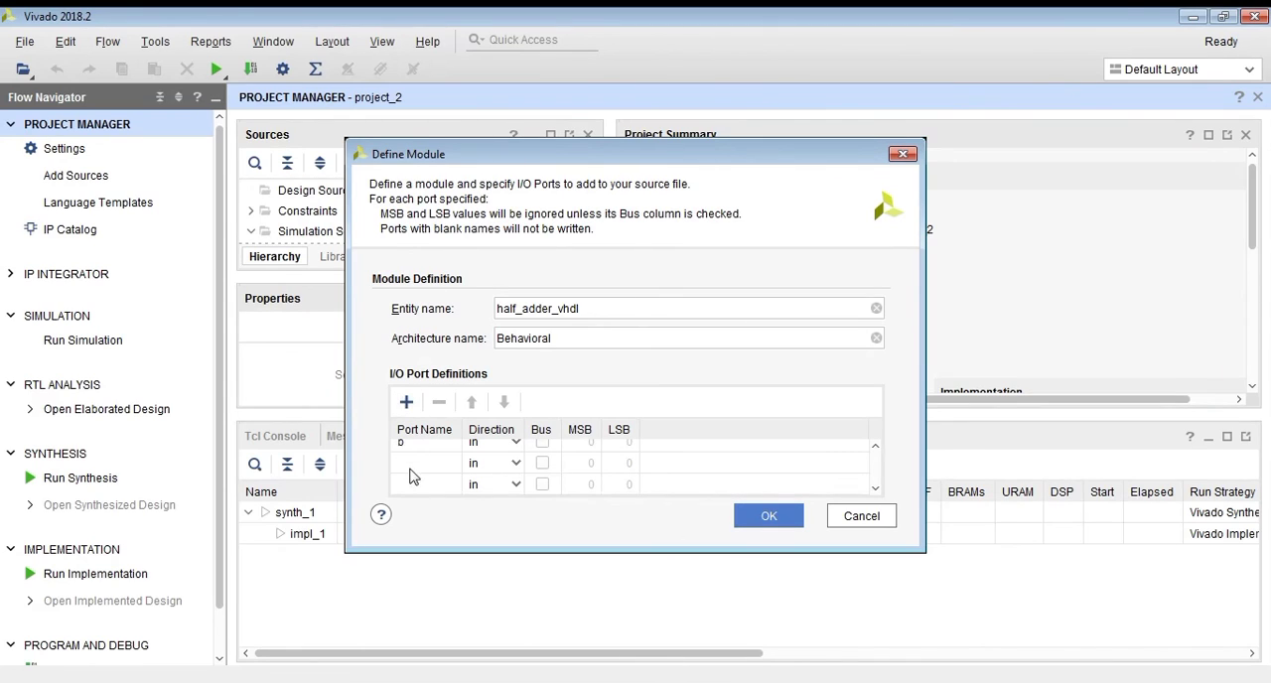
{"action": "type", "text": "su"}
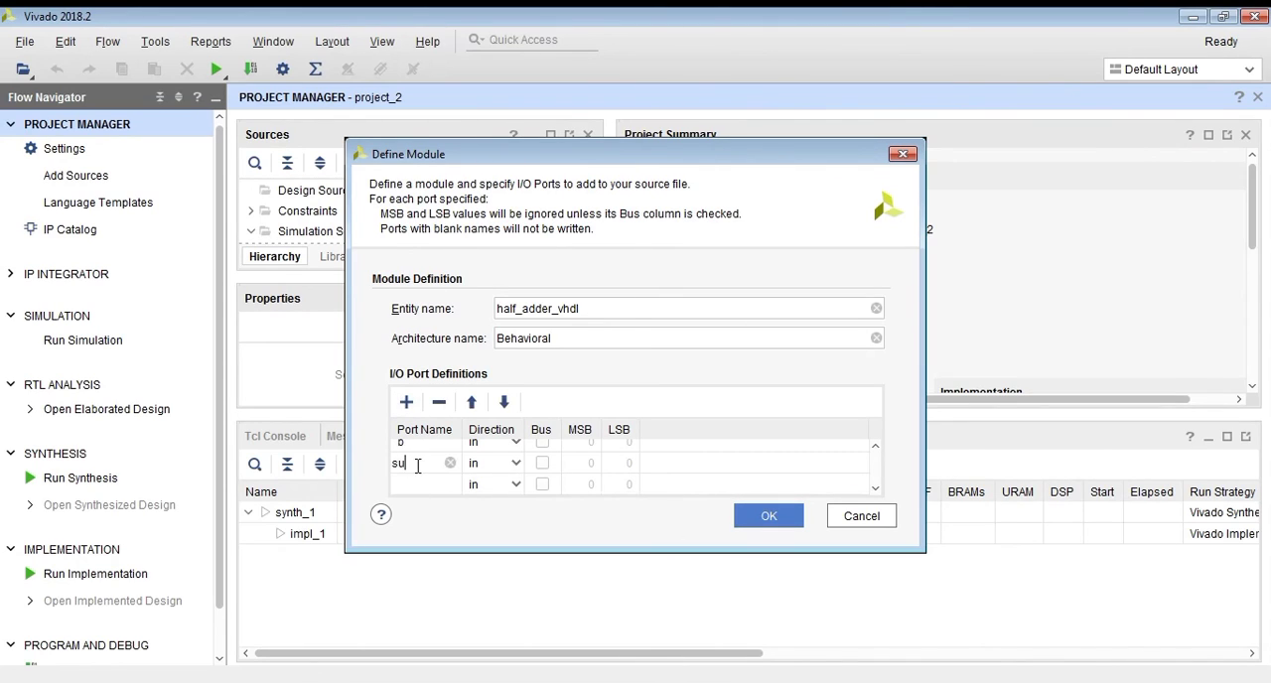
{"action": "left_click", "coordinate": [517, 463]}
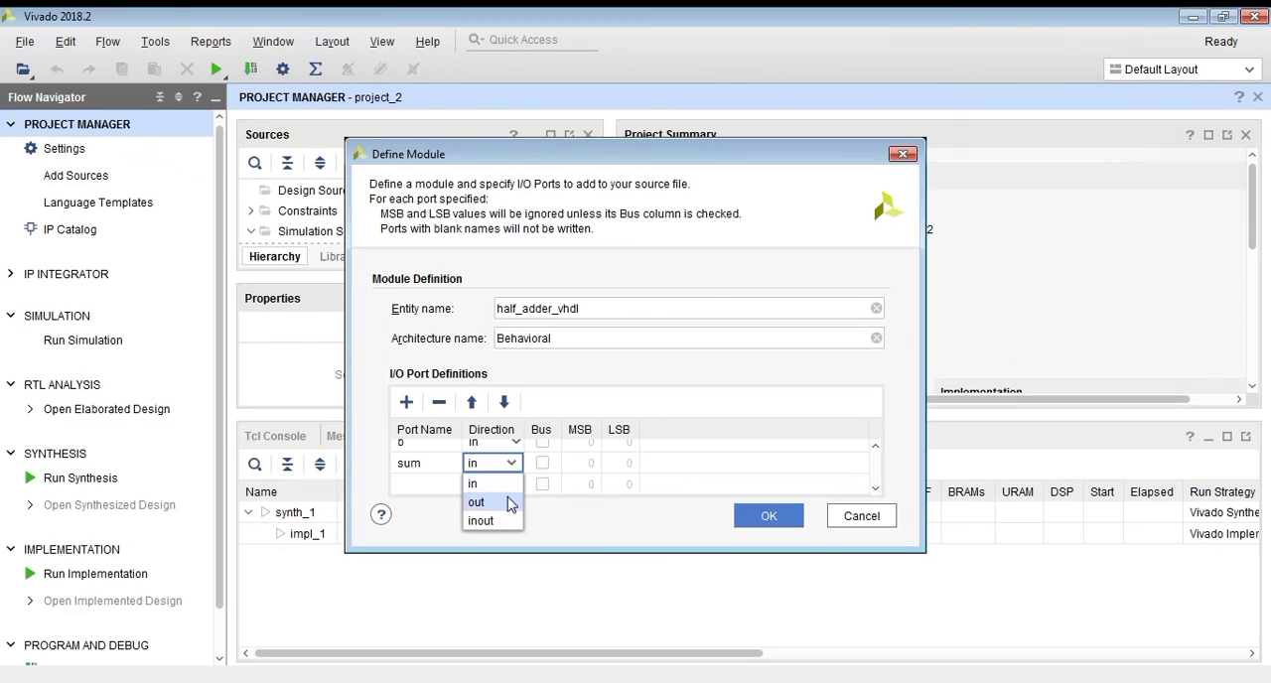
{"action": "left_click", "coordinate": [476, 501]}
{"action": "type", "text": "carry"}
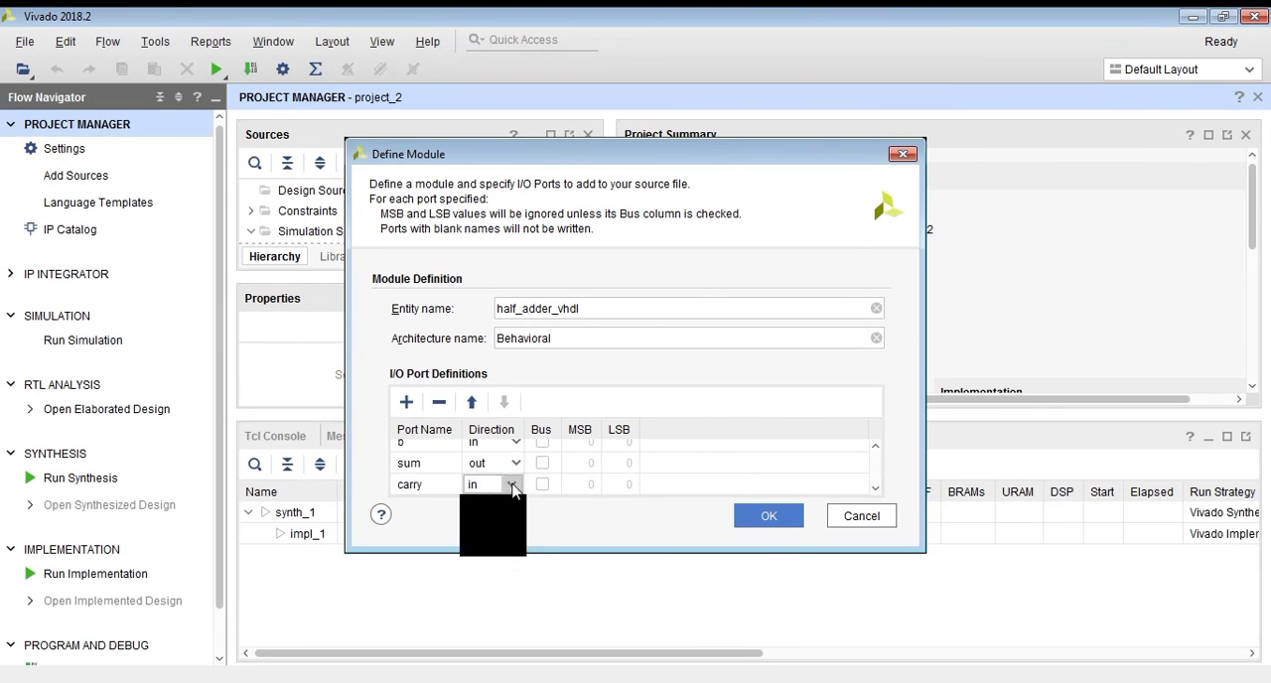
{"action": "left_click", "coordinate": [511, 485]}
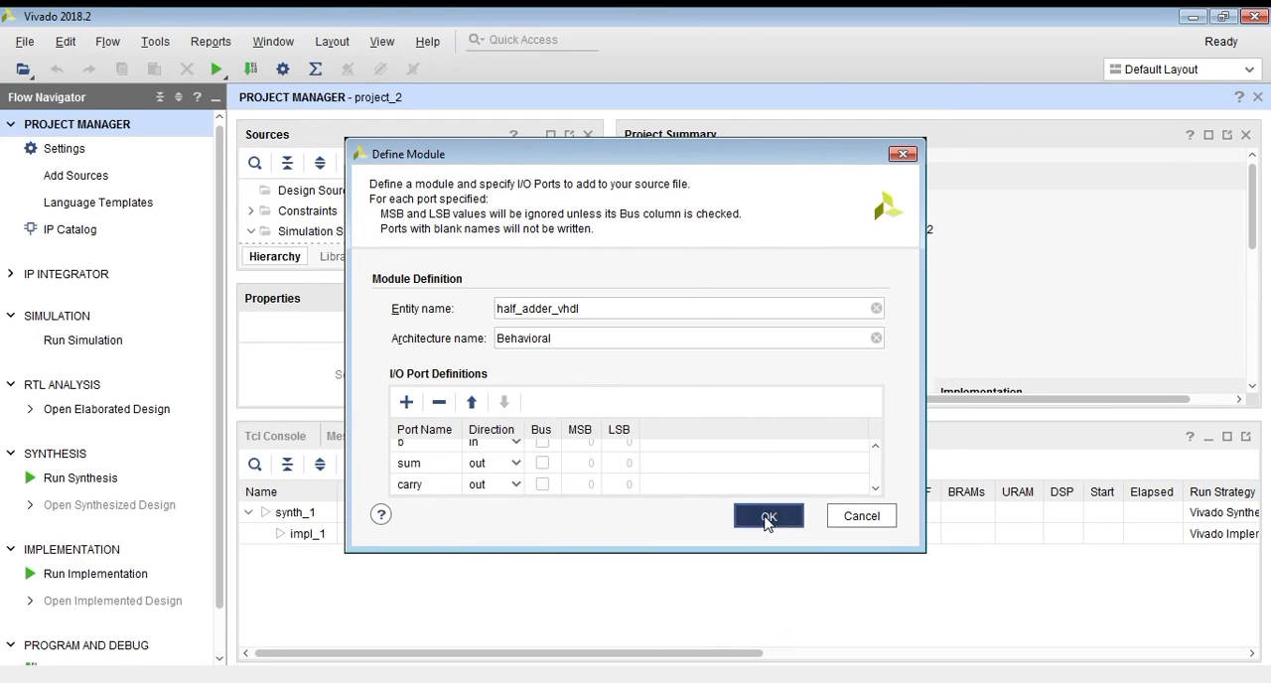
{"action": "left_click", "coordinate": [768, 517]}
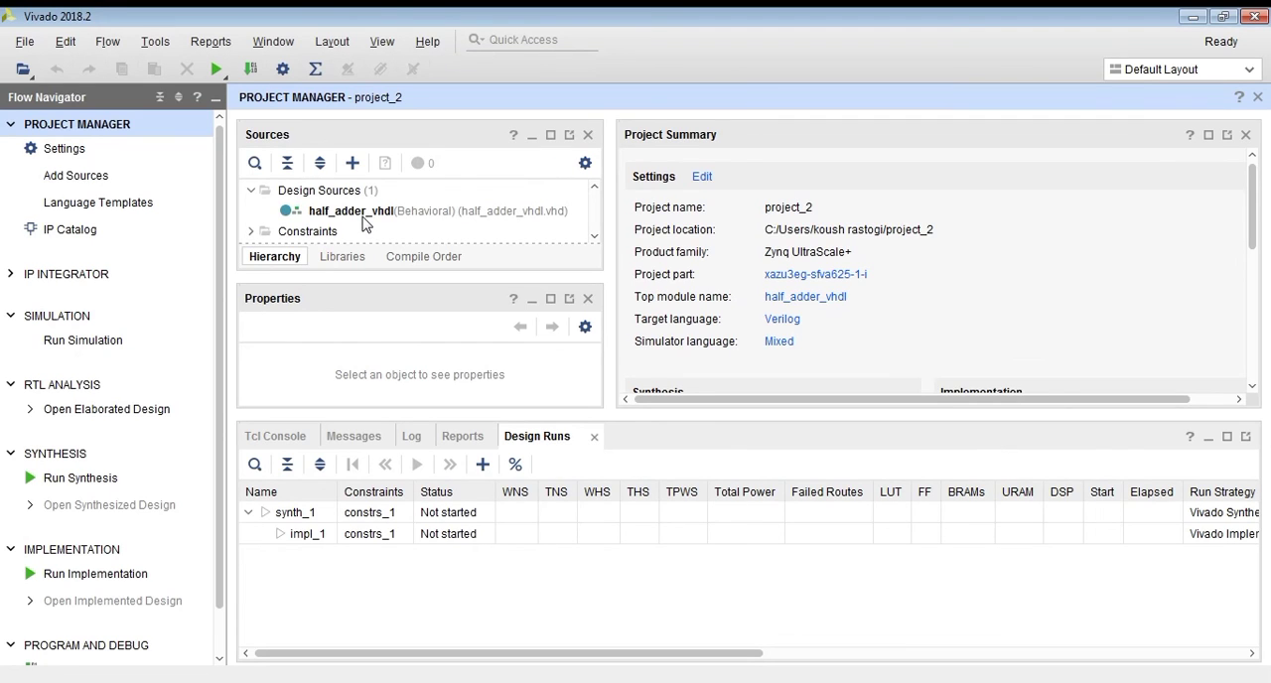
Add 'sum <= a xor b;' and 'carry <= a and b;' to half_adder_vhdl.vhd
{"action": "double_click", "coordinate": [351, 211]}
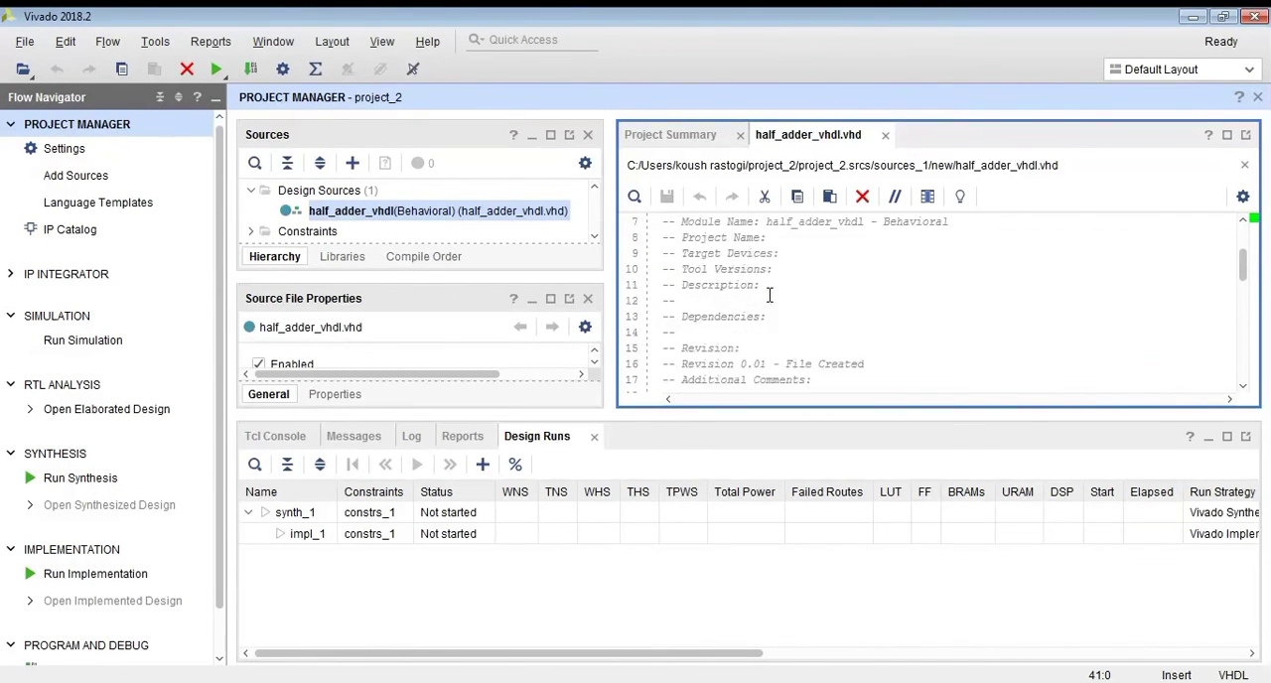
{"action": "scroll", "scroll_direction": "down", "scroll_amount": 3}
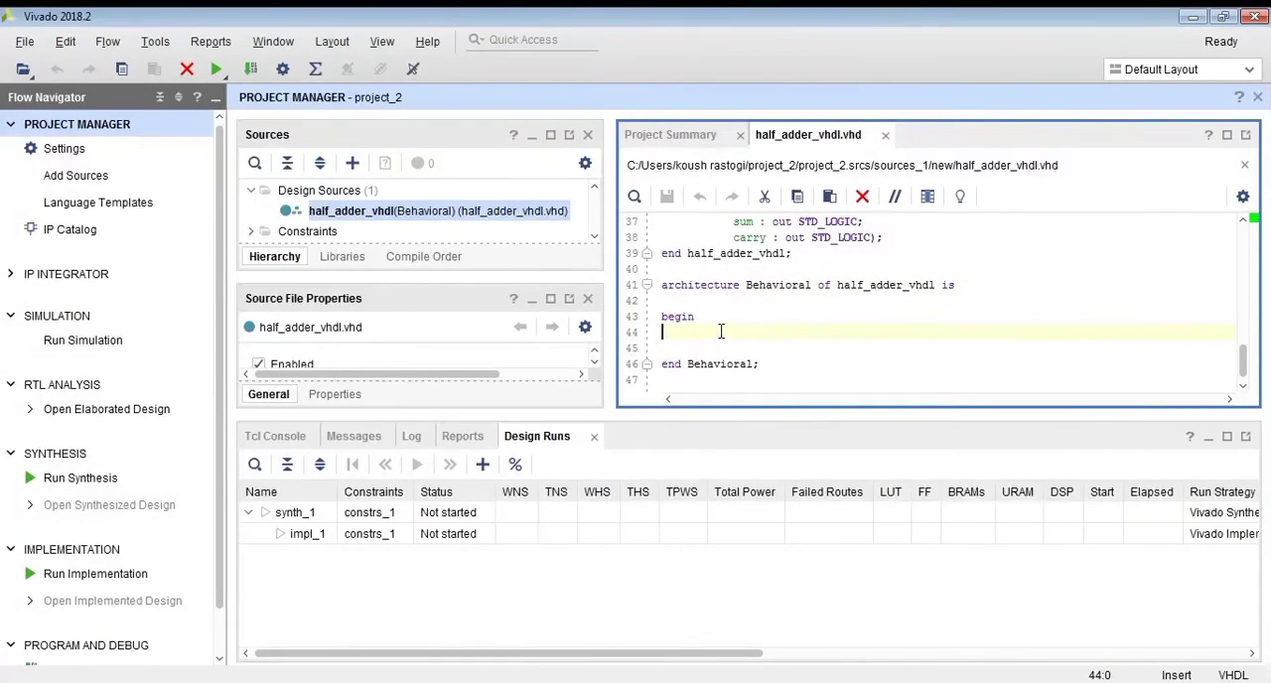
{"action": "type", "text": "s"}
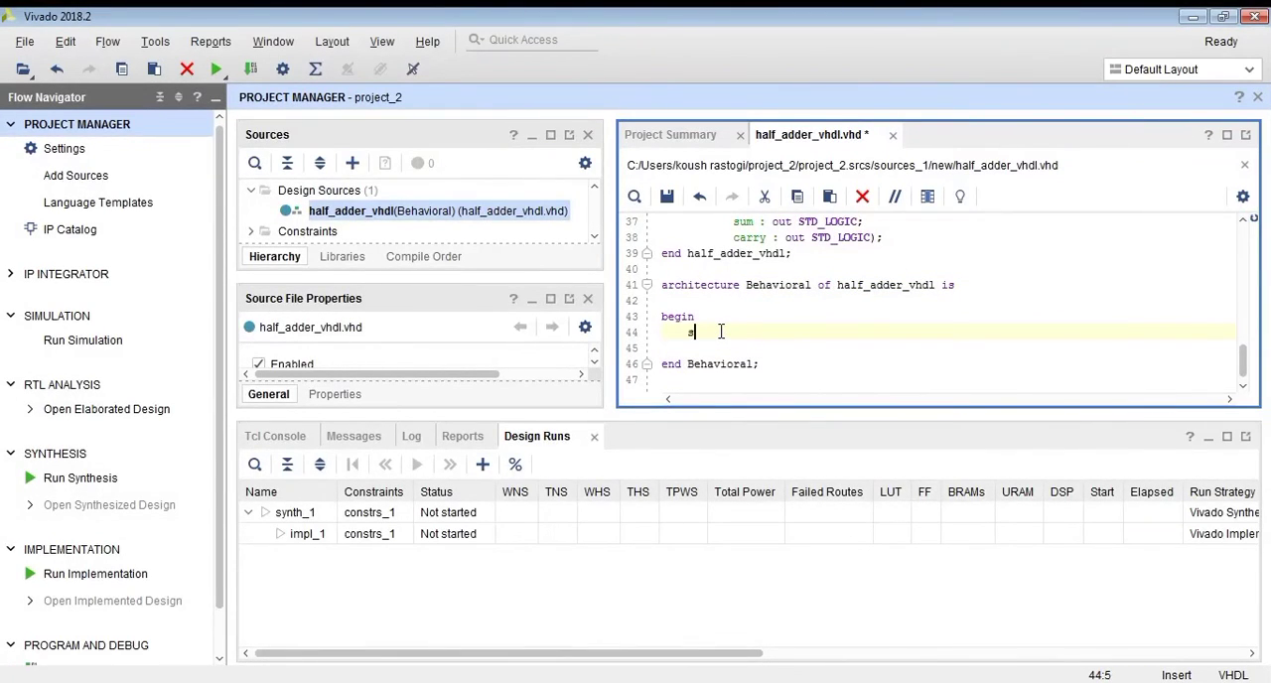
{"action": "type", "text": "um"}
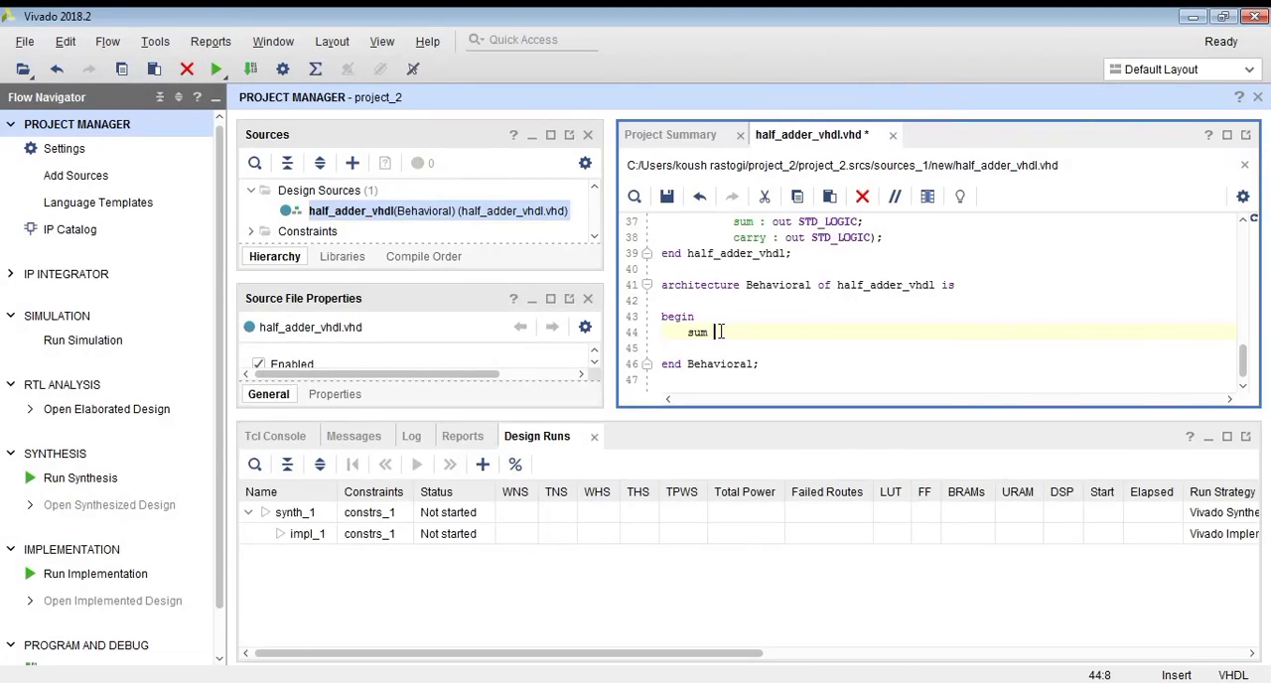
{"action": "type", "text": "<= a a"}
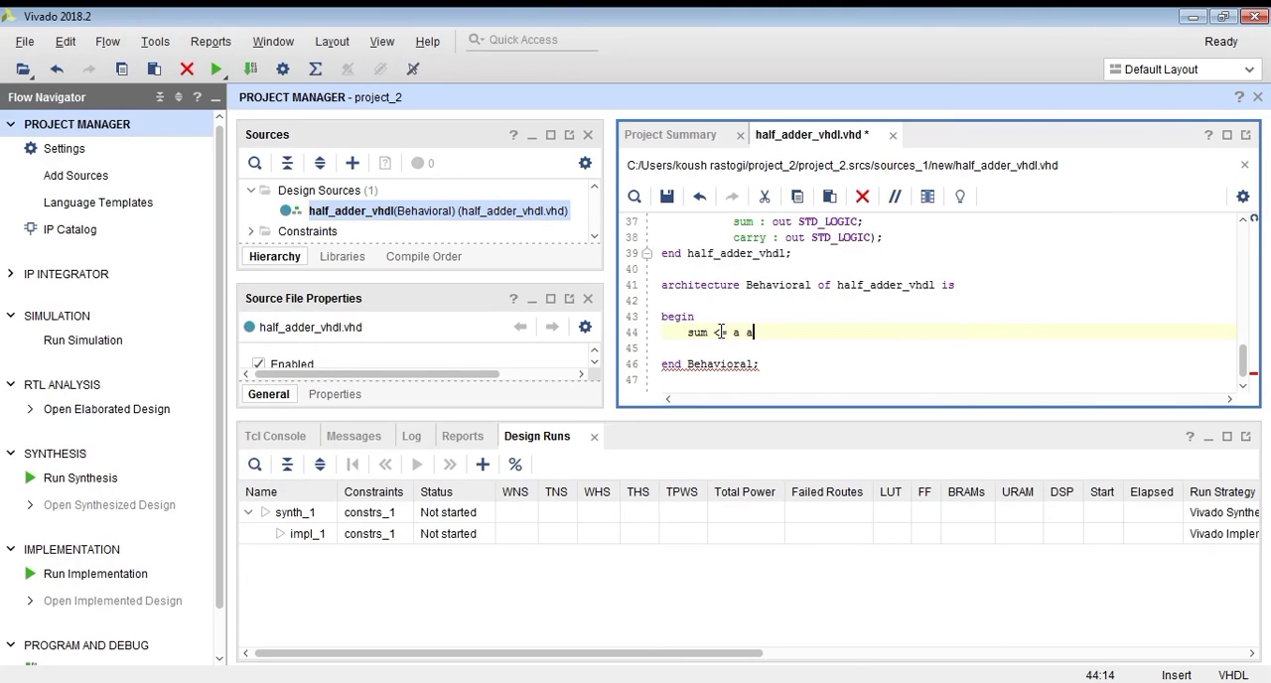
{"action": "type", "text": "xor b;"}
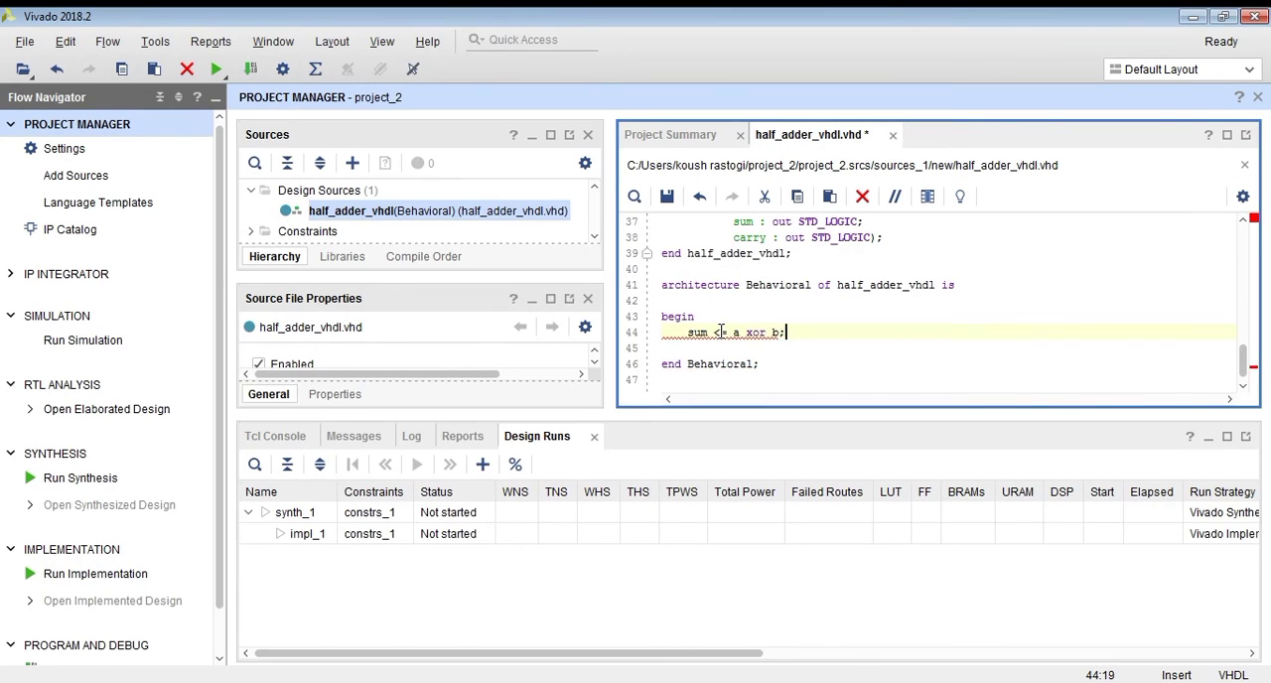
{"action": "type", "text": "carry <="}
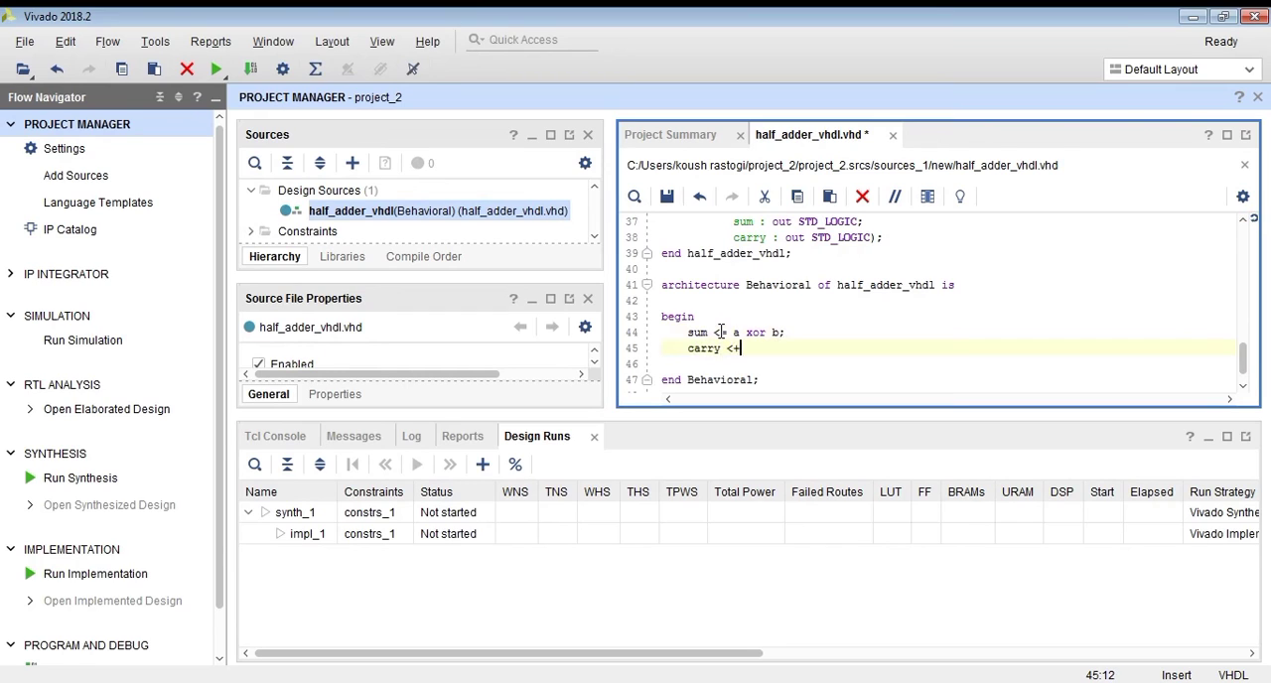
{"action": "key", "text": "BackSpace"}
{"action": "type", "text": "= a a"}
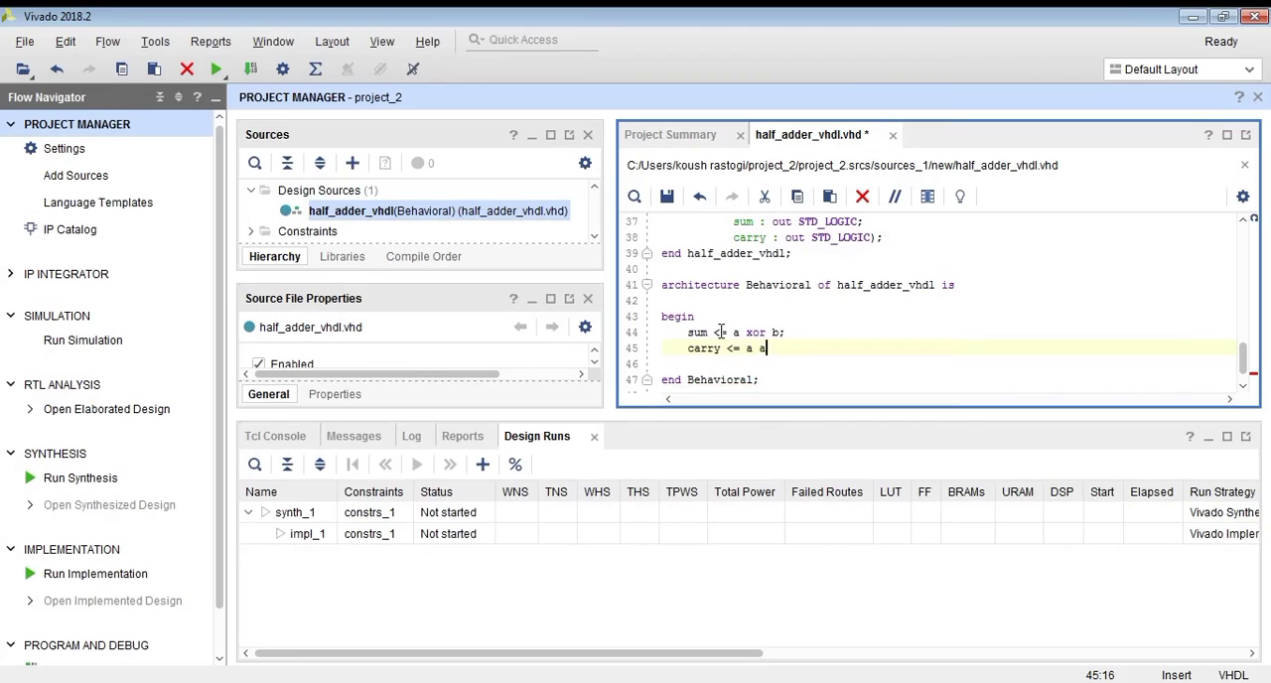
{"action": "type", "text": "nd"}
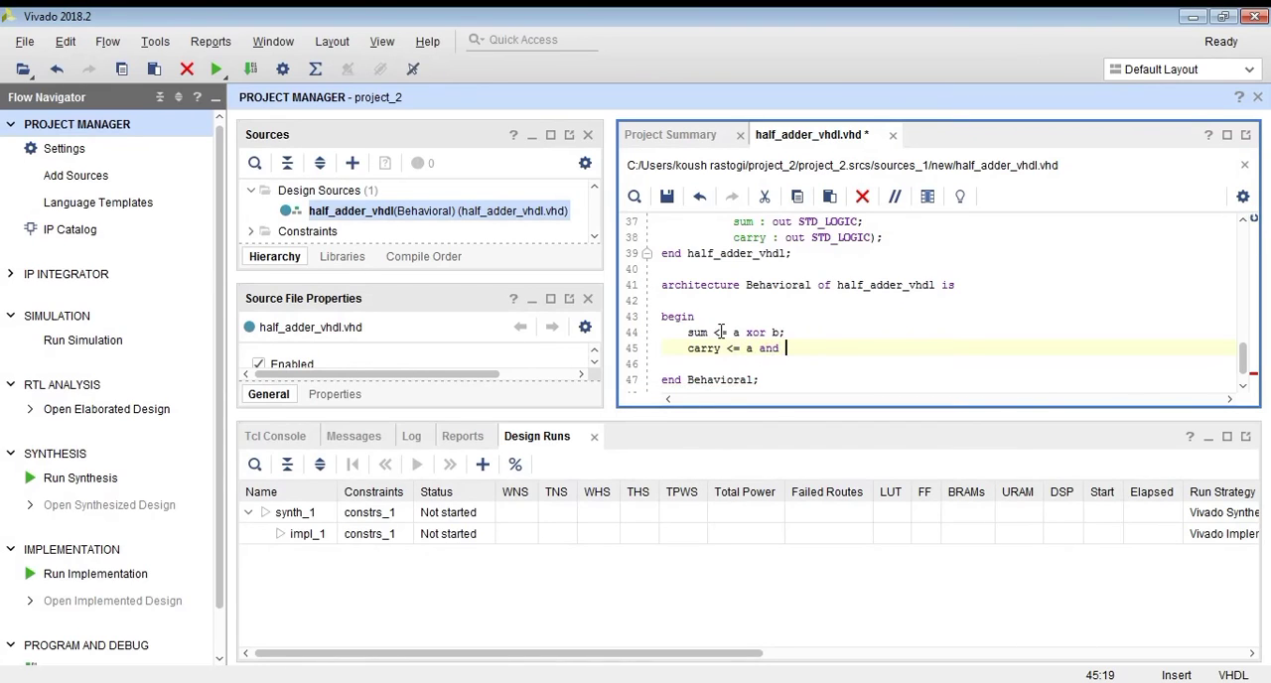
{"action": "type", "text": "b;"}
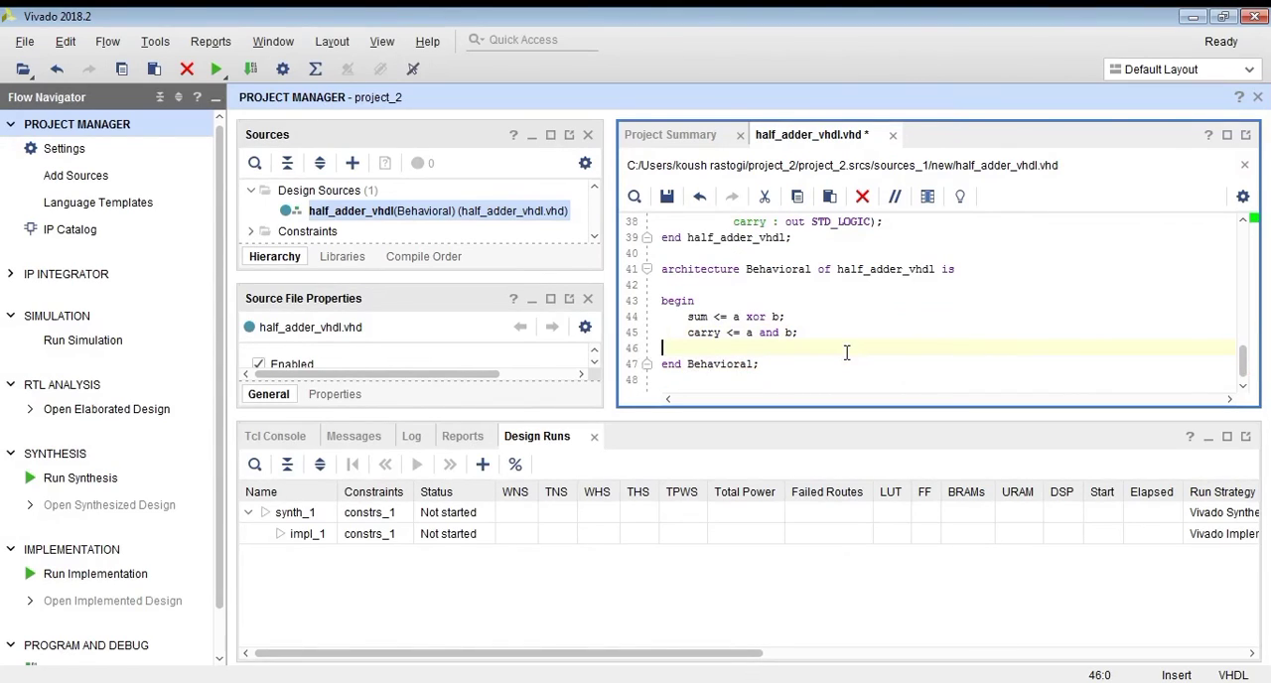
{"action": "mouse_move", "coordinate": [854, 332]}
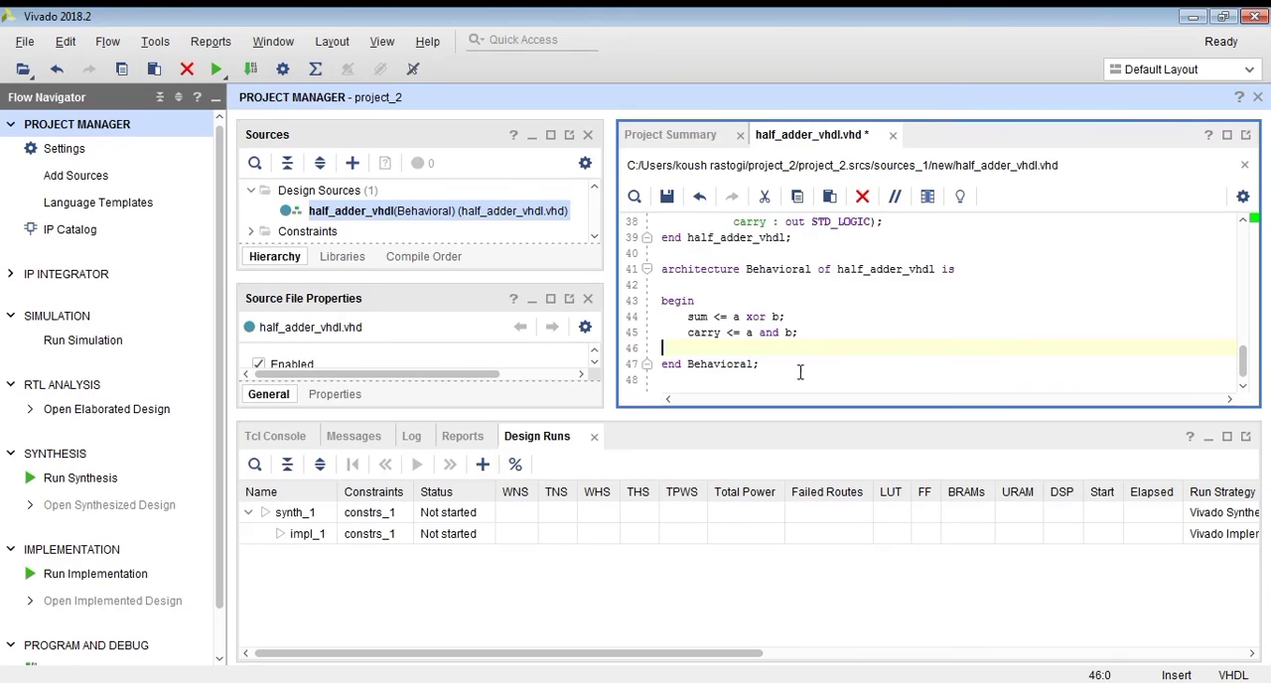
Save the half_adder_vhdl source and launch synthesis run synth_1
{"action": "left_click", "coordinate": [81, 478]}
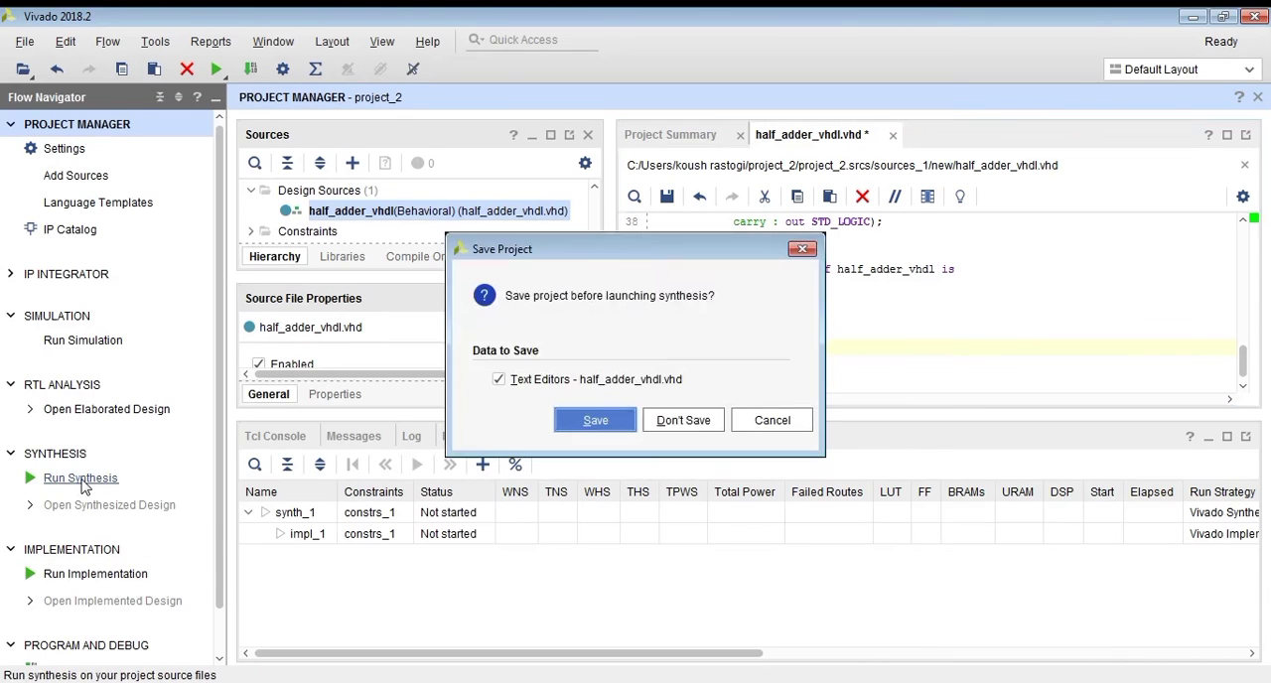
{"action": "left_click", "coordinate": [594, 420]}
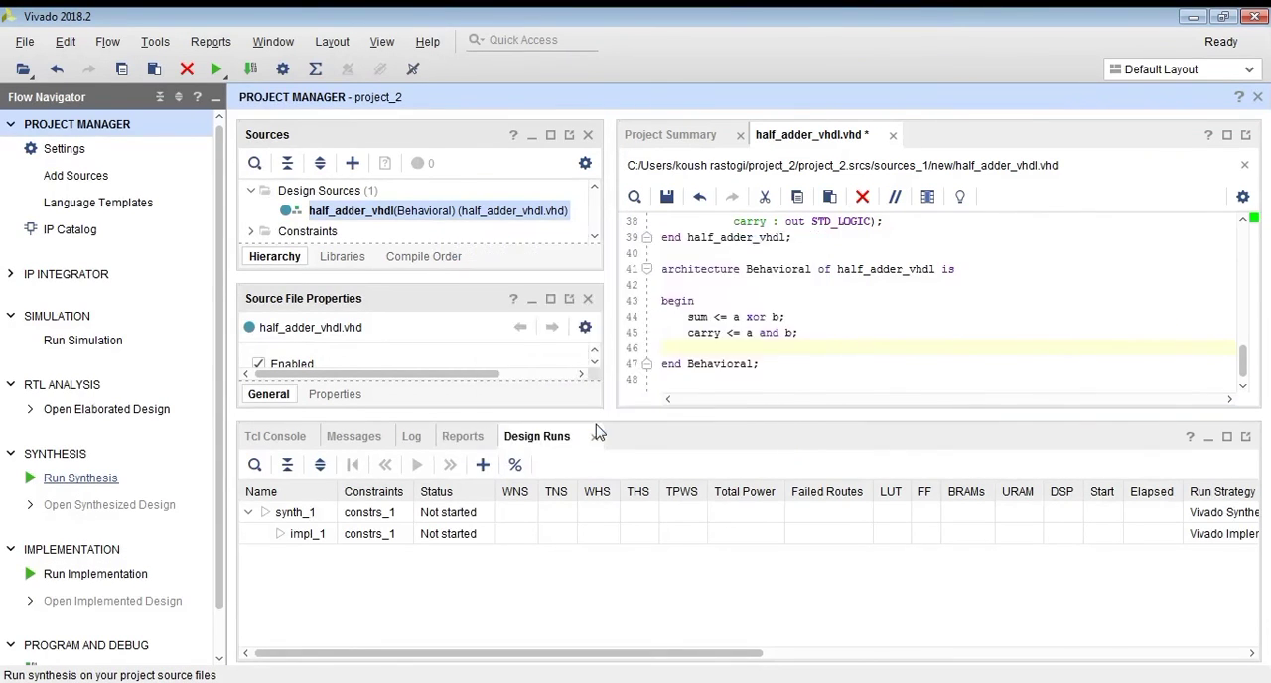
{"action": "left_click", "coordinate": [81, 477]}
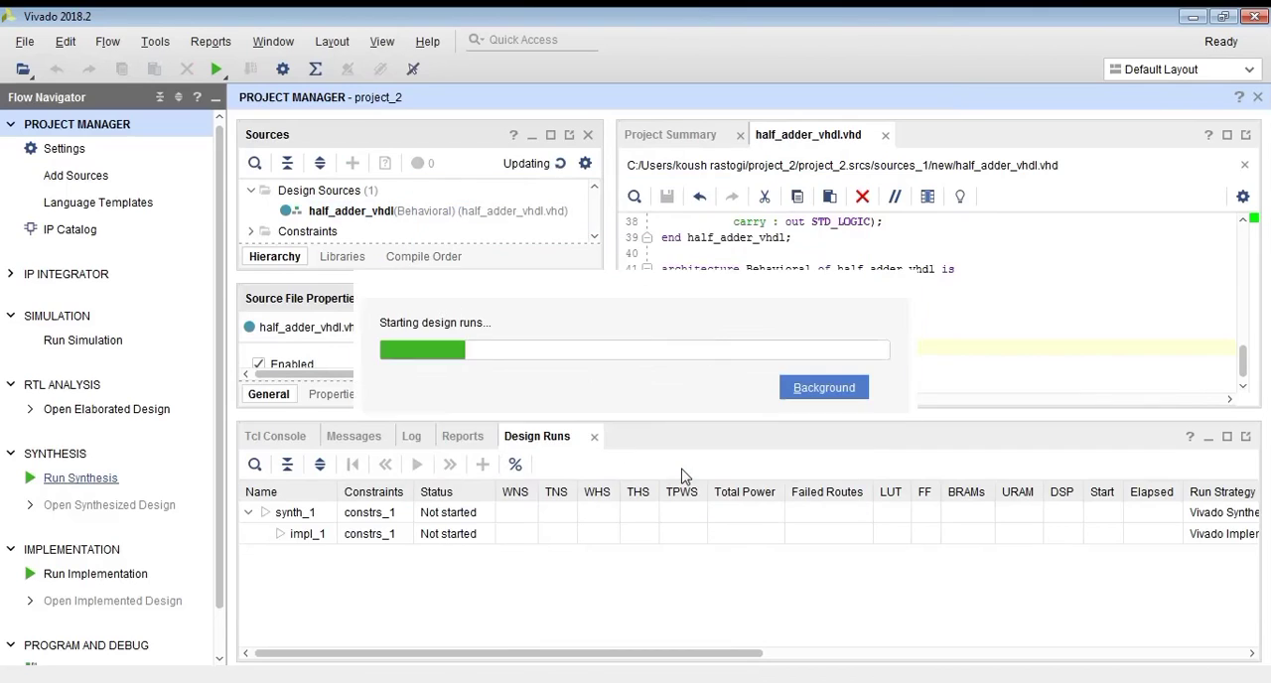
{"action": "left_click", "coordinate": [823, 387]}
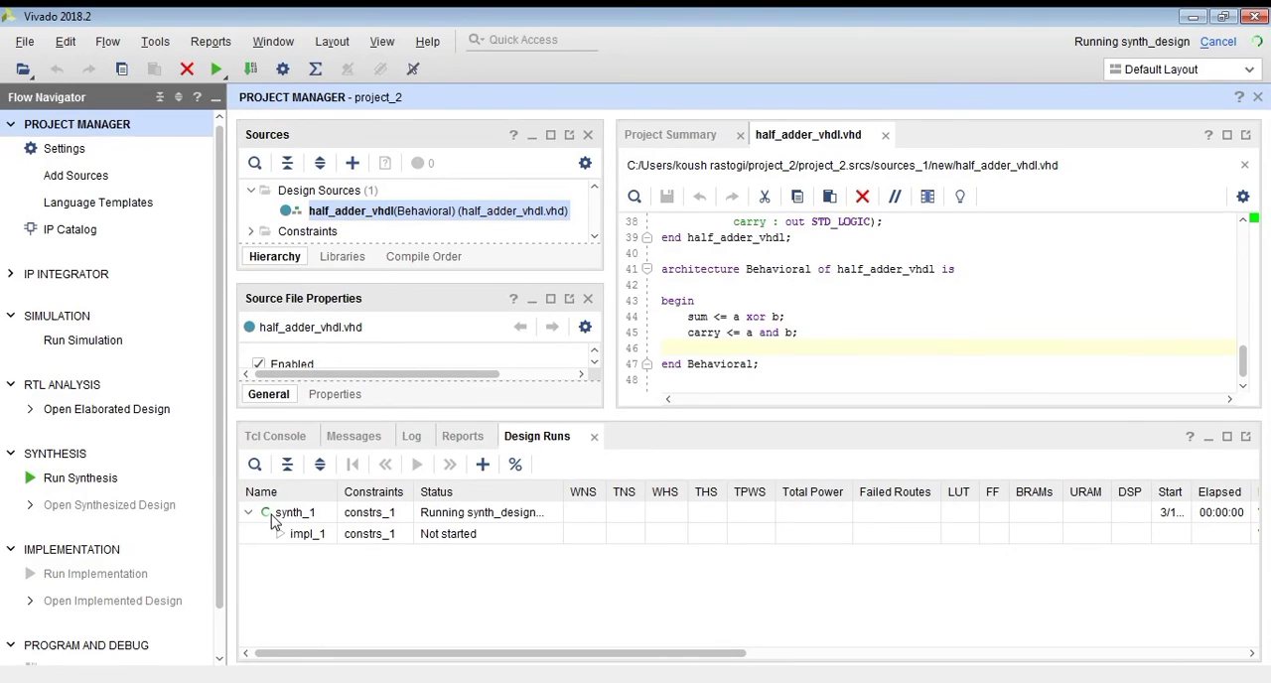
{"action": "left_click", "coordinate": [373, 512]}
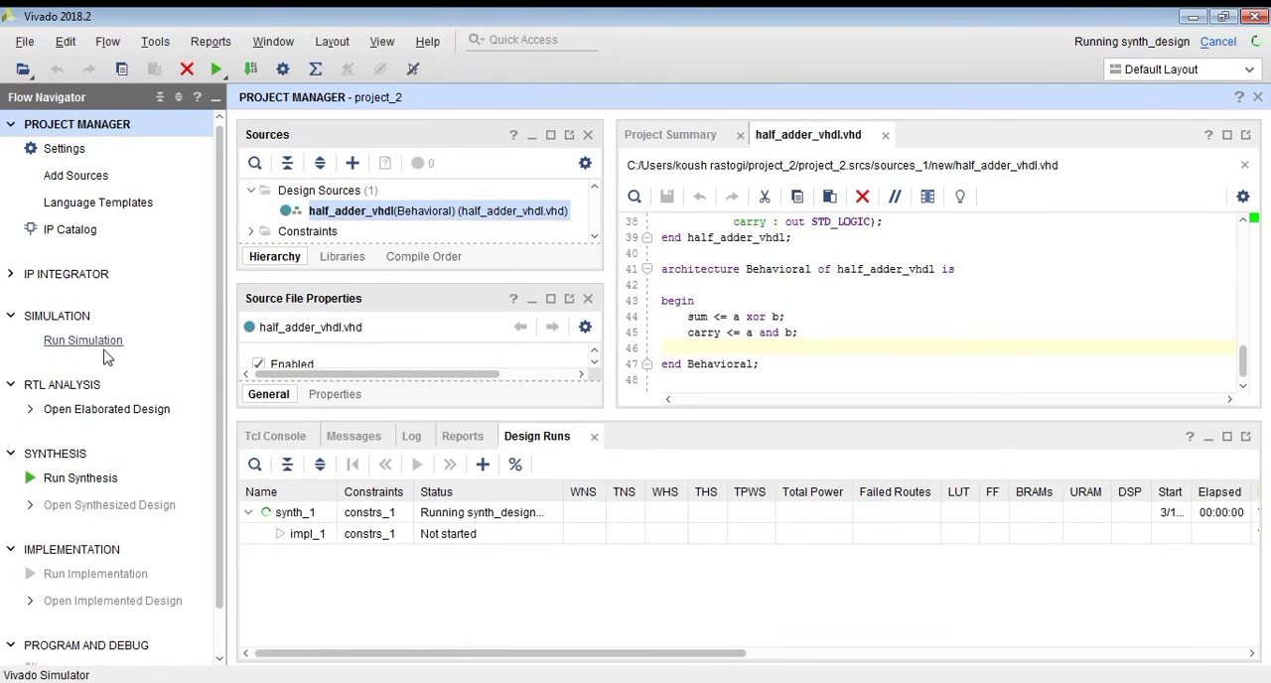
Launch behavioral simulation of half_adder_vhdl from Run Simulation
{"action": "left_click", "coordinate": [83, 340]}
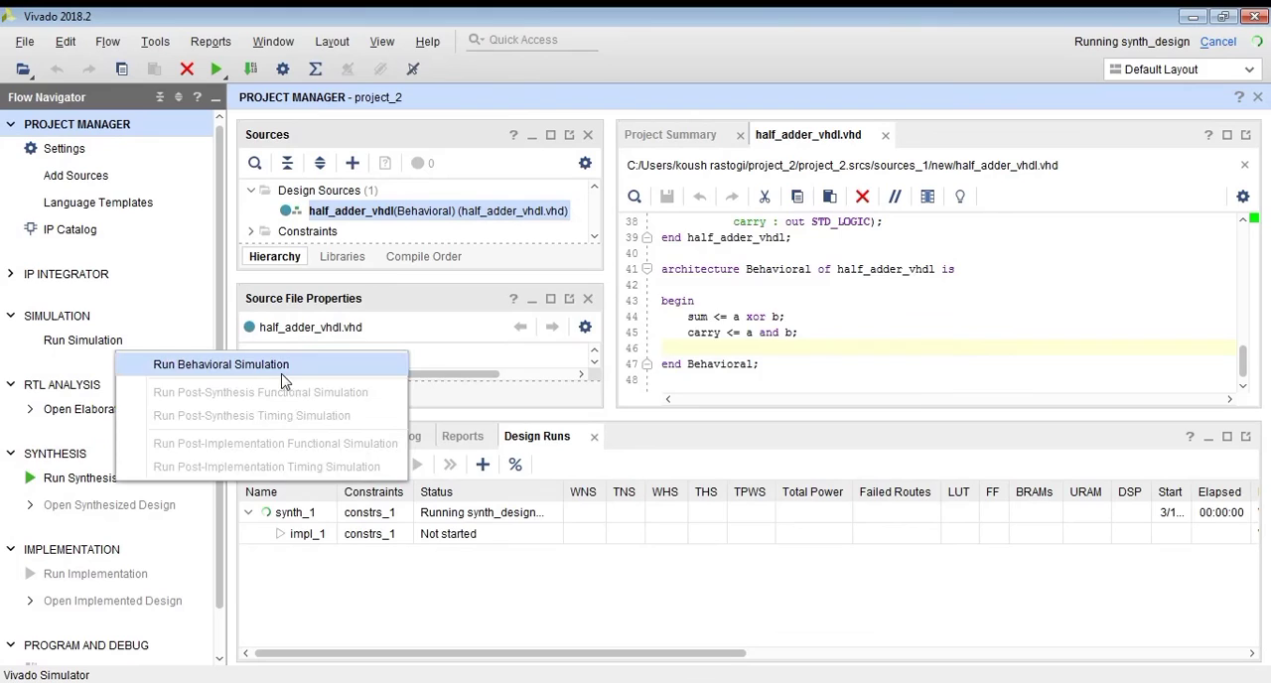
{"action": "left_click", "coordinate": [221, 364]}
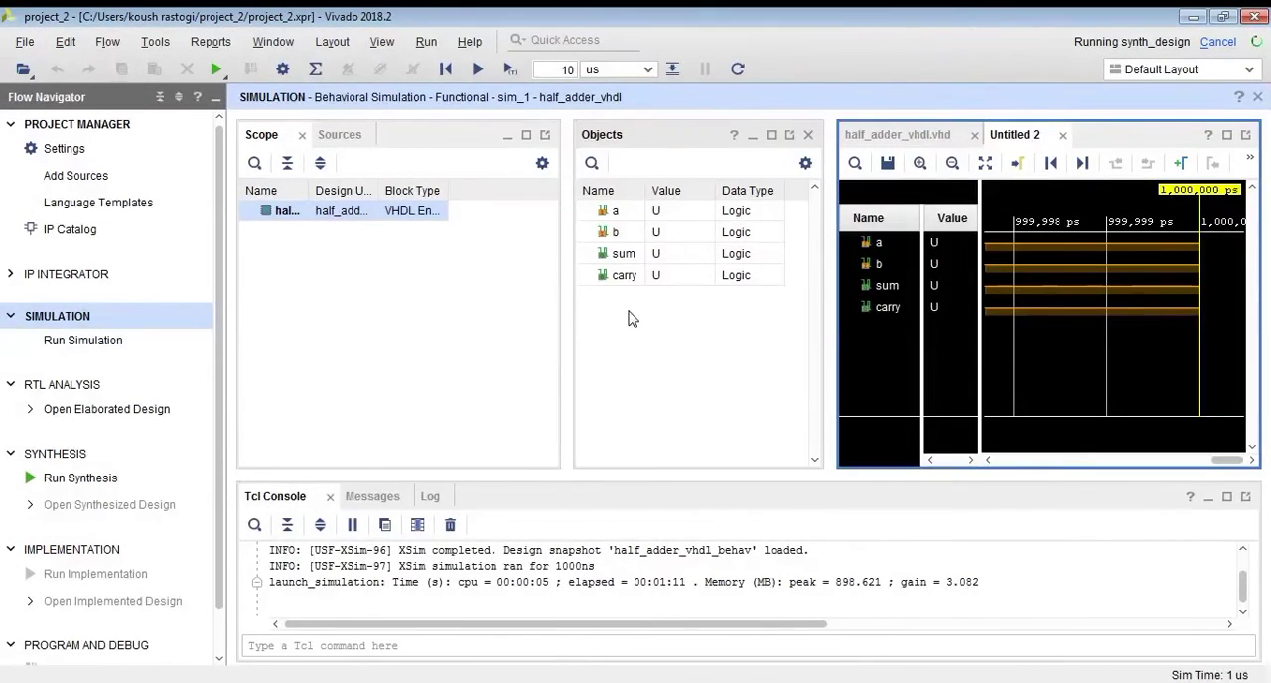
{"action": "mouse_move", "coordinate": [615, 216]}
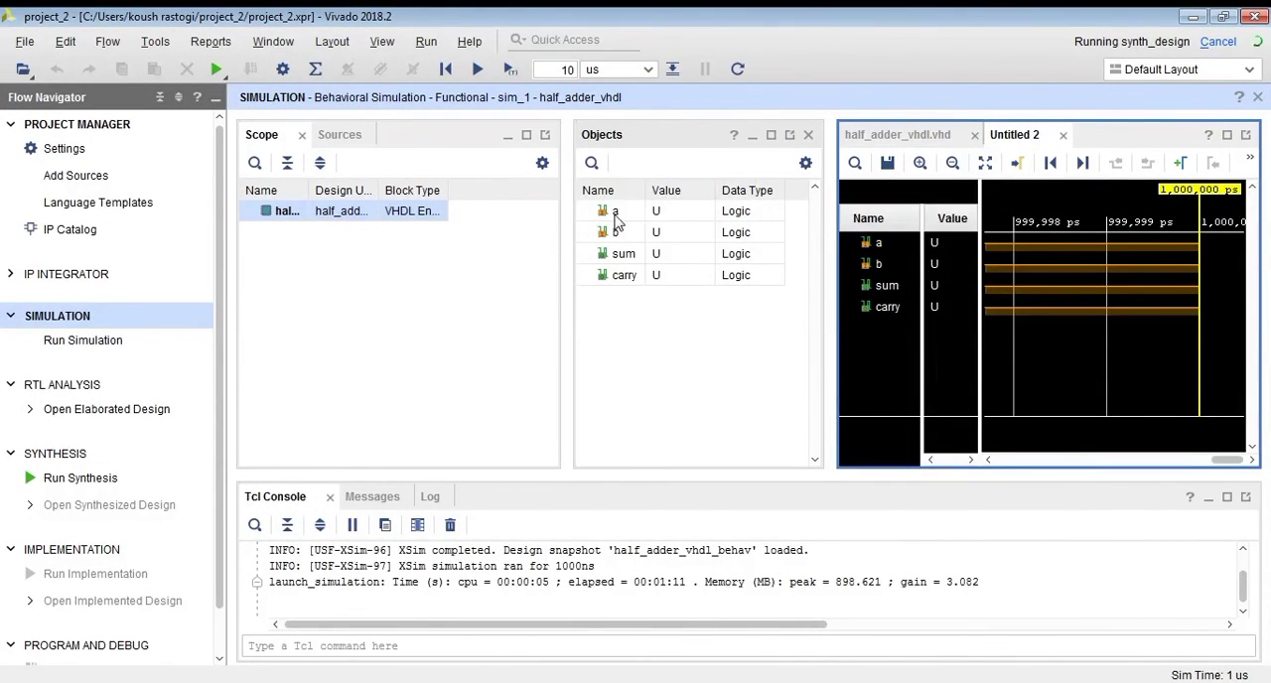
Select signal a in Objects and dismiss the synthesis-completed notice
{"action": "left_click", "coordinate": [611, 211]}
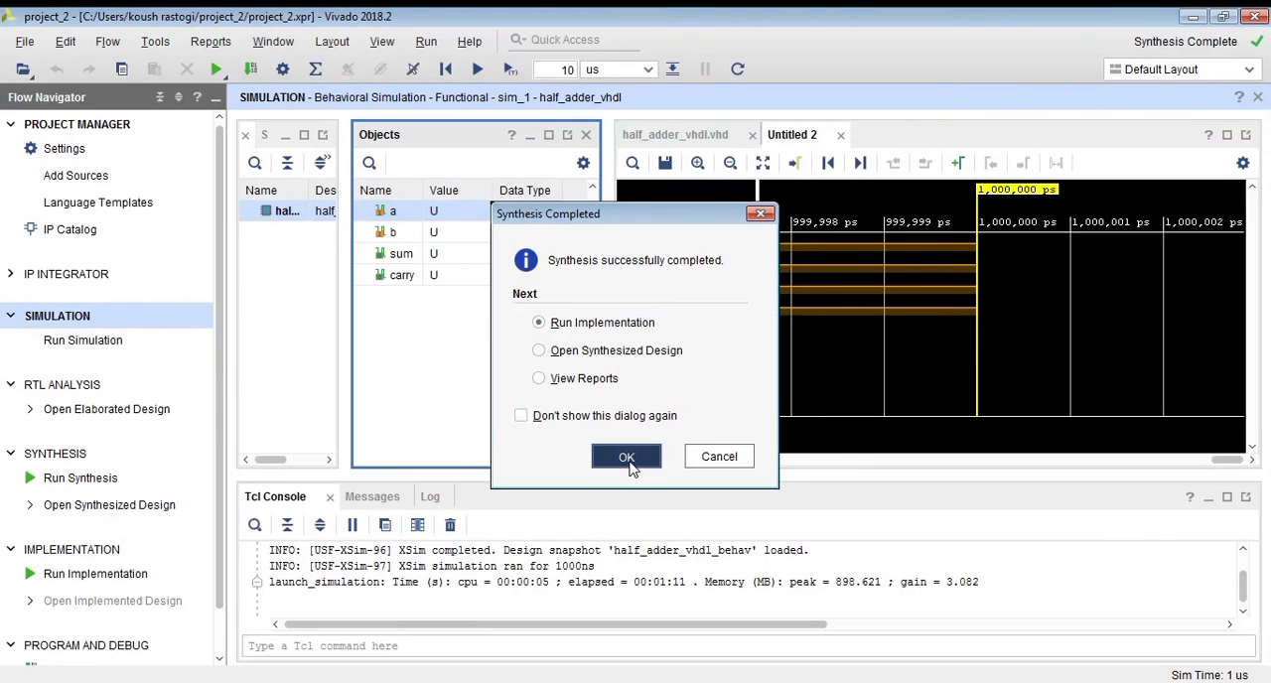
{"action": "left_click", "coordinate": [626, 457]}
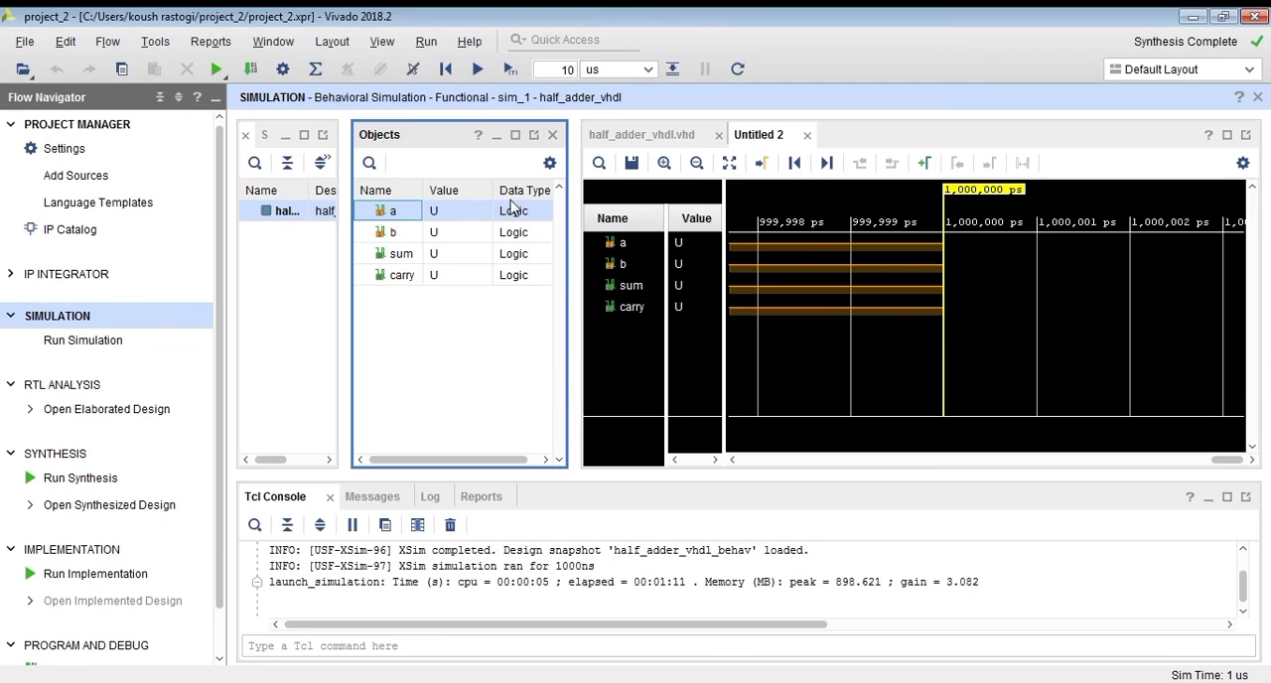
Force signals a and b to constant binary 0
{"action": "right_click", "coordinate": [392, 210]}
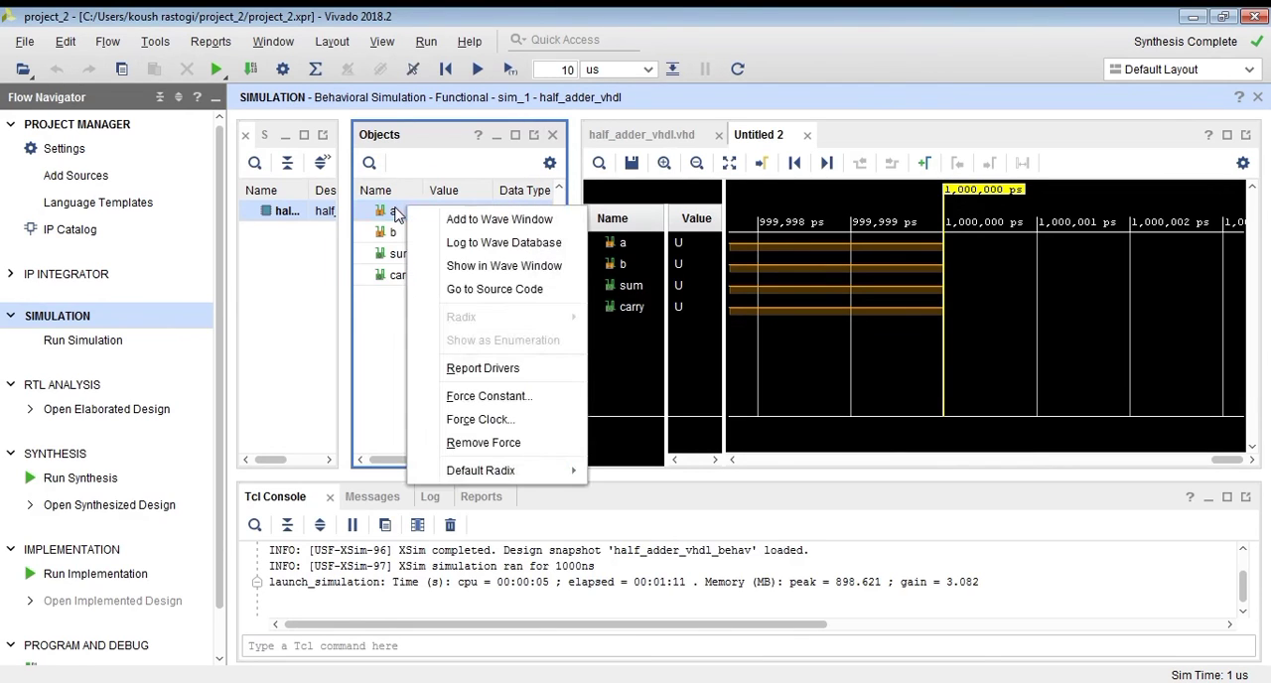
{"action": "left_click", "coordinate": [489, 396]}
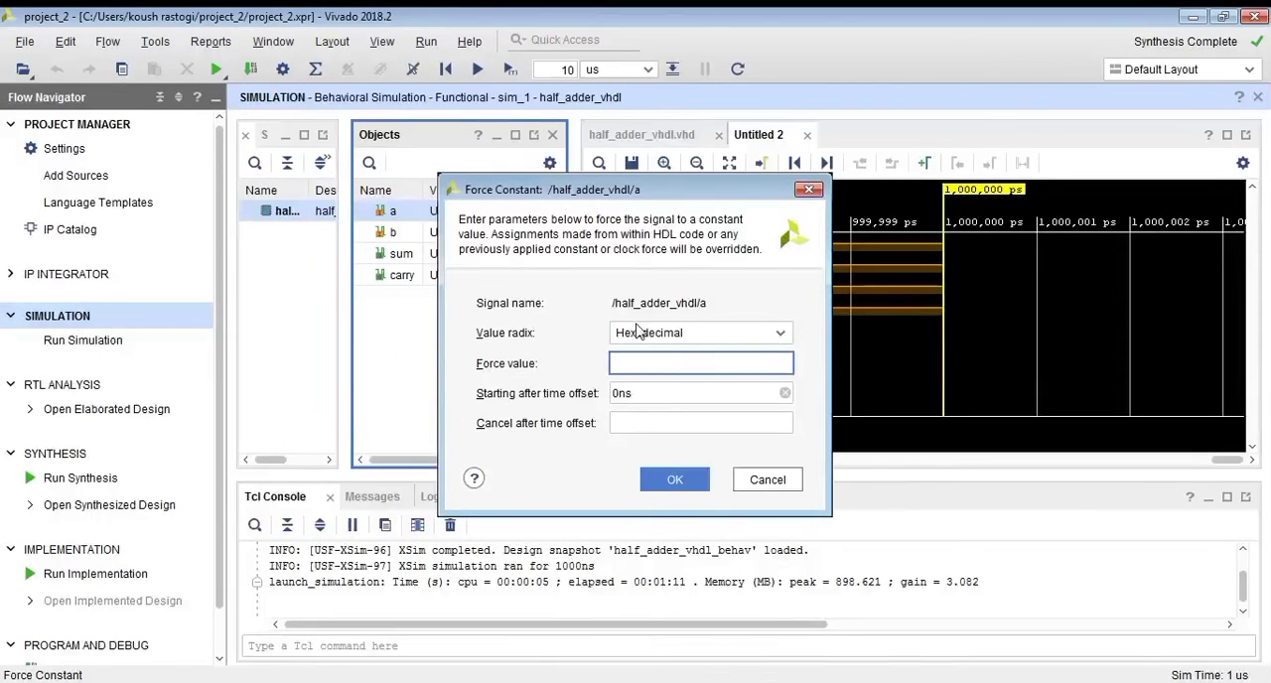
{"action": "left_click", "coordinate": [700, 333]}
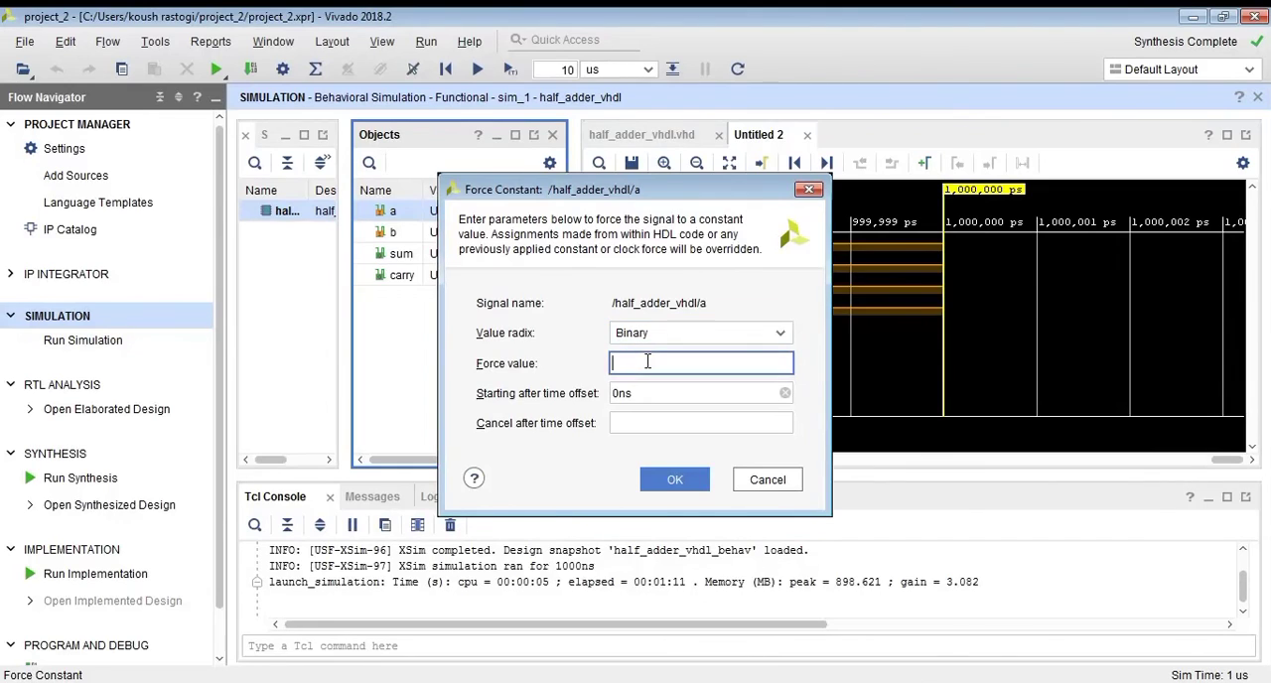
{"action": "type", "text": "0"}
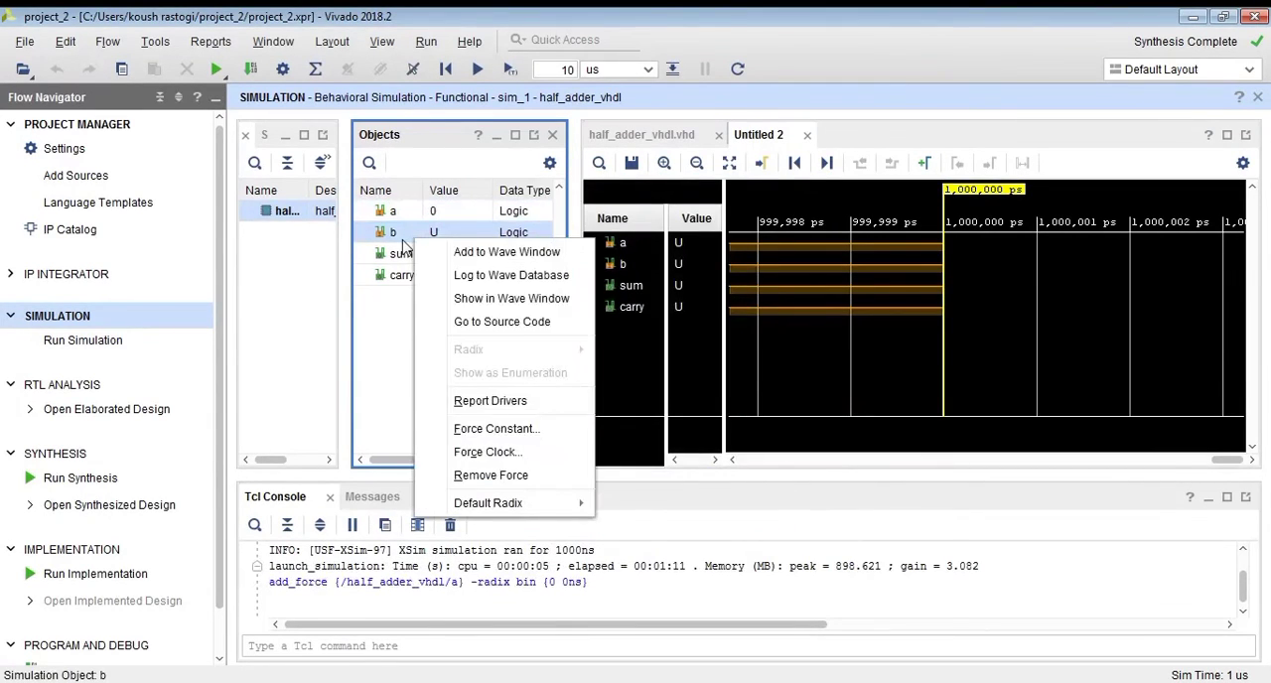
{"action": "left_click", "coordinate": [495, 428]}
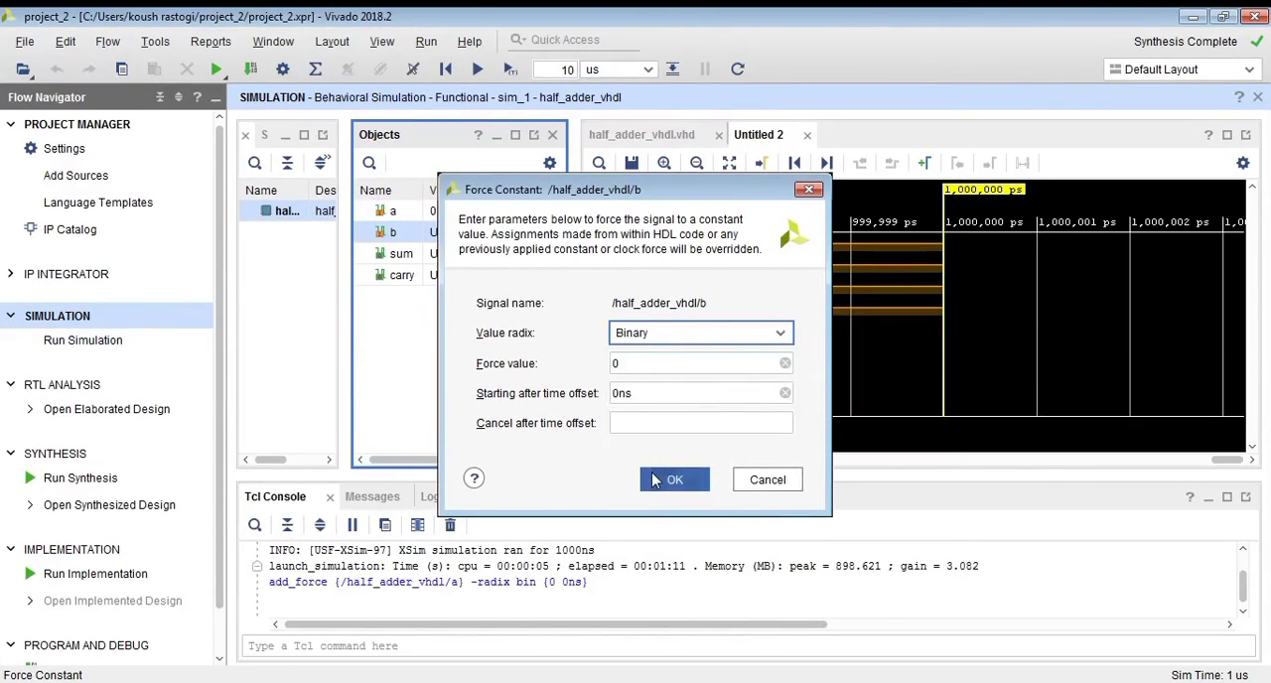
{"action": "left_click", "coordinate": [675, 478]}
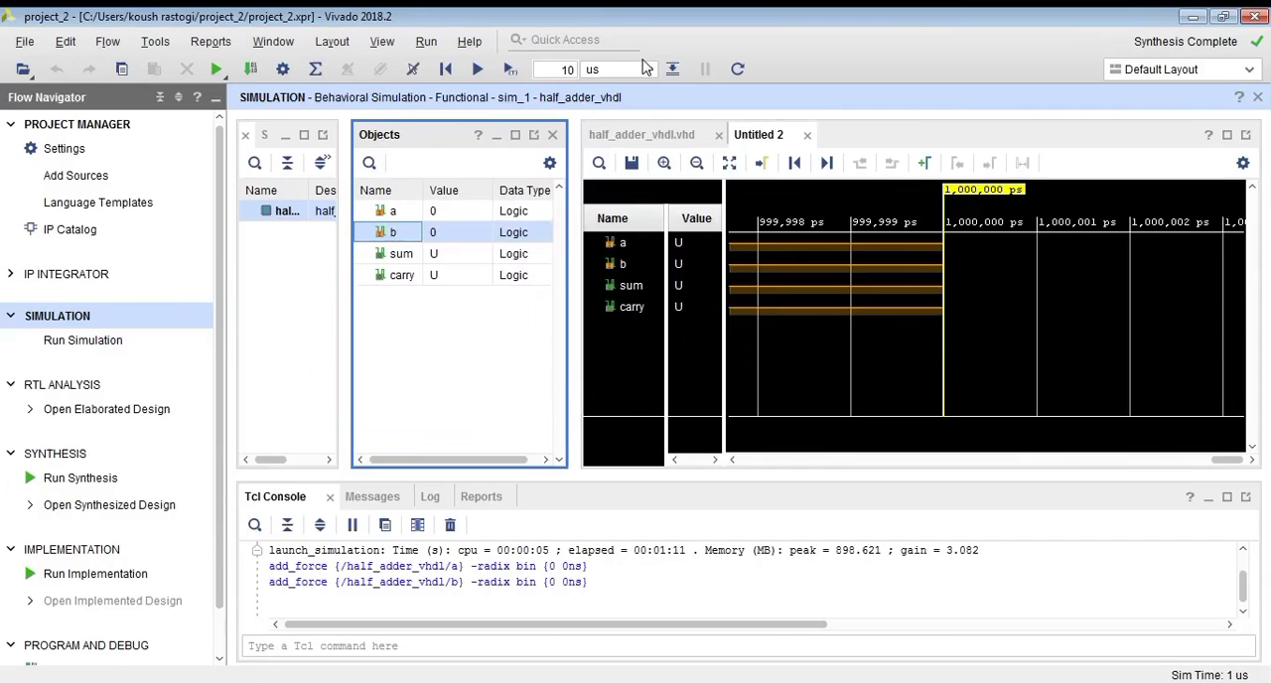
{"action": "mouse_move", "coordinate": [507, 69]}
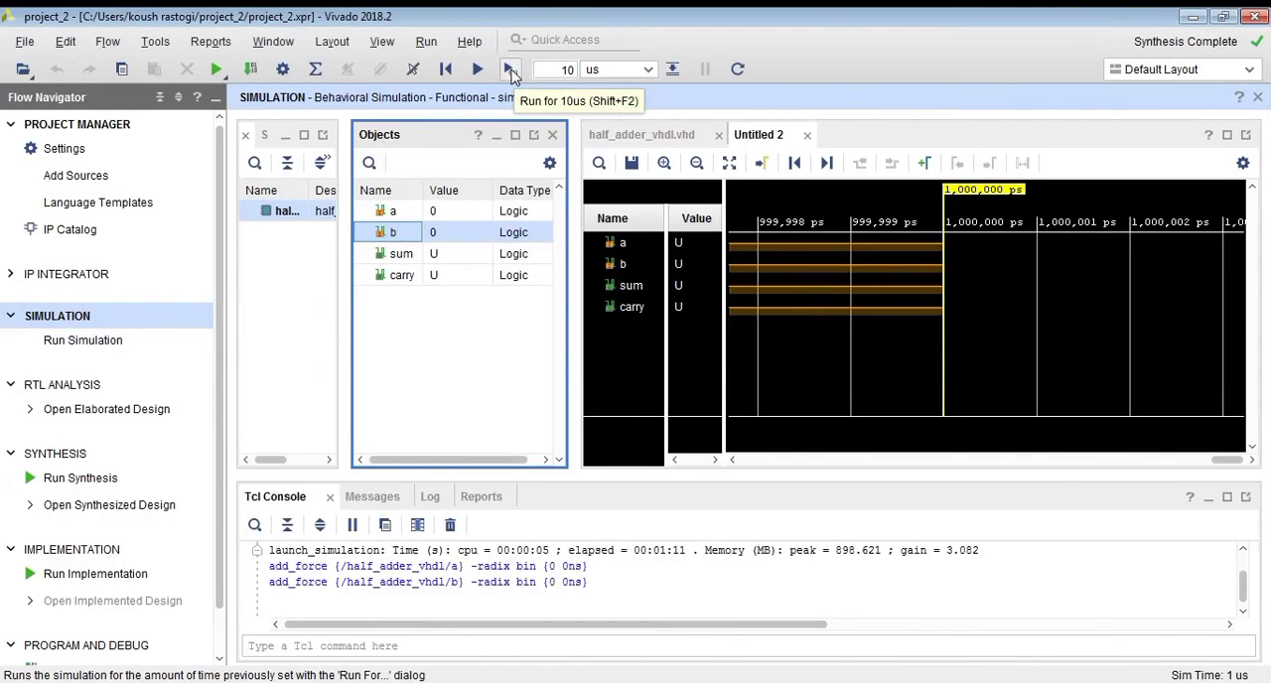
Run the simulation for 10 µs and zoom out to see the whole waveform
{"action": "left_click", "coordinate": [505, 68]}
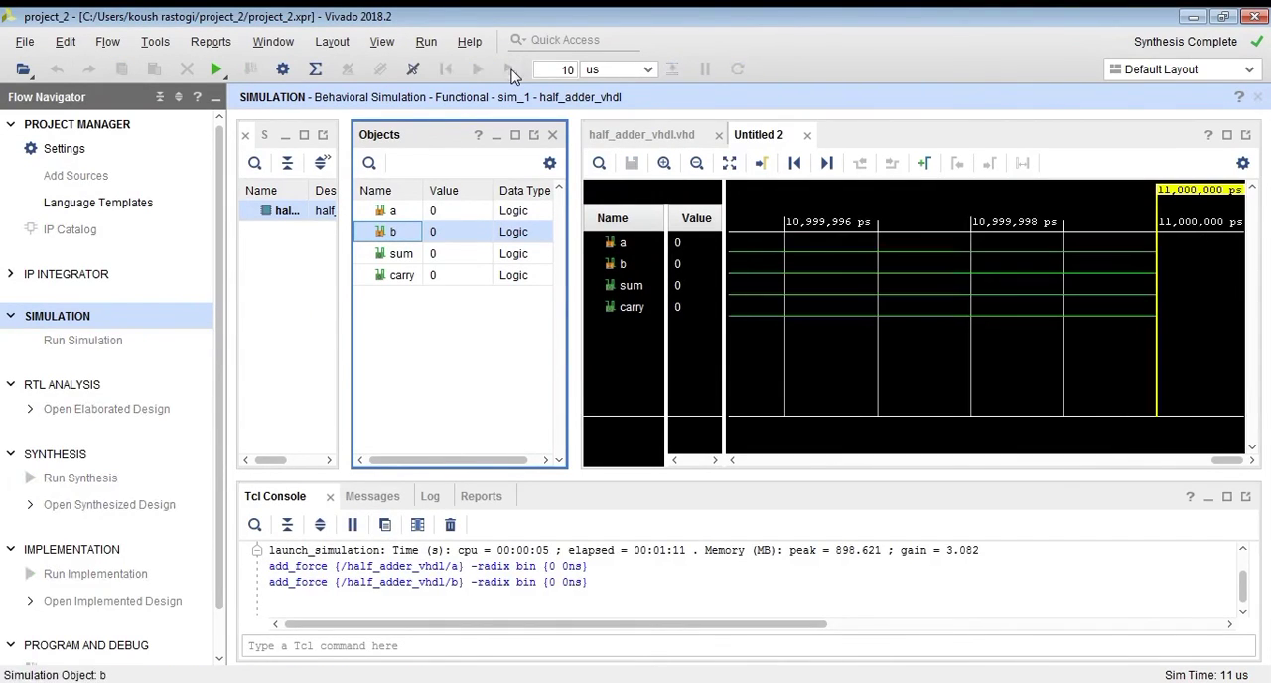
{"action": "left_click", "coordinate": [696, 163]}
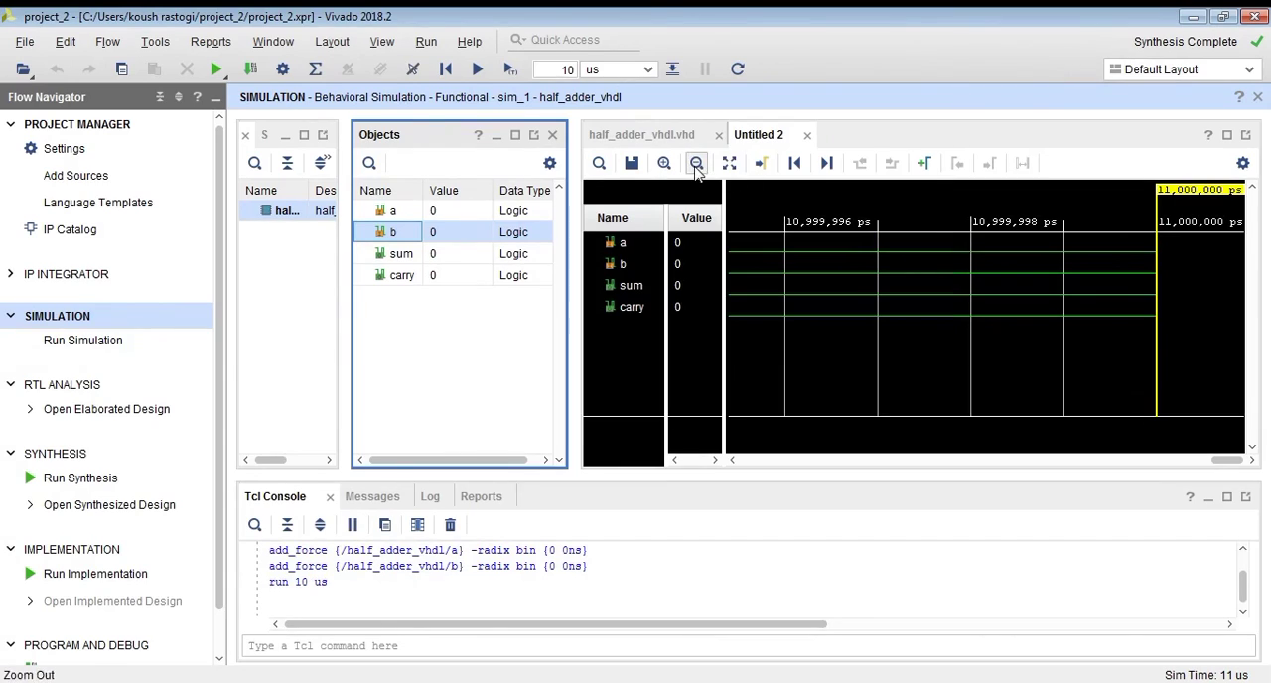
{"action": "left_click", "coordinate": [696, 163]}
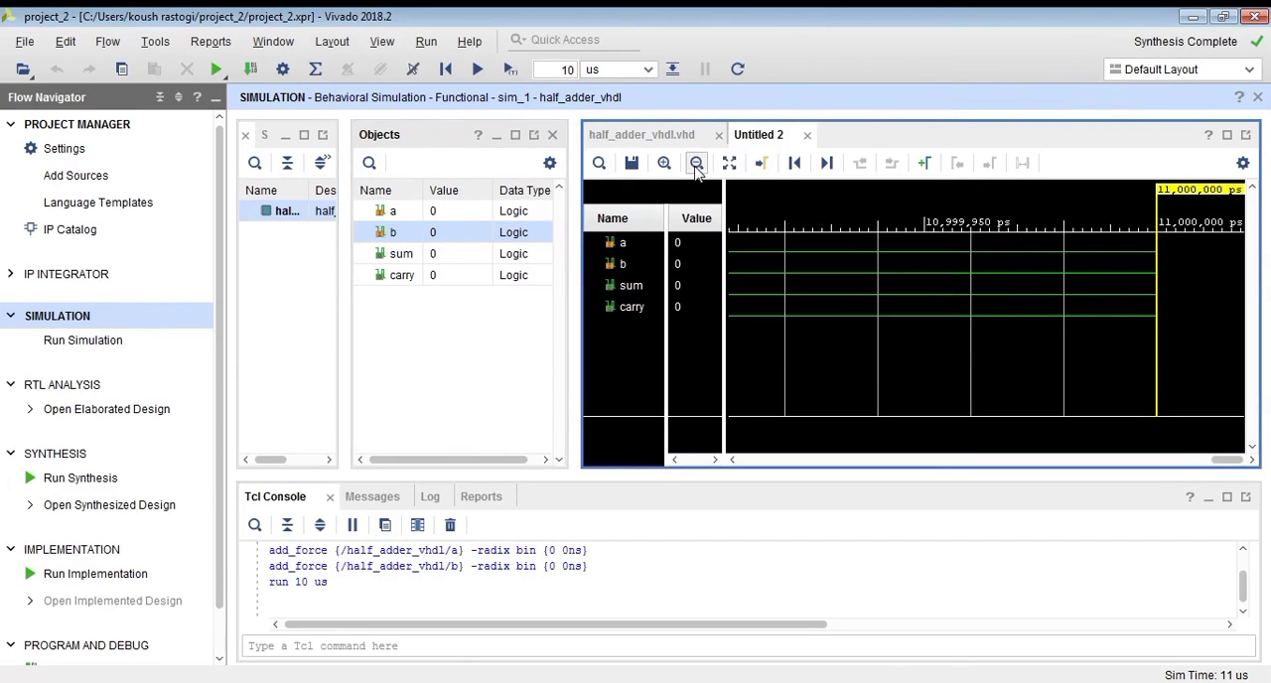
{"action": "left_click", "coordinate": [696, 163]}
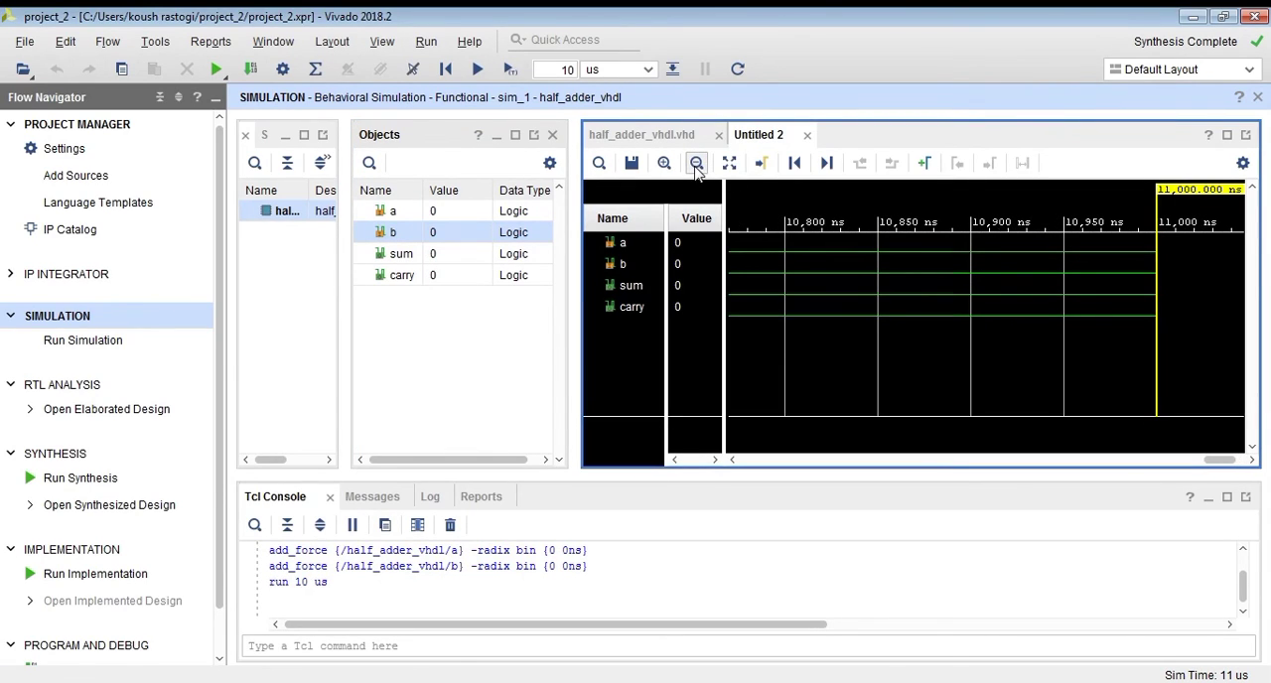
{"action": "left_click", "coordinate": [696, 163]}
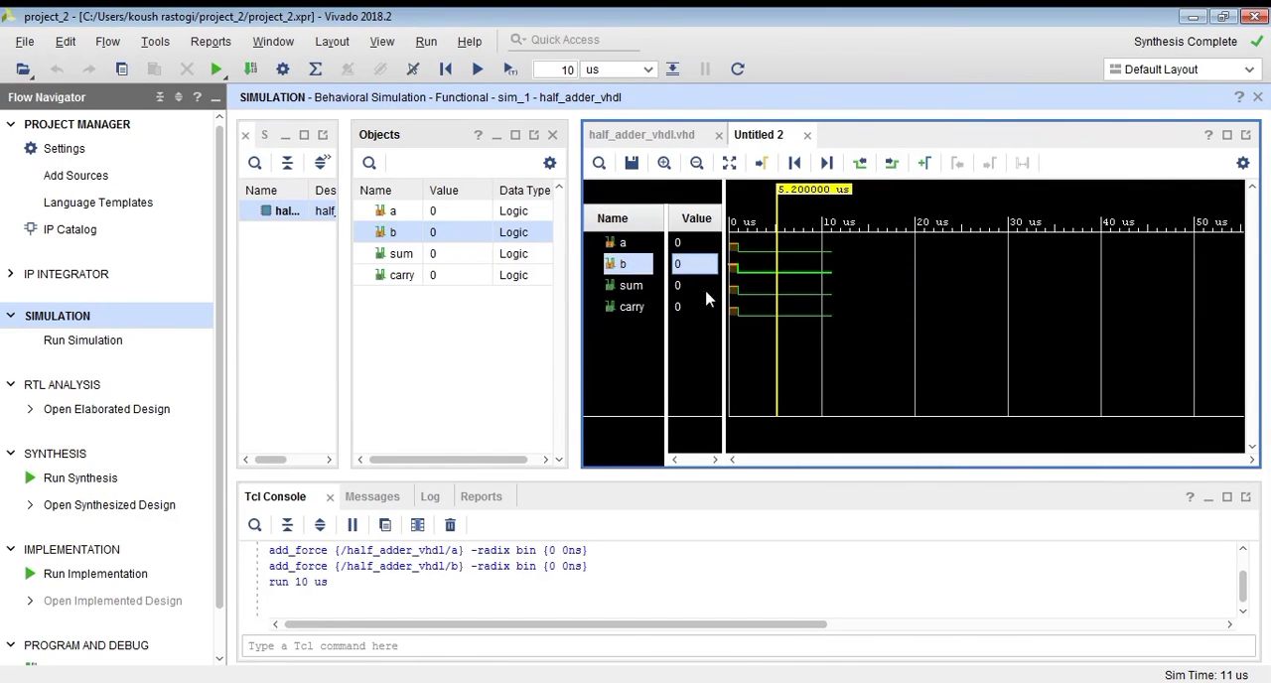
Force signal b to binary constant 1 and run the simulation for 10 µs
{"action": "right_click", "coordinate": [389, 231]}
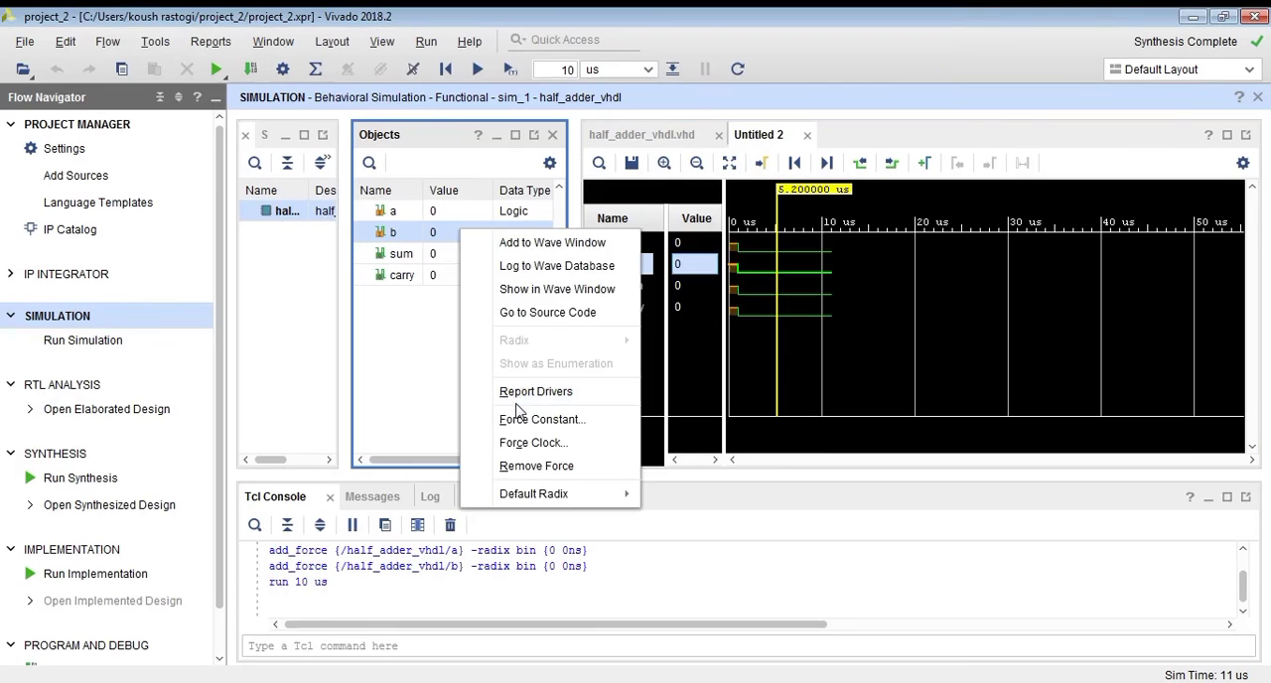
{"action": "left_click", "coordinate": [541, 418]}
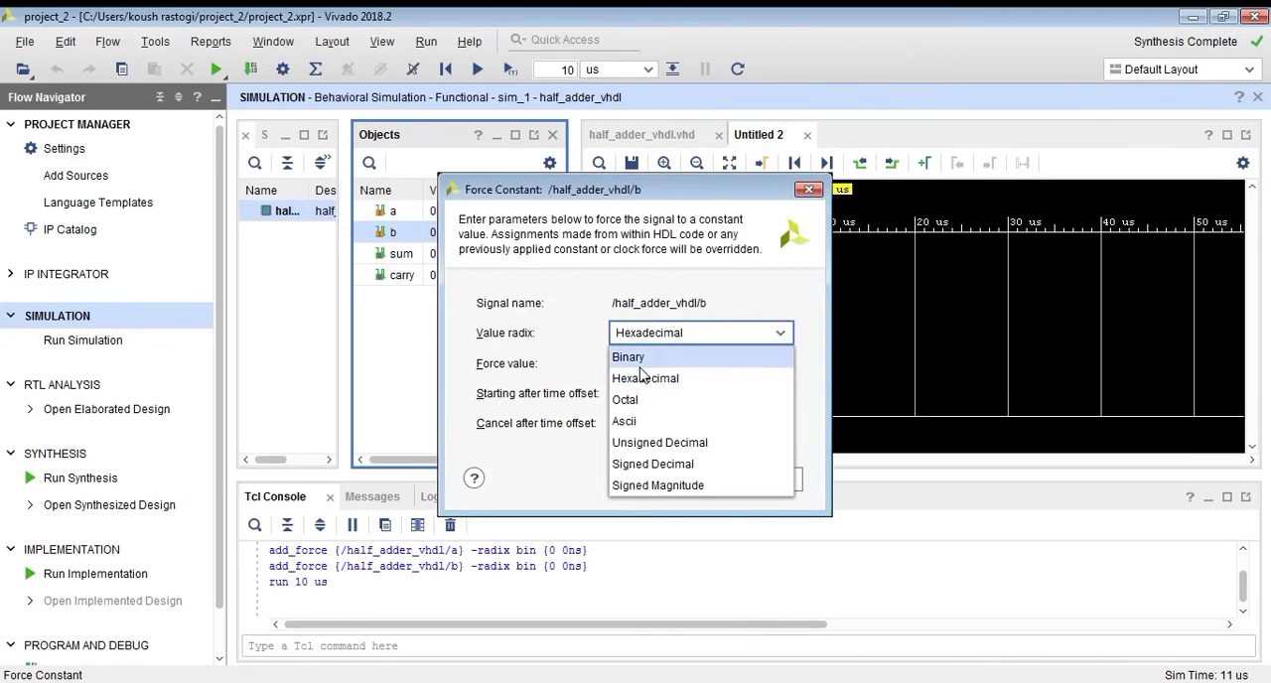
{"action": "left_click", "coordinate": [627, 356]}
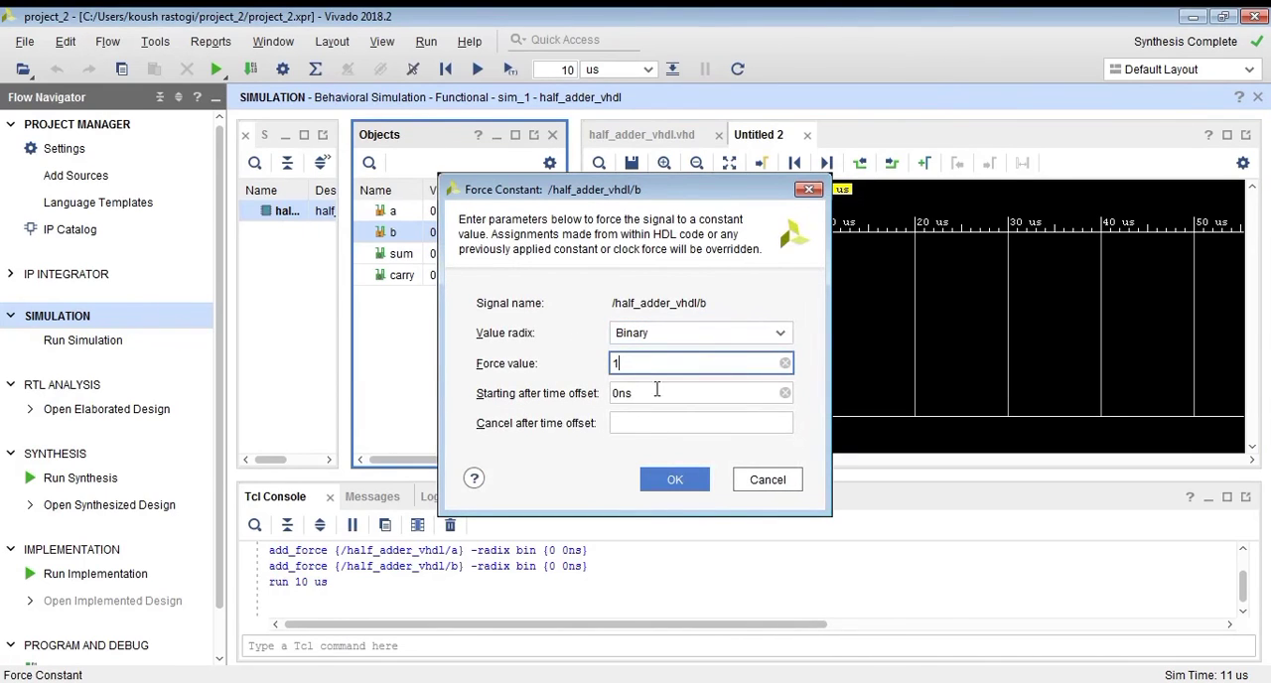
{"action": "left_click", "coordinate": [675, 478]}
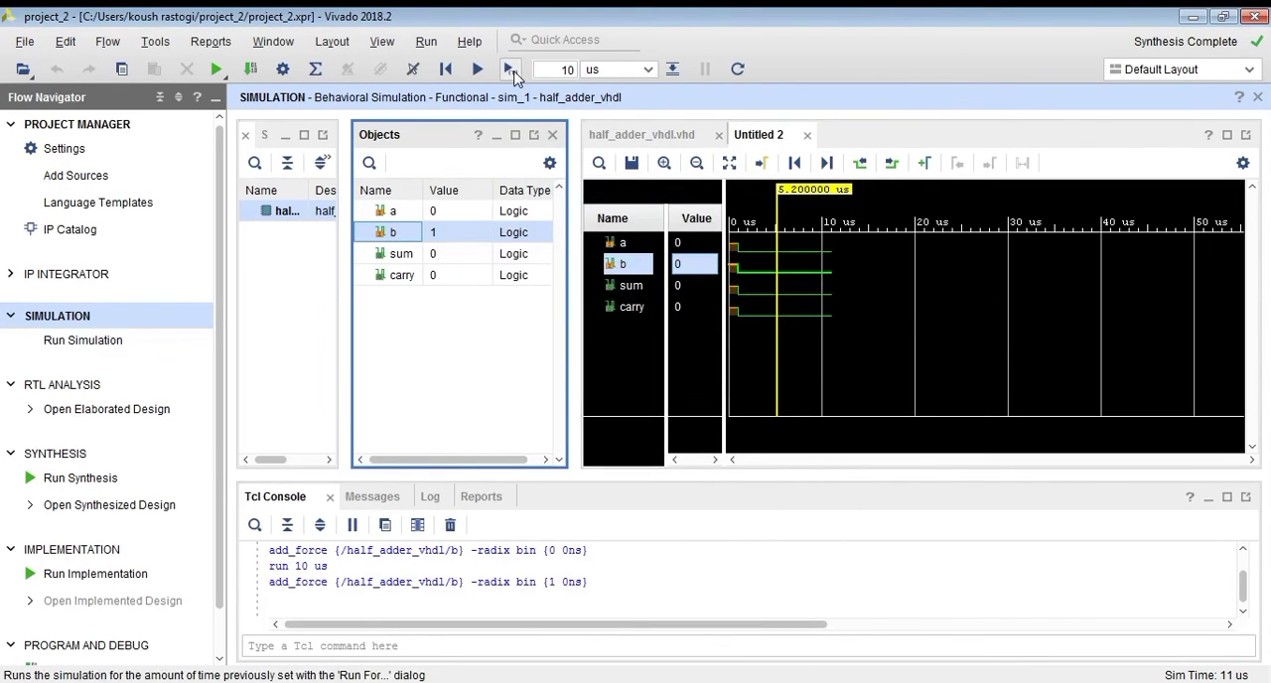
{"action": "left_click", "coordinate": [504, 69]}
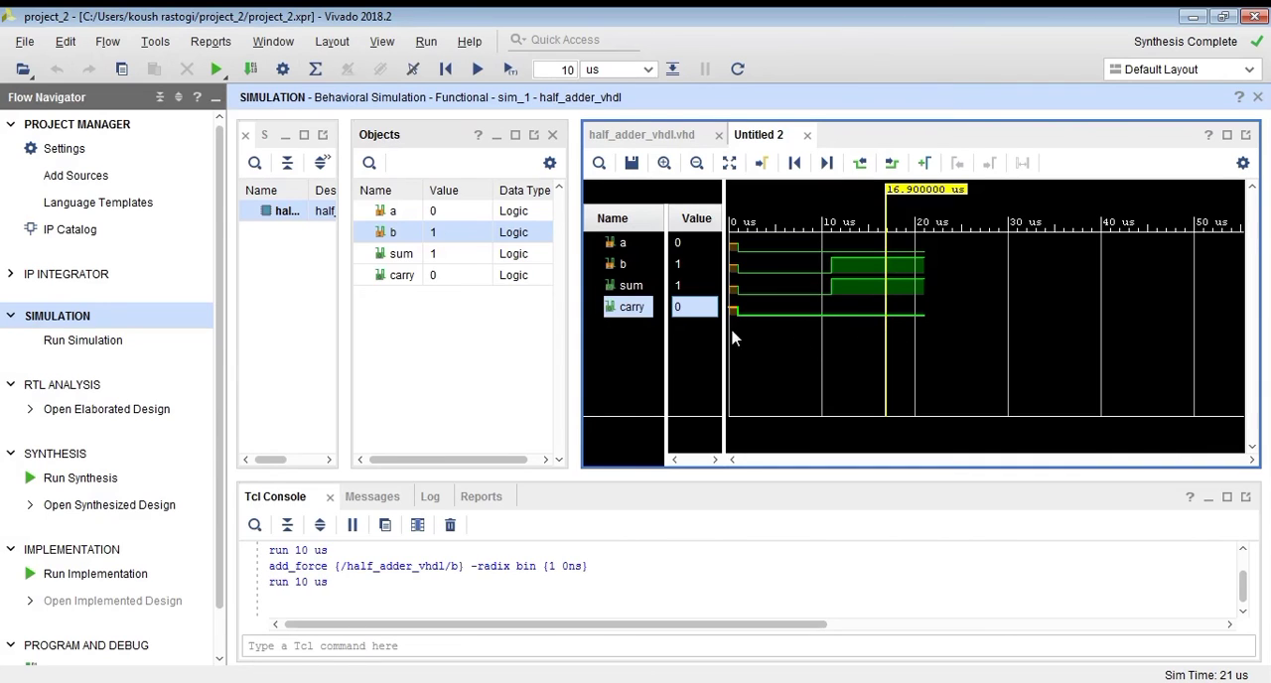
Force signal a to binary constant 1 and run another 10 µs of simulation
{"action": "right_click", "coordinate": [392, 210]}
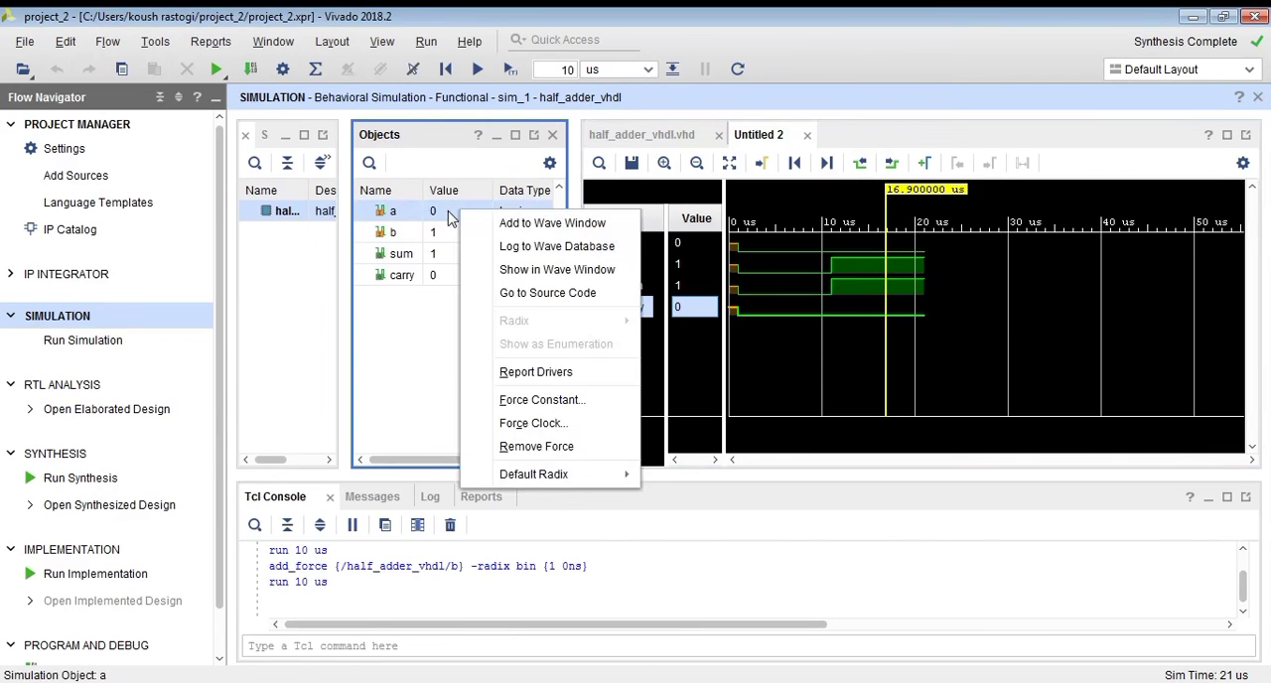
{"action": "left_click", "coordinate": [541, 399]}
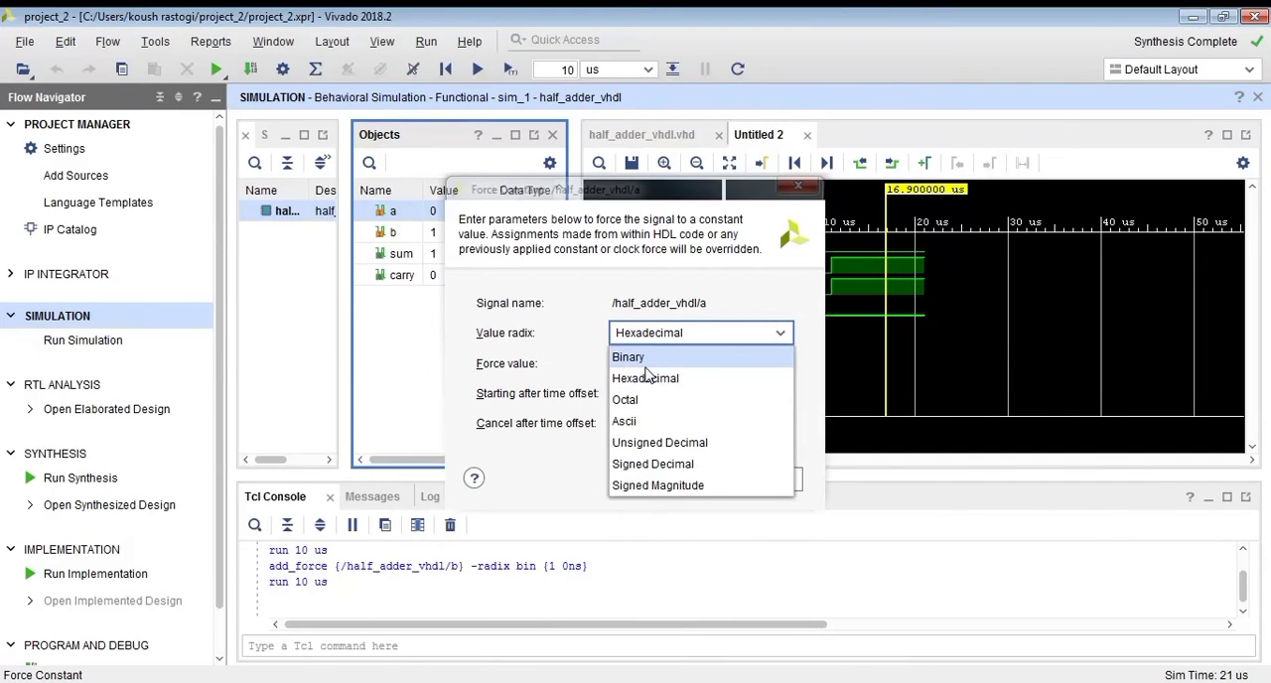
{"action": "left_click", "coordinate": [628, 356]}
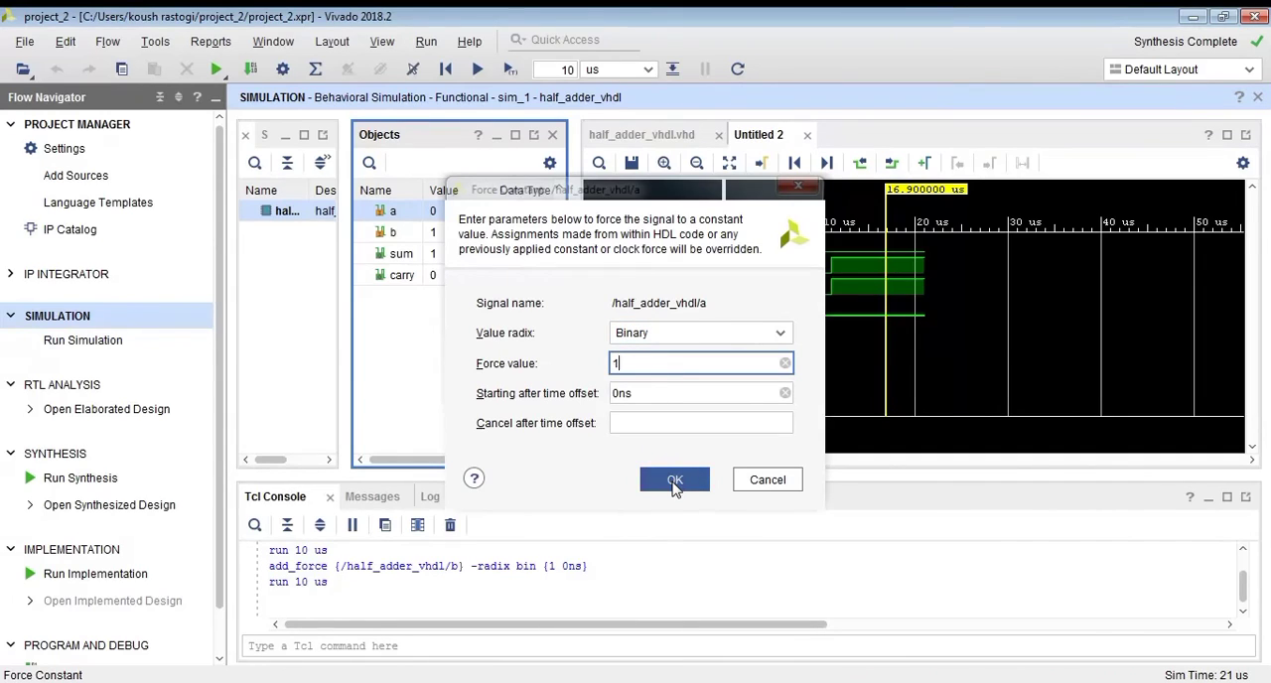
{"action": "left_click", "coordinate": [674, 479]}
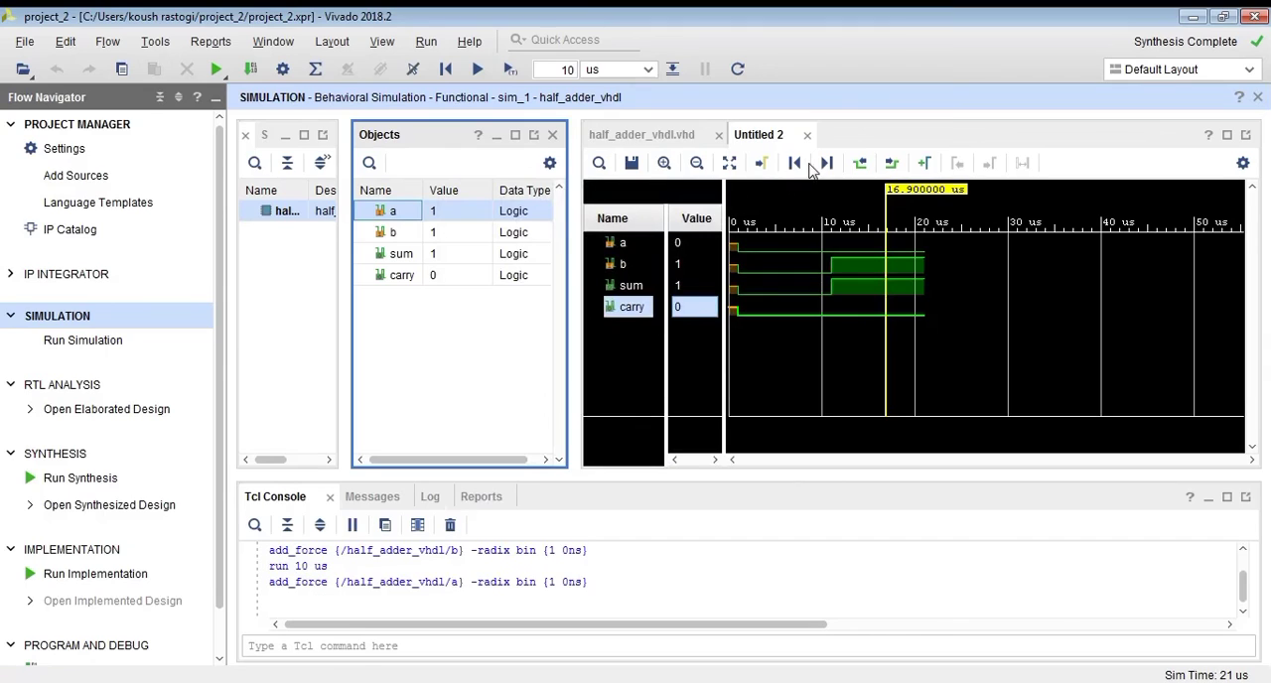
{"action": "left_click", "coordinate": [472, 68]}
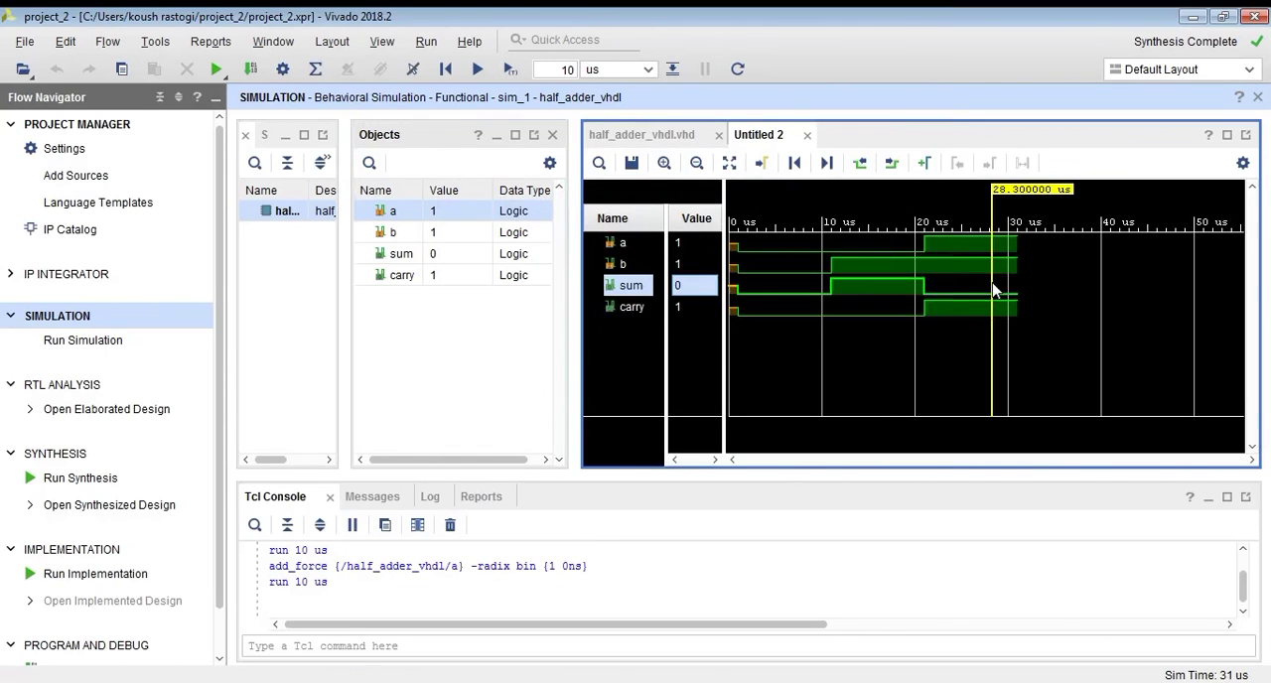
{"action": "mouse_move", "coordinate": [990, 316]}
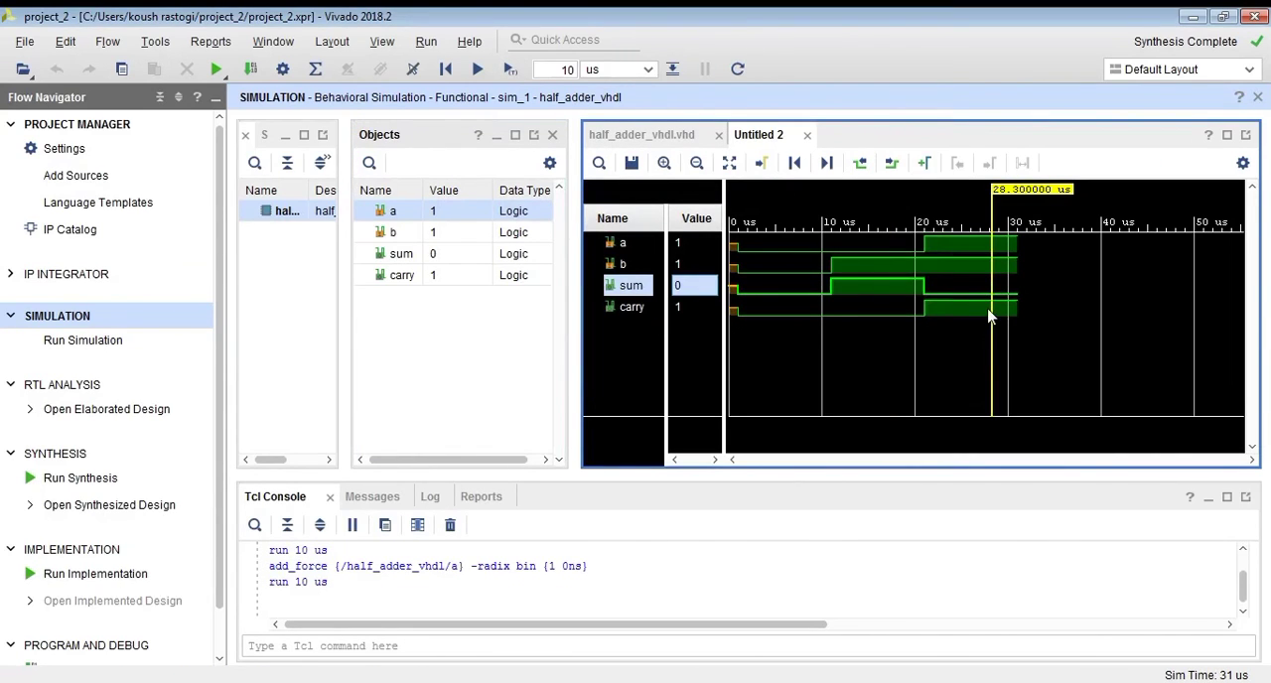
{"action": "mouse_move", "coordinate": [424, 241]}
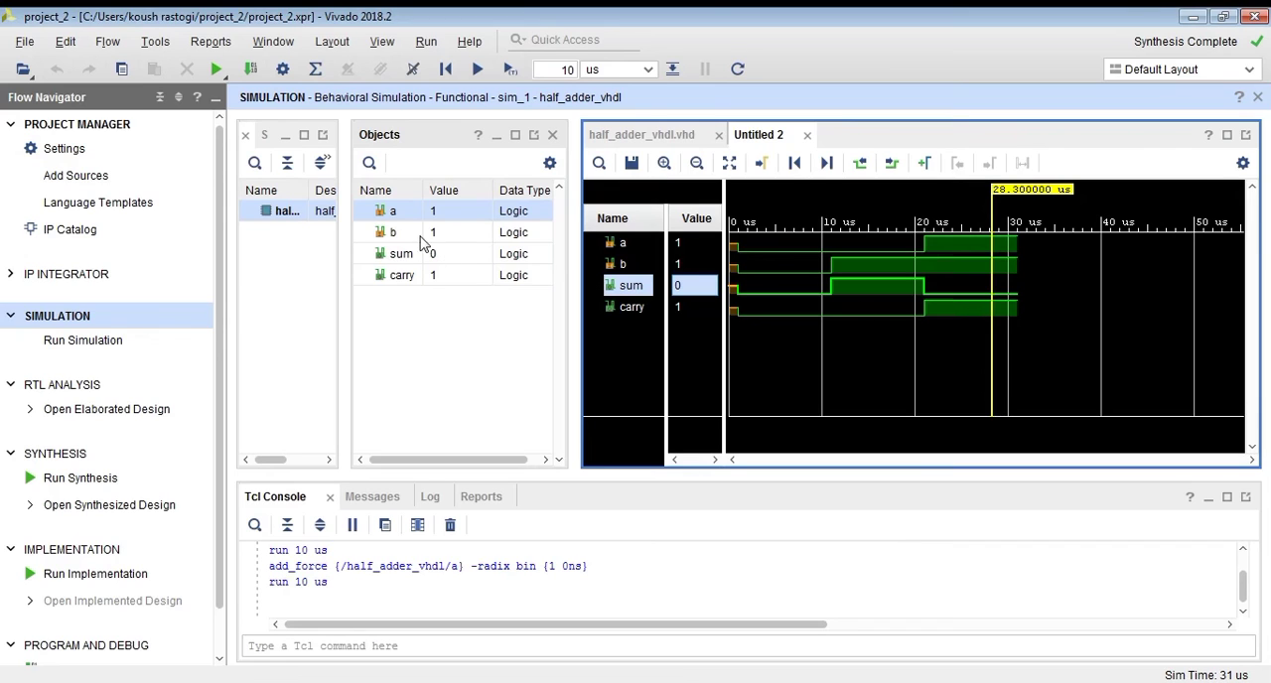
Force signal b to binary constant 0 using Force Constant
{"action": "right_click", "coordinate": [391, 231]}
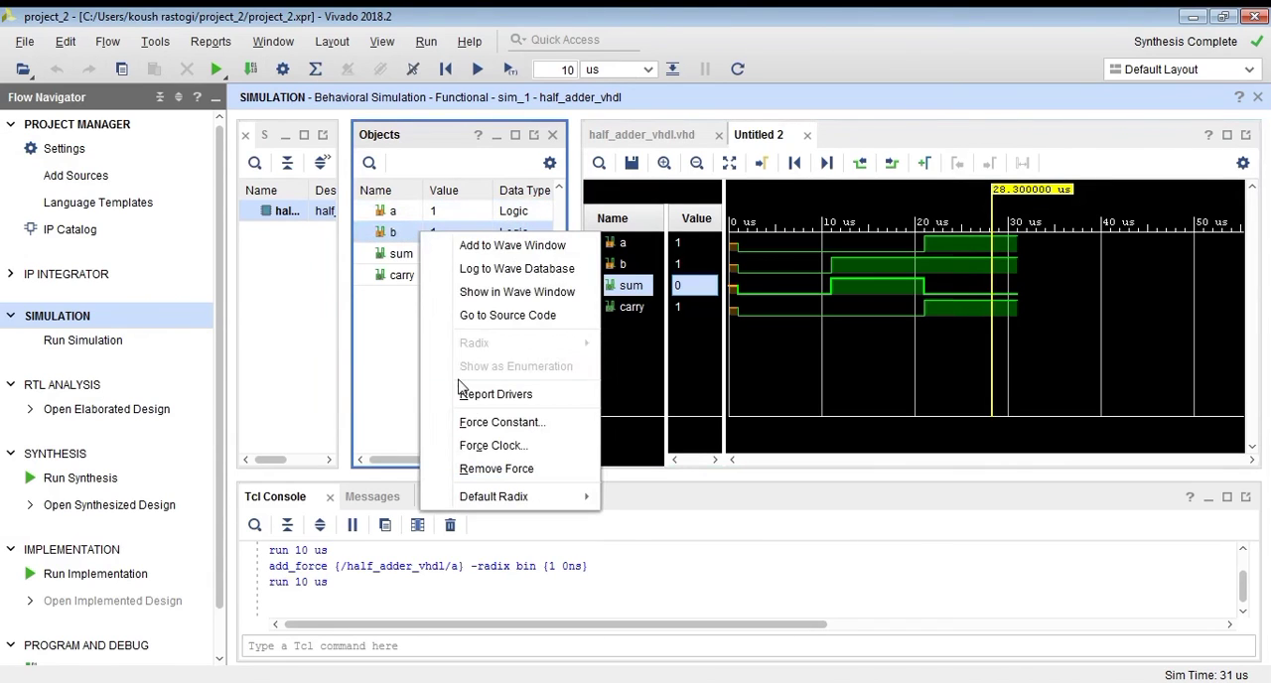
{"action": "left_click", "coordinate": [502, 422]}
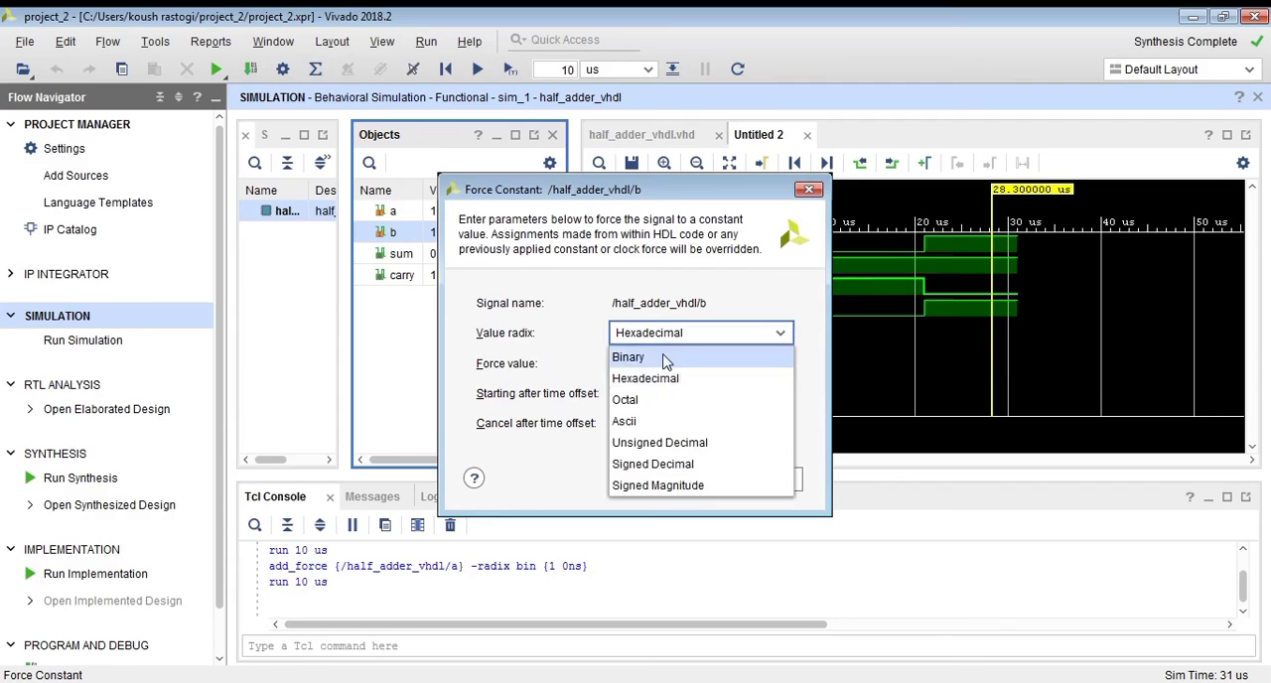
{"action": "left_click", "coordinate": [627, 356]}
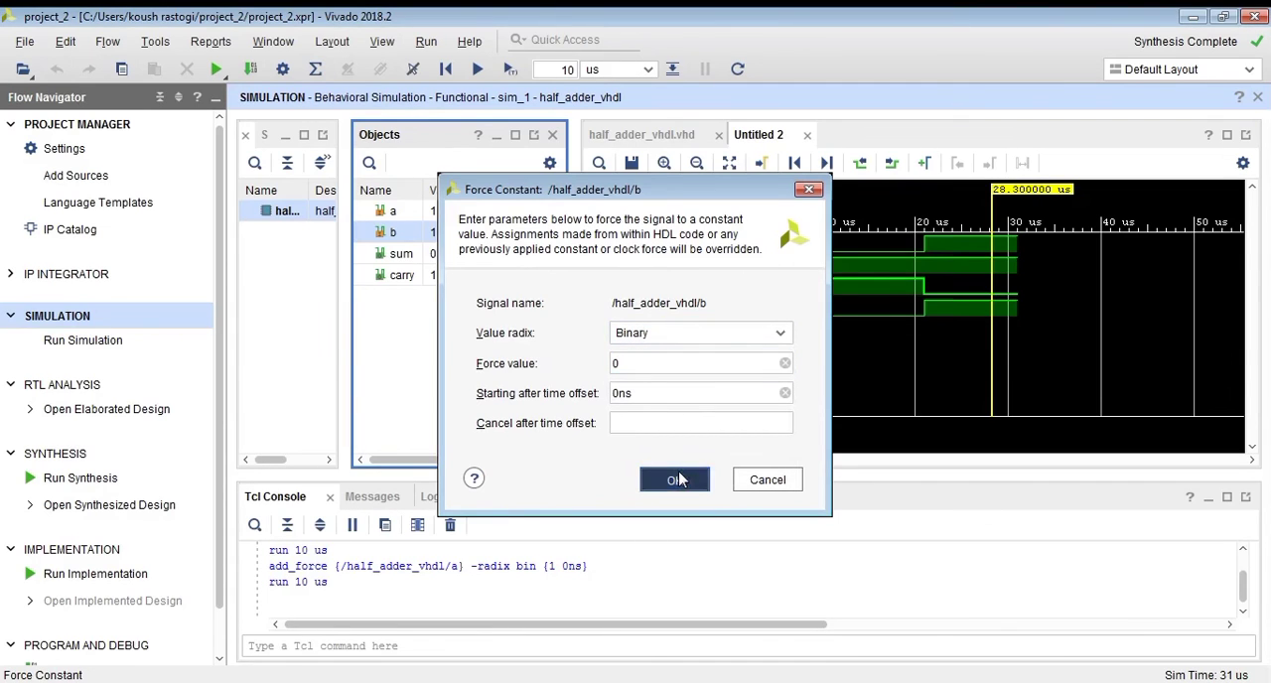
{"action": "left_click", "coordinate": [674, 479]}
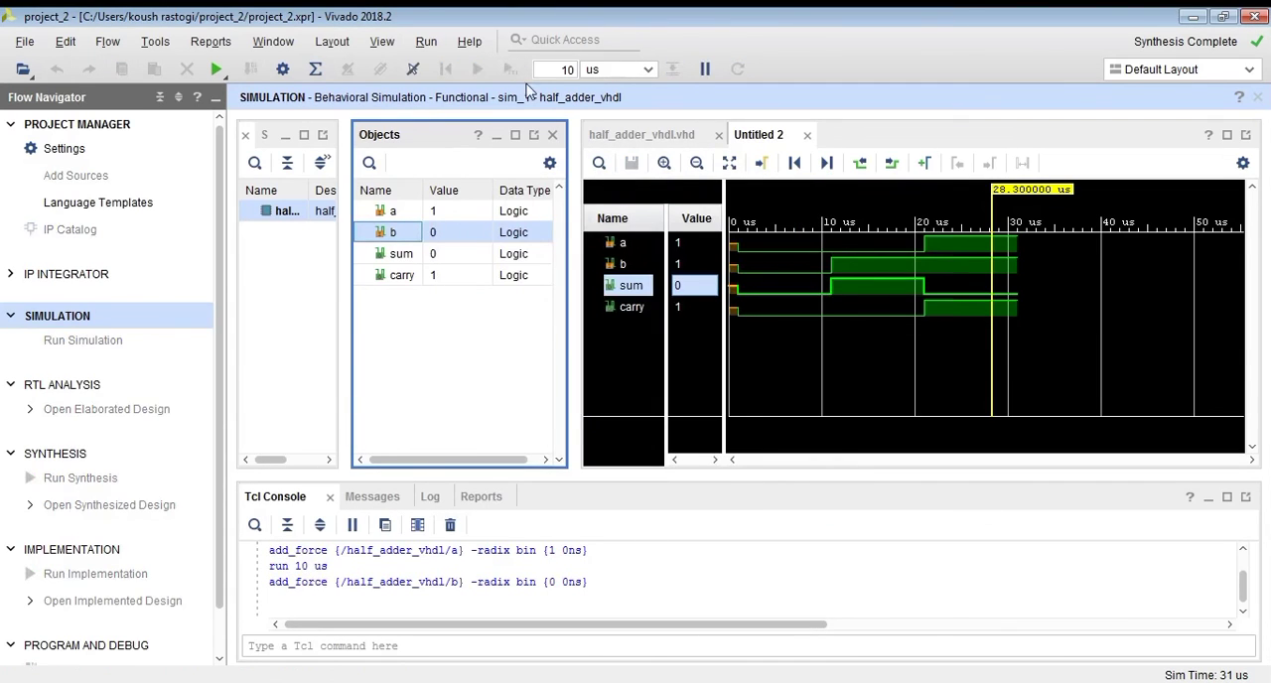